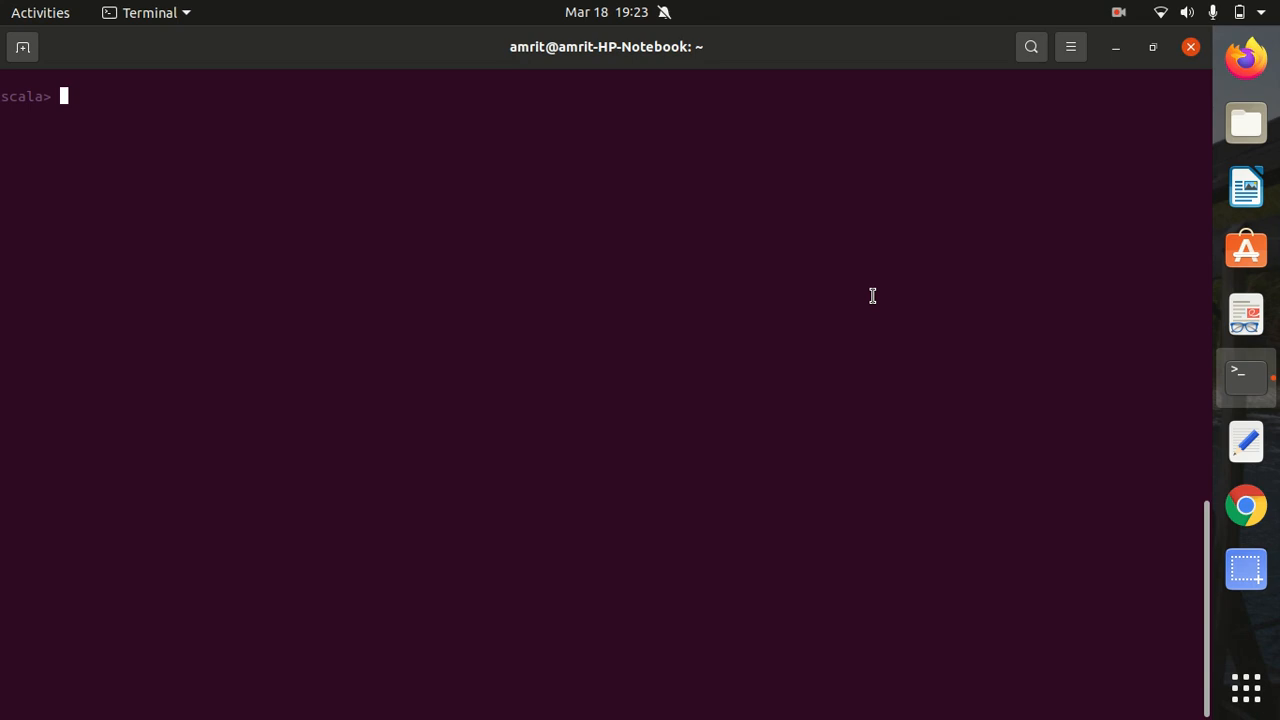
pyautogui.moveTo(736, 168)
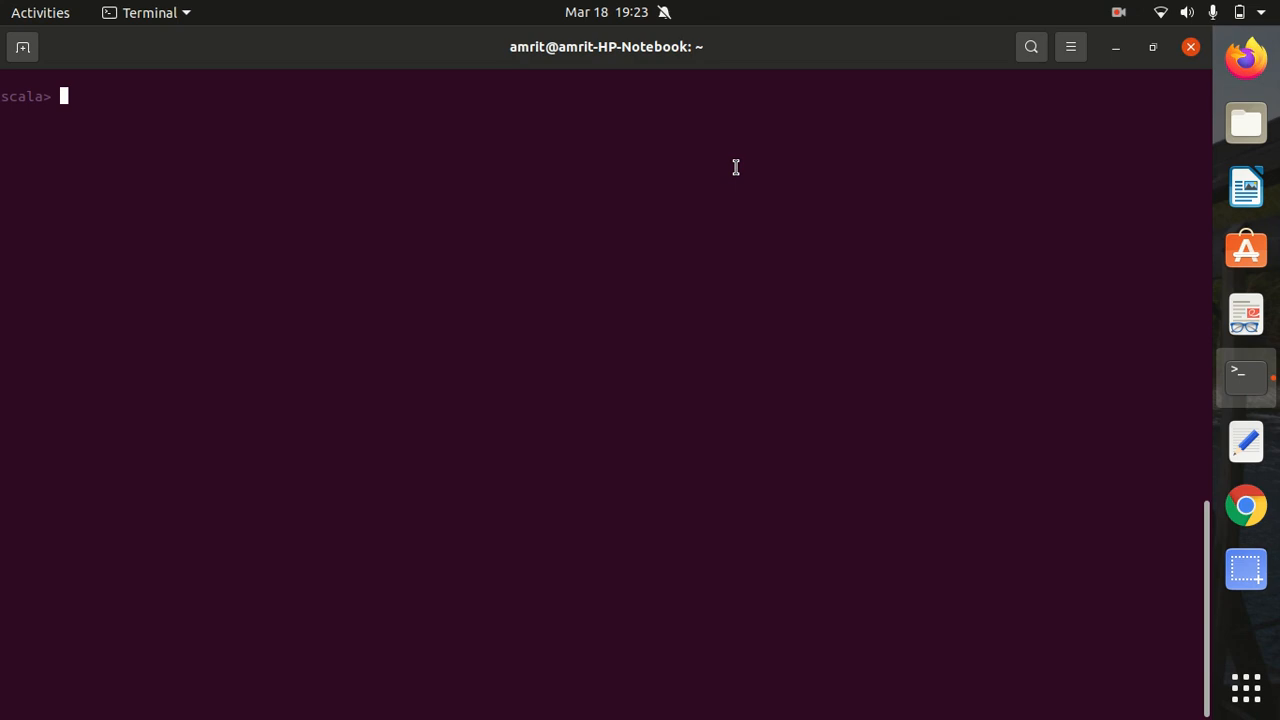
pyautogui.moveTo(620, 100)
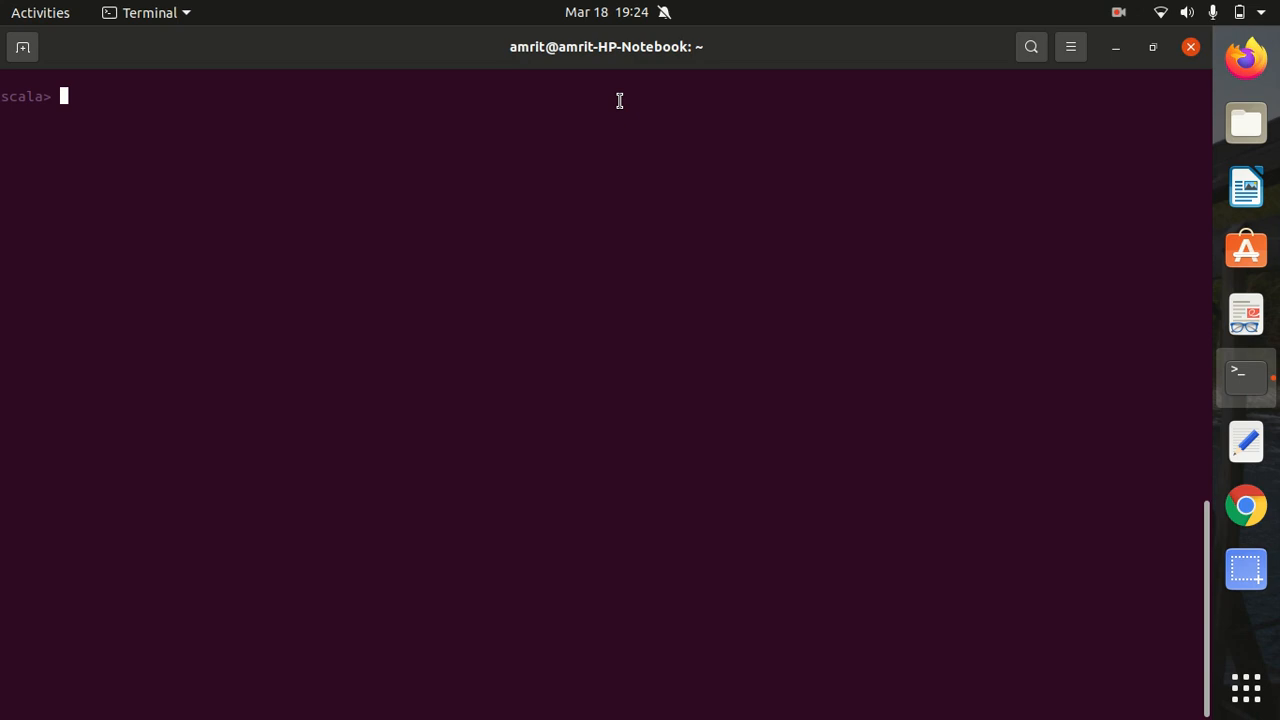
pyautogui.moveTo(480, 108)
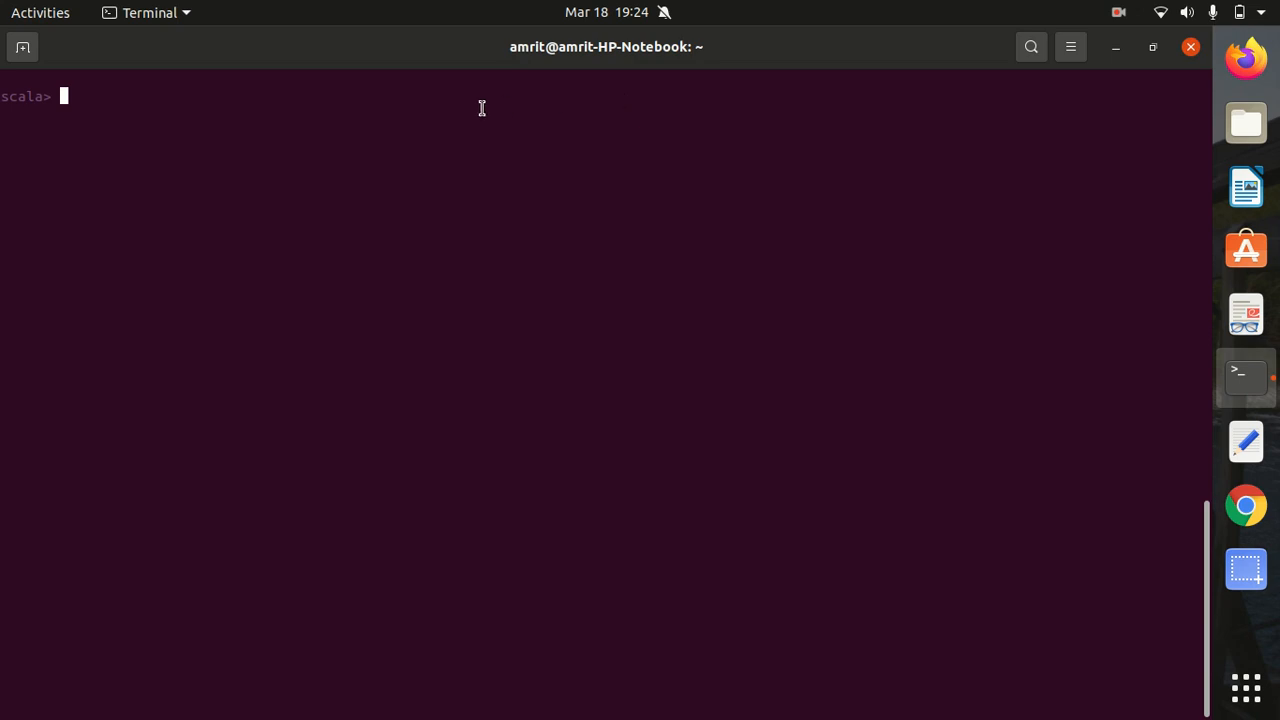
pyautogui.moveTo(424, 108)
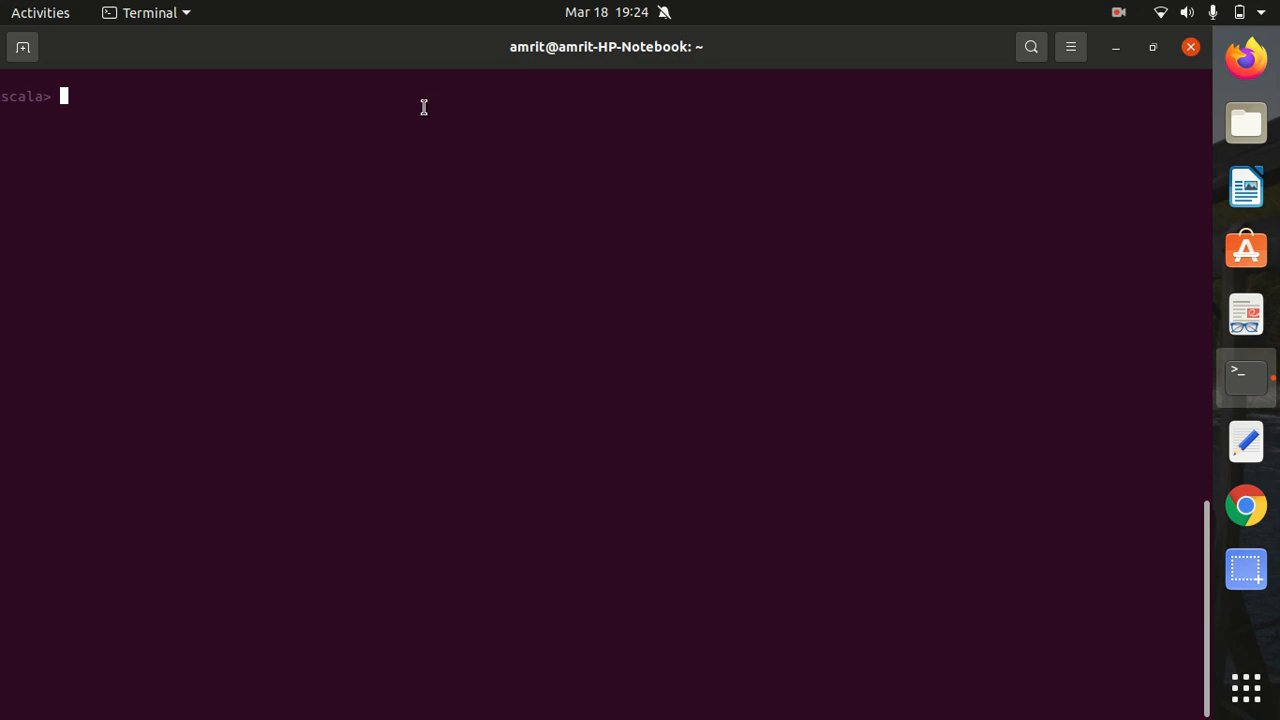
# Begin defining r1 with spark.sparkContext.parallelize(Seq(...)).
pyautogui.write('val')
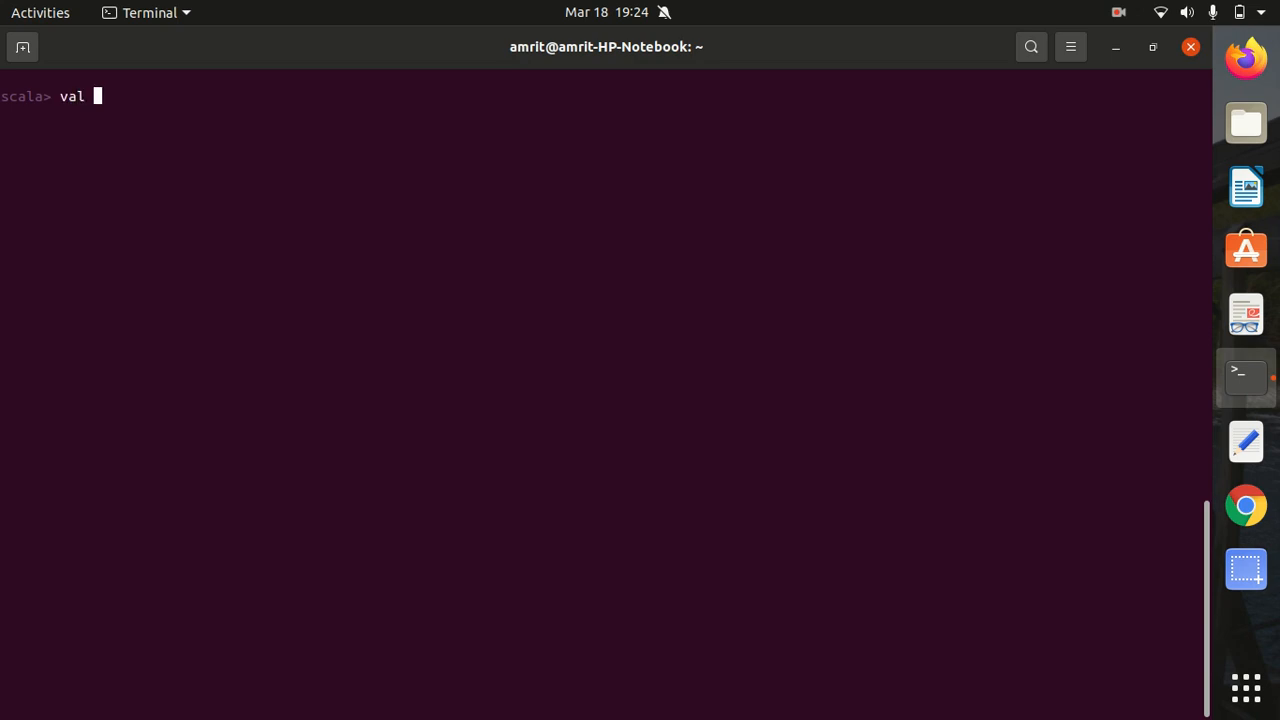
pyautogui.write('r1 = spar')
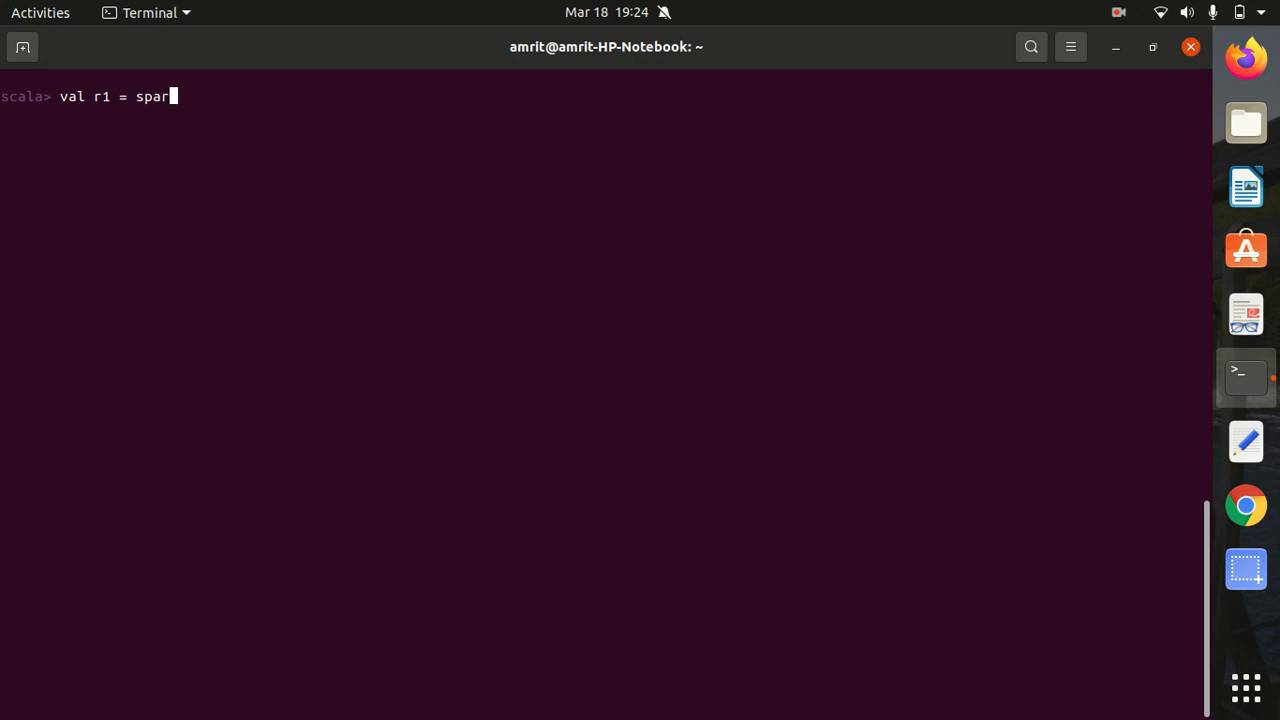
pyautogui.write('k.s')
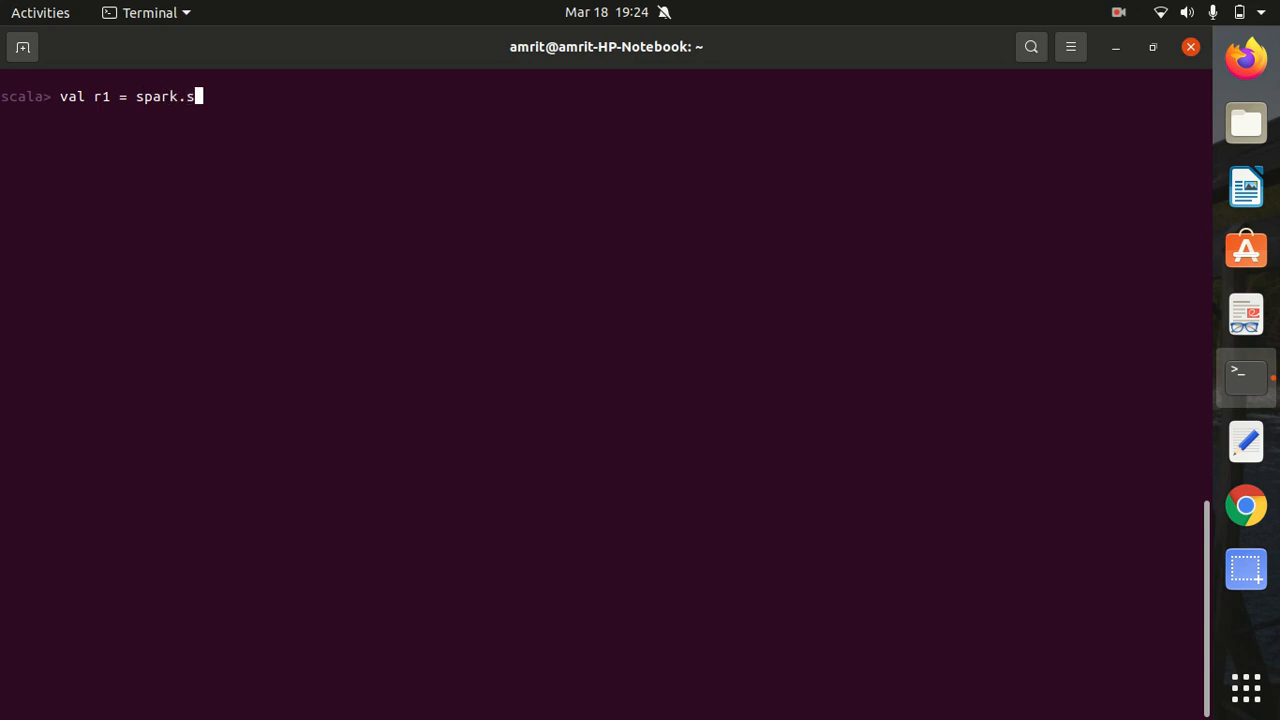
pyautogui.write('par')
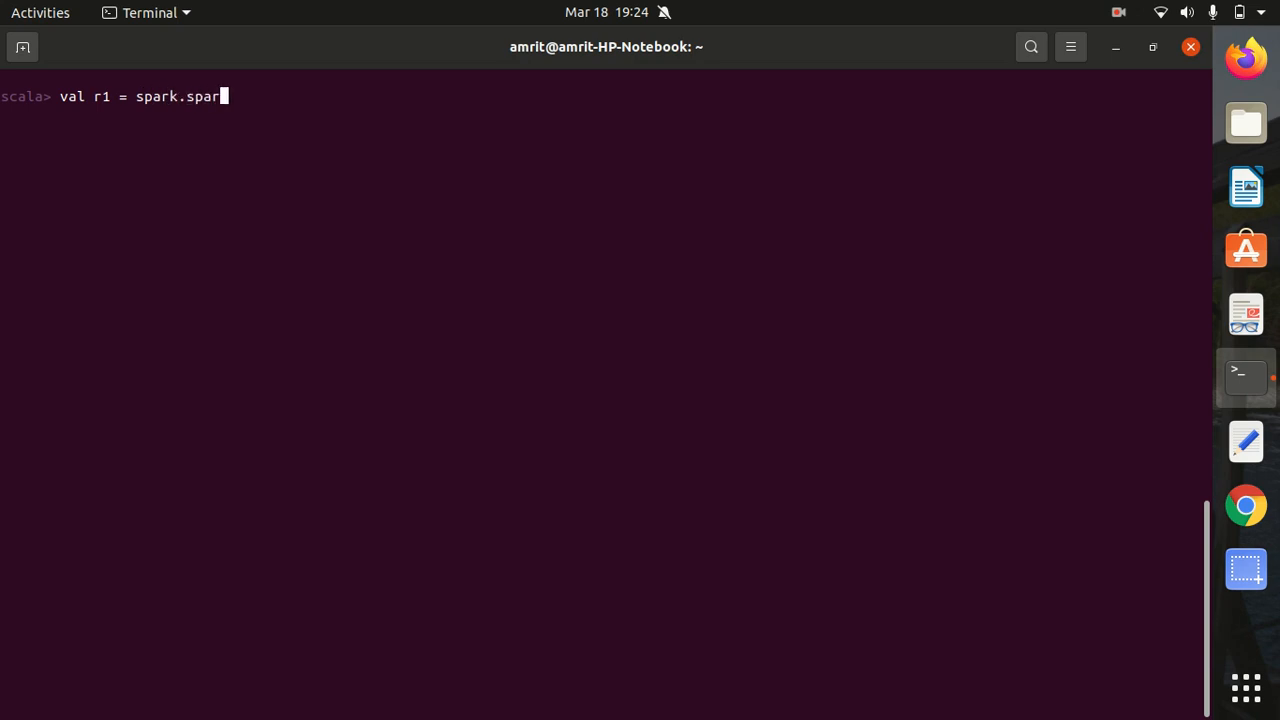
pyautogui.write('kC')
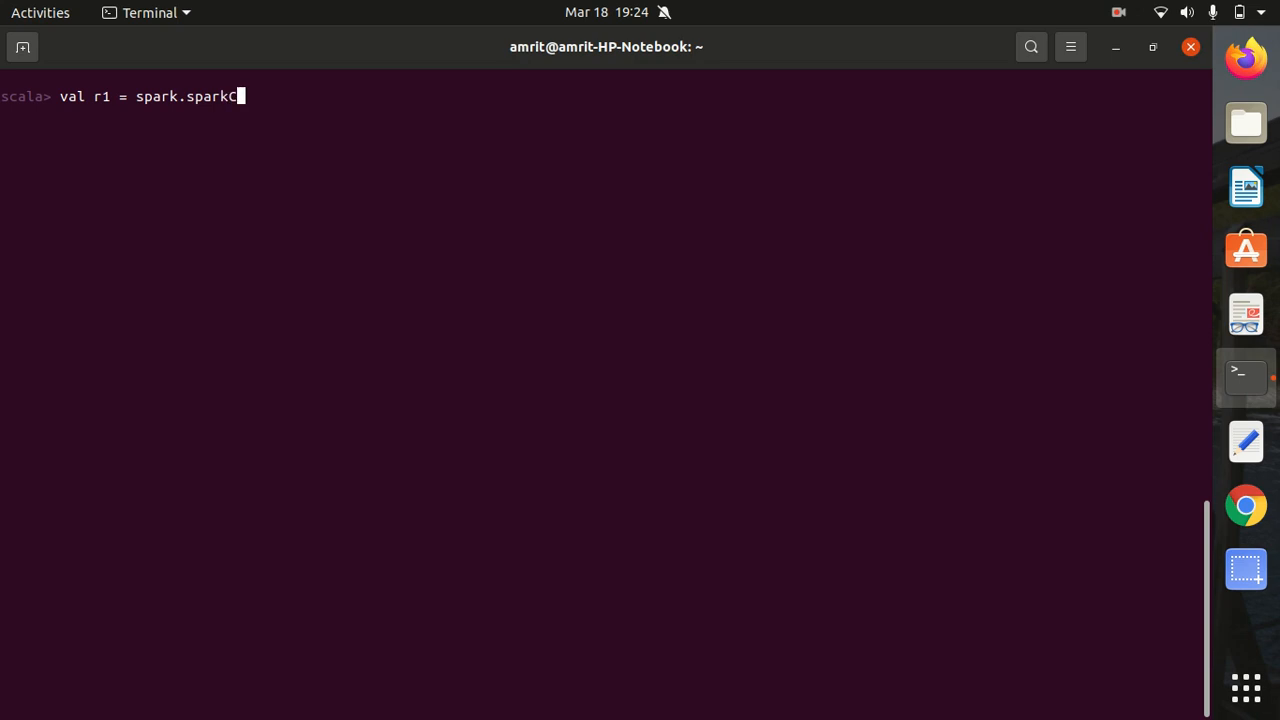
pyautogui.write('ontext.')
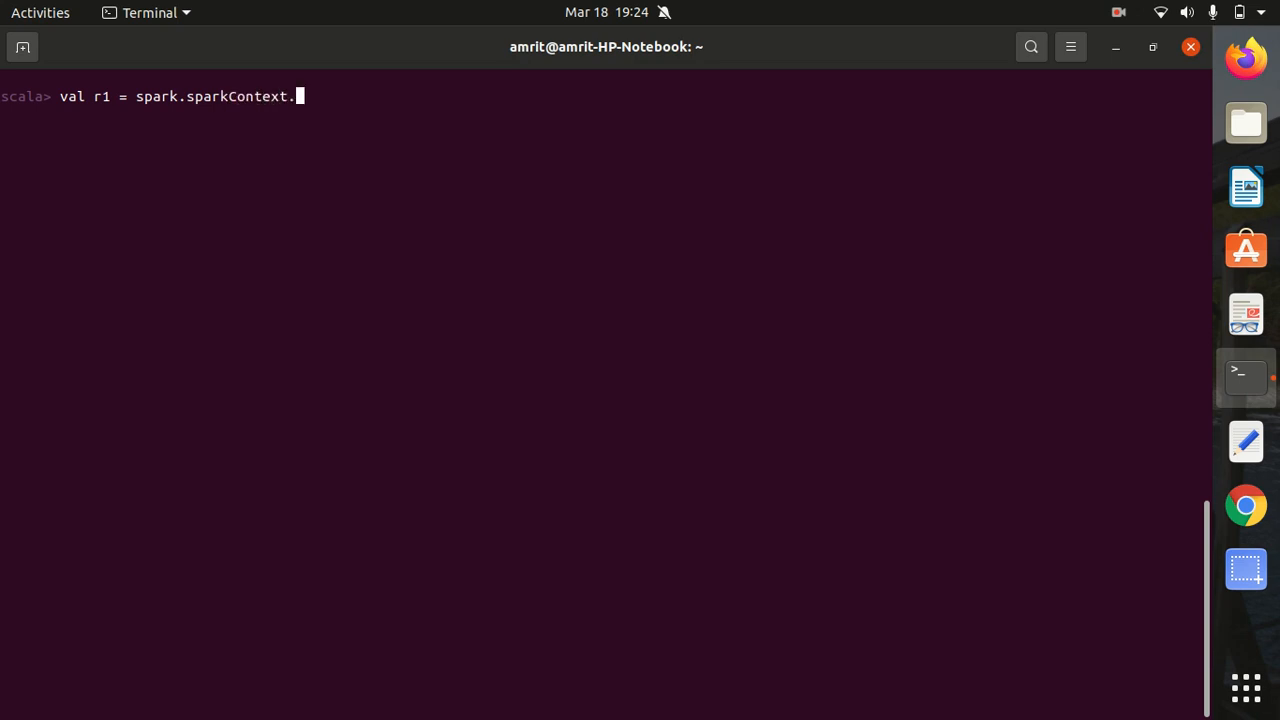
pyautogui.write('parallel')
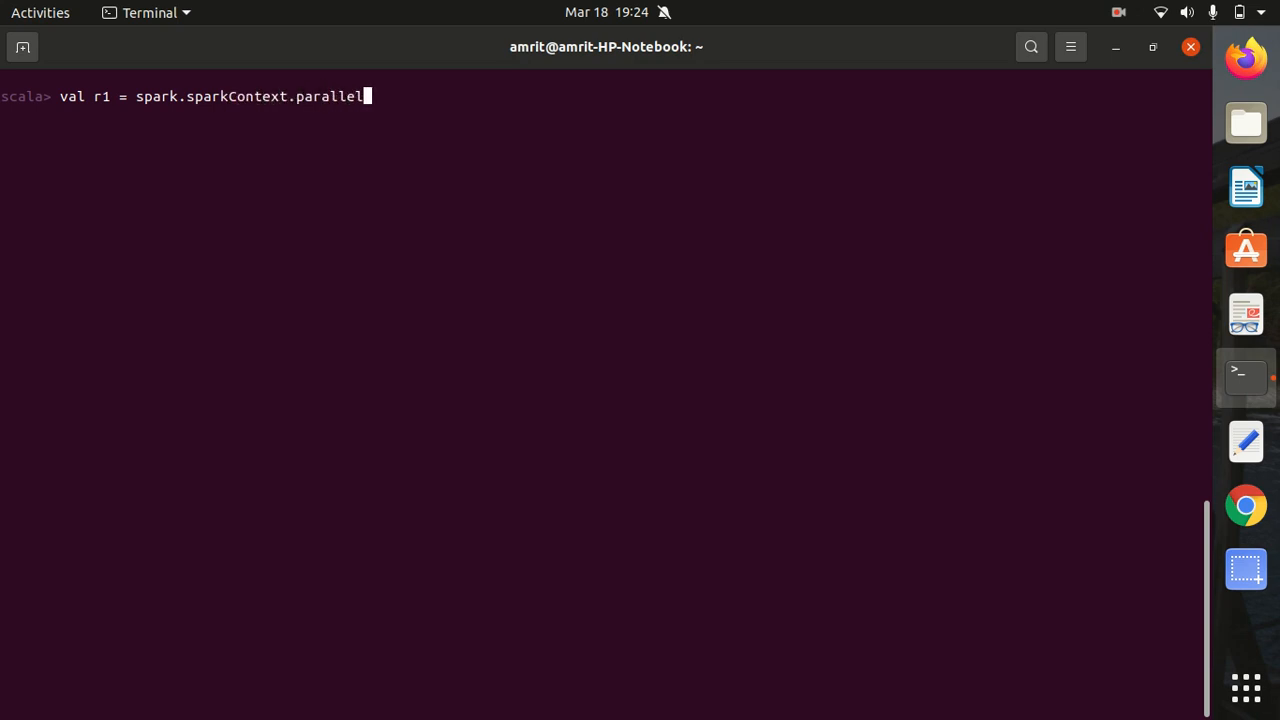
pyautogui.write('ize(')
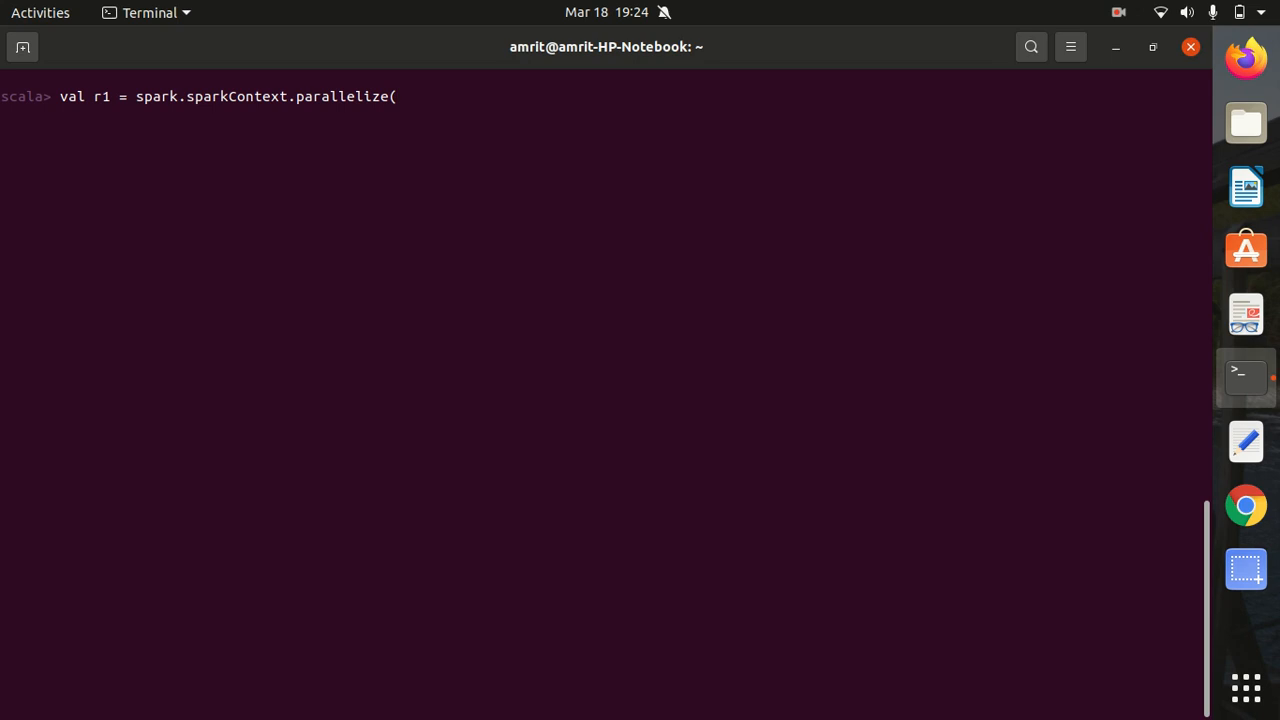
pyautogui.write('Se')
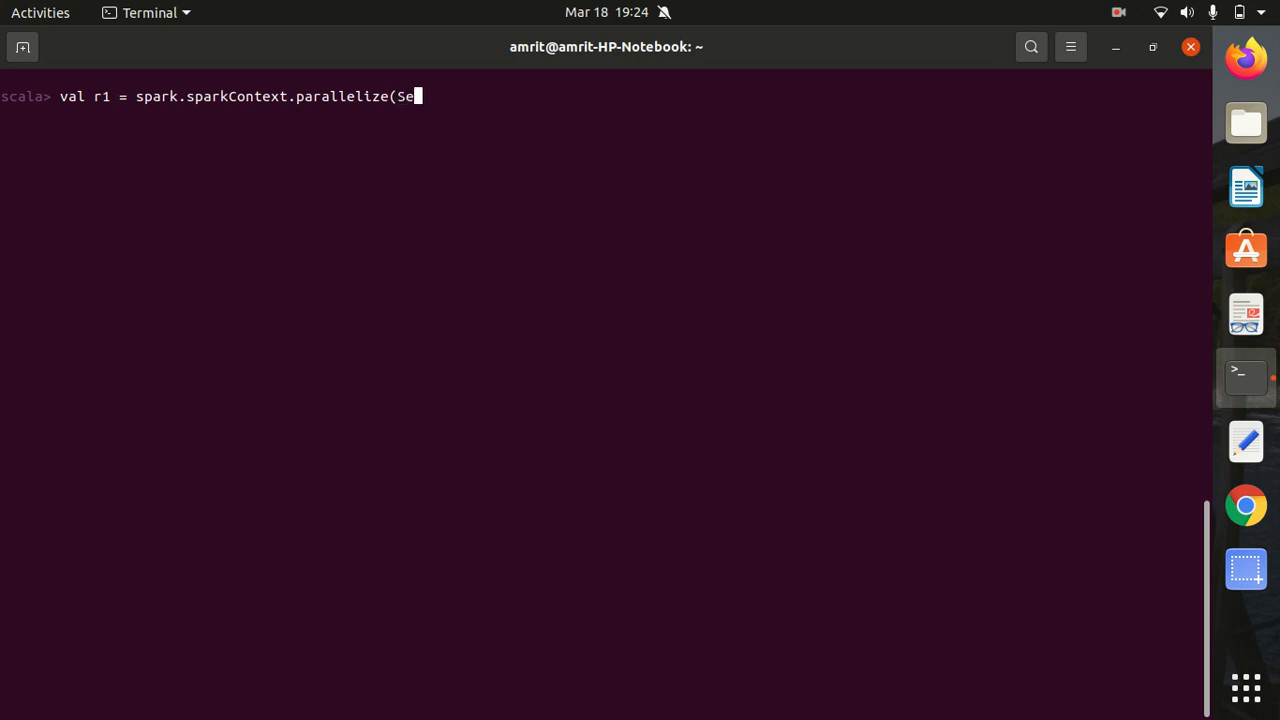
pyautogui.write('q(')
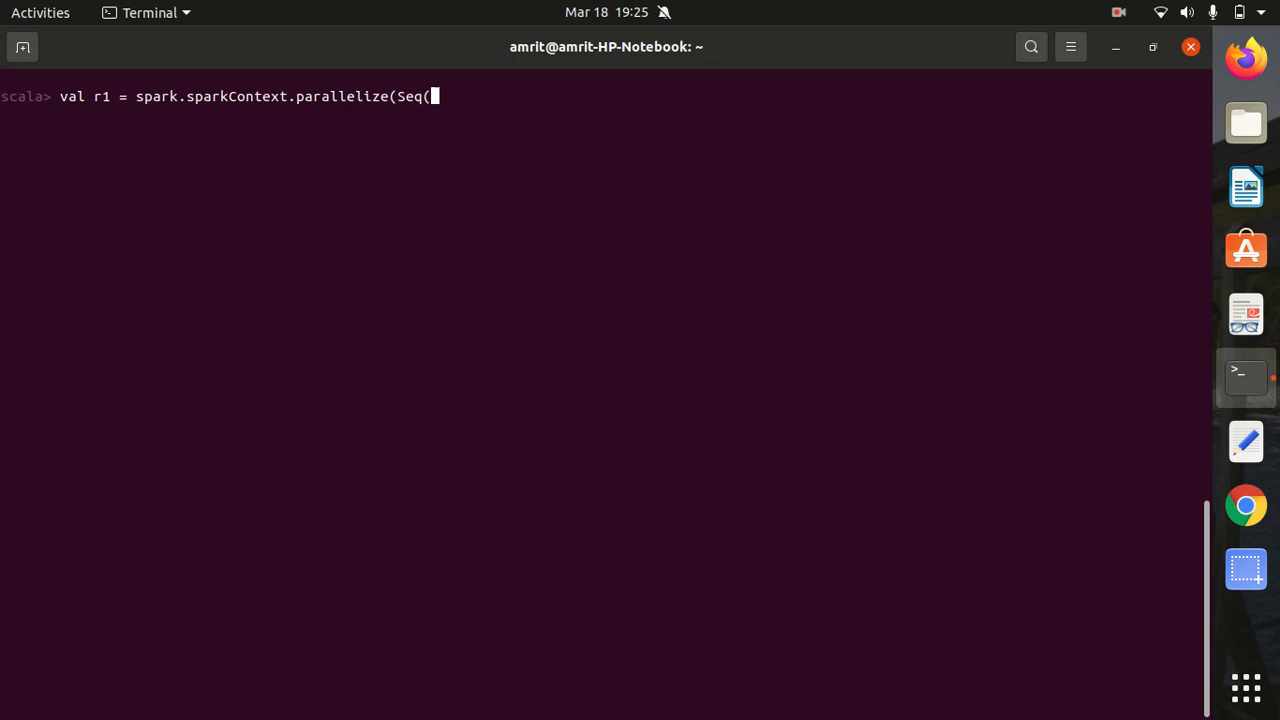
# Supply the pairs ("A",1), ("B",2), ("C",3) and run it, yielding a ParallelCollectionRDD.
pyautogui.write('(("A')
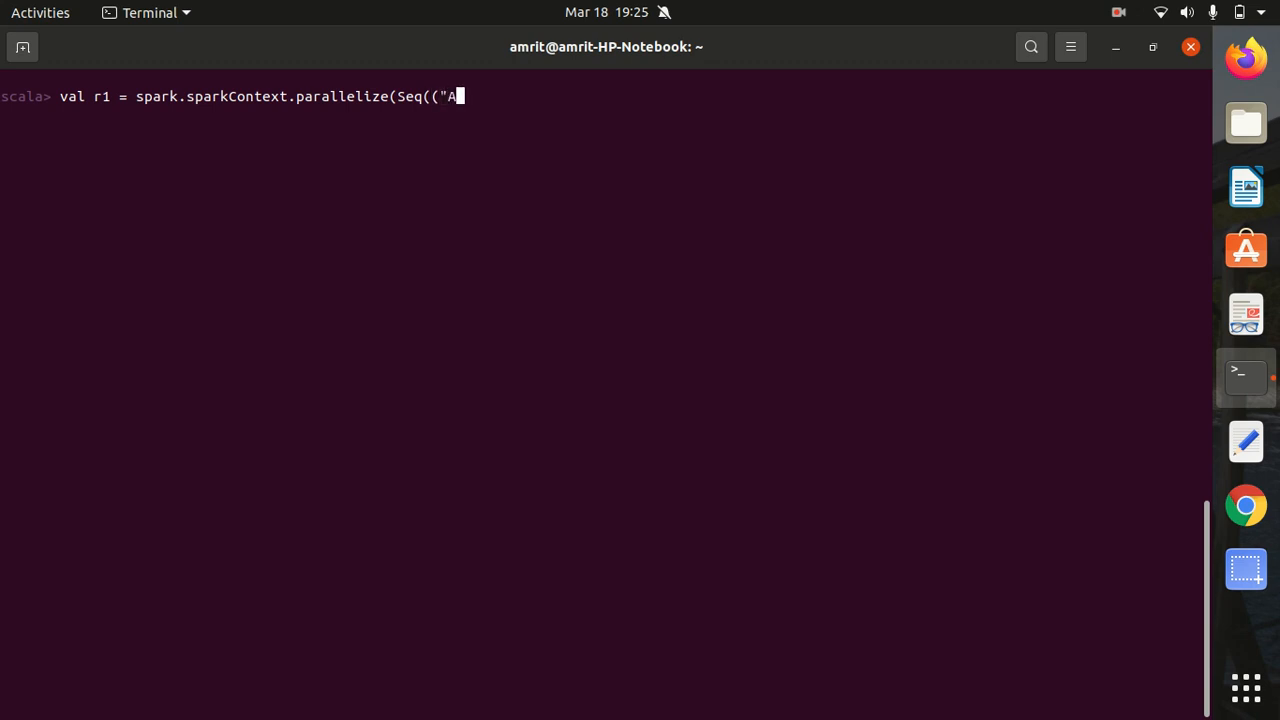
pyautogui.write('",1')
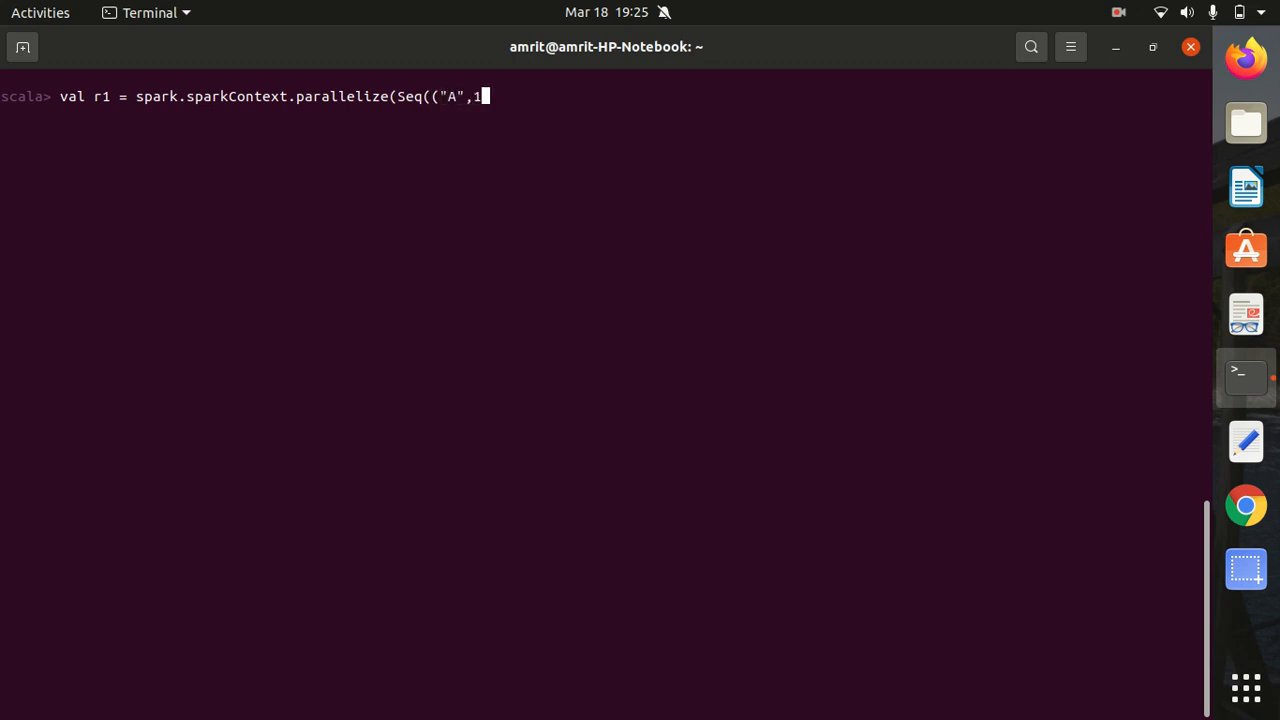
pyautogui.write('),')
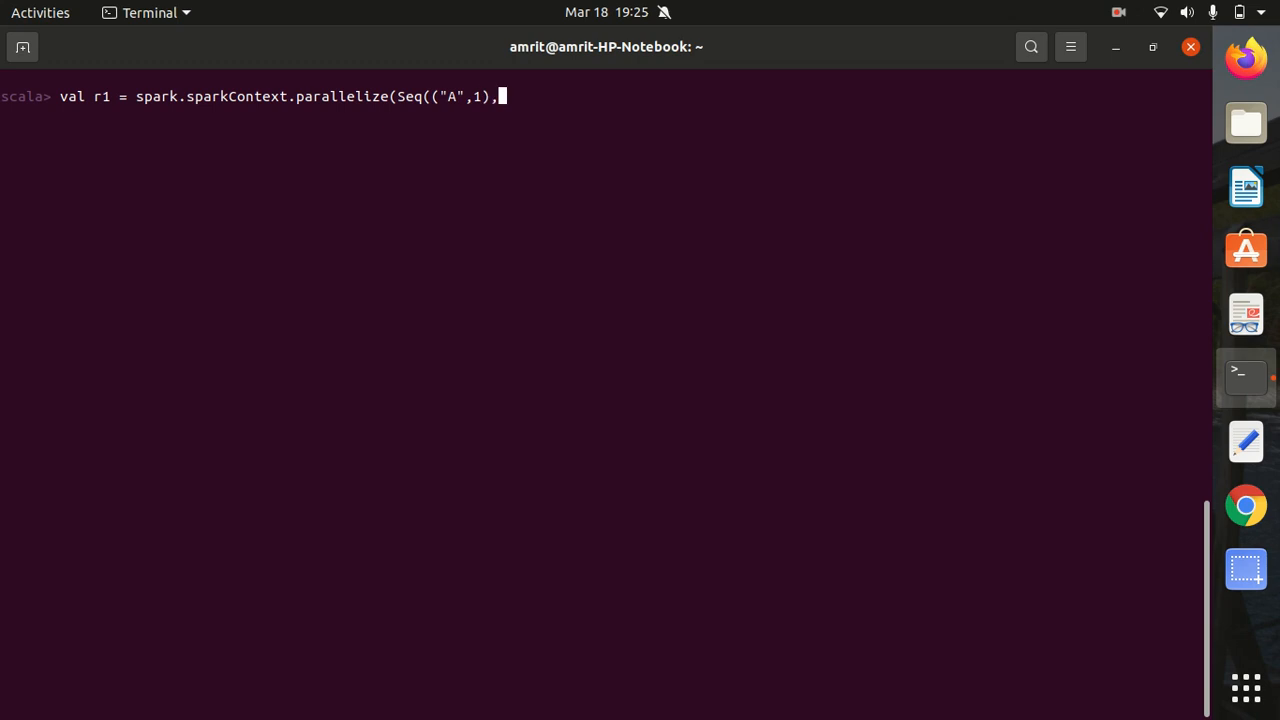
pyautogui.write('("')
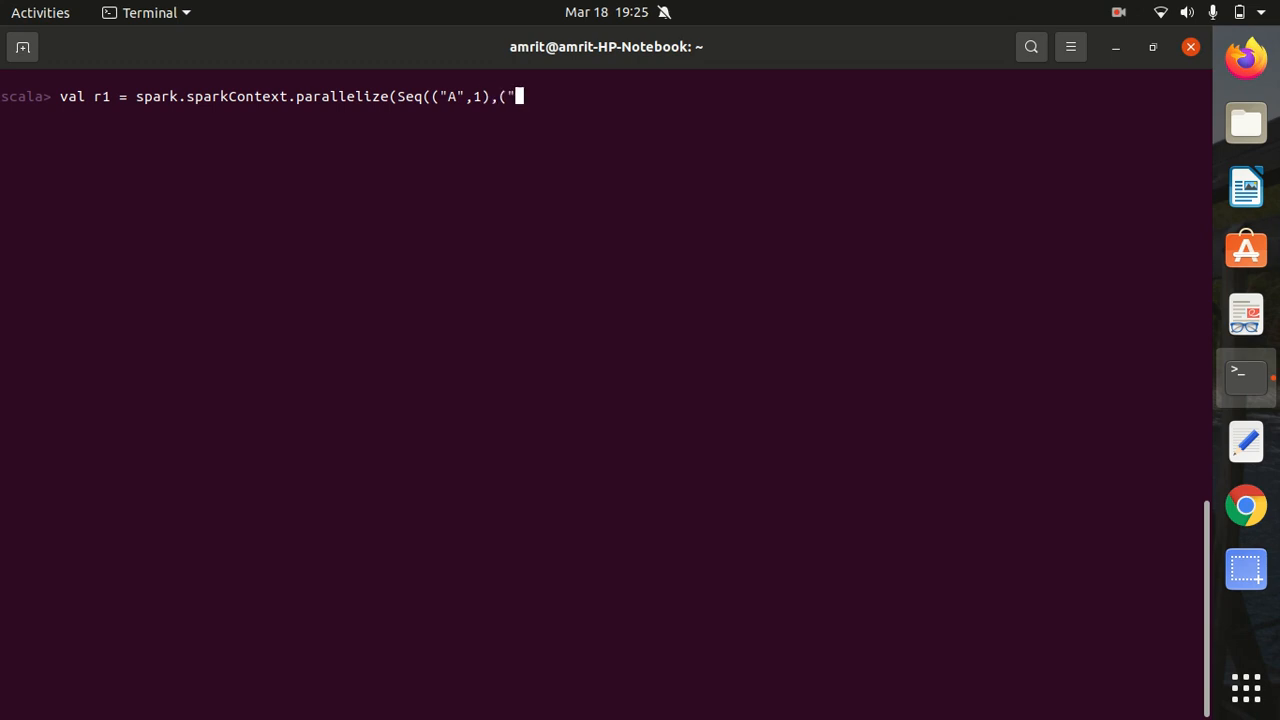
pyautogui.write('B",')
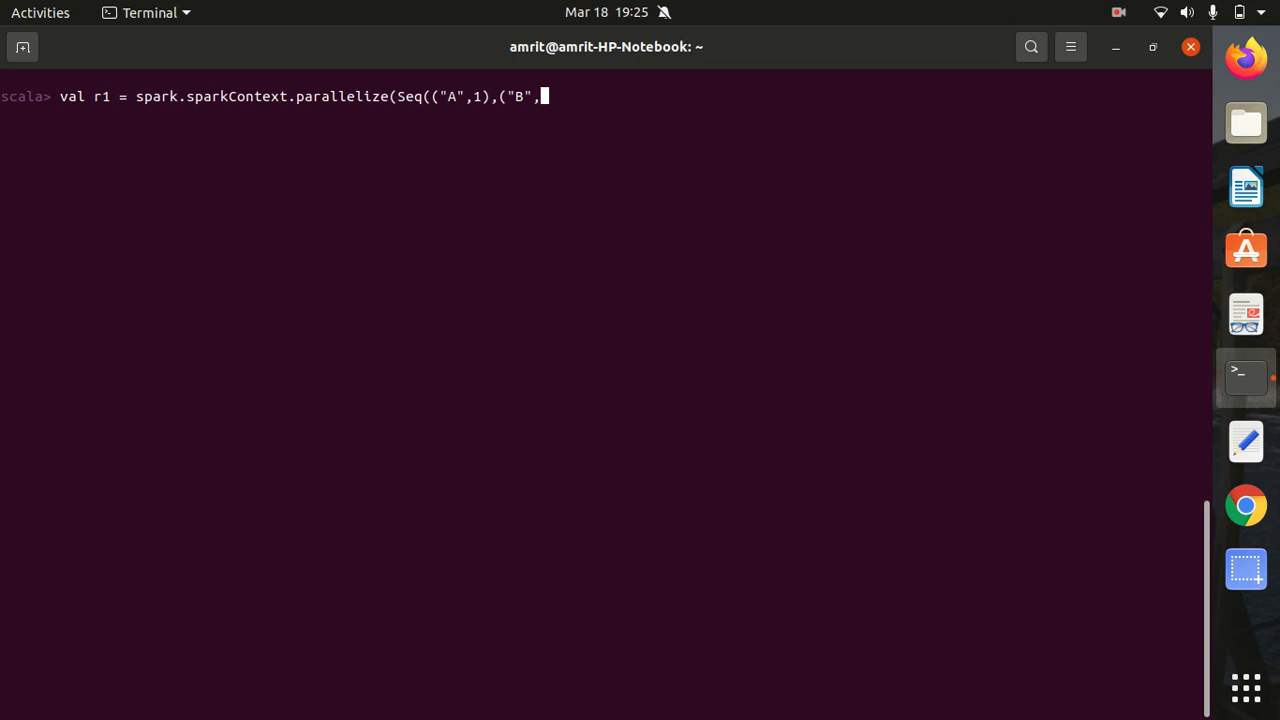
pyautogui.write('2)')
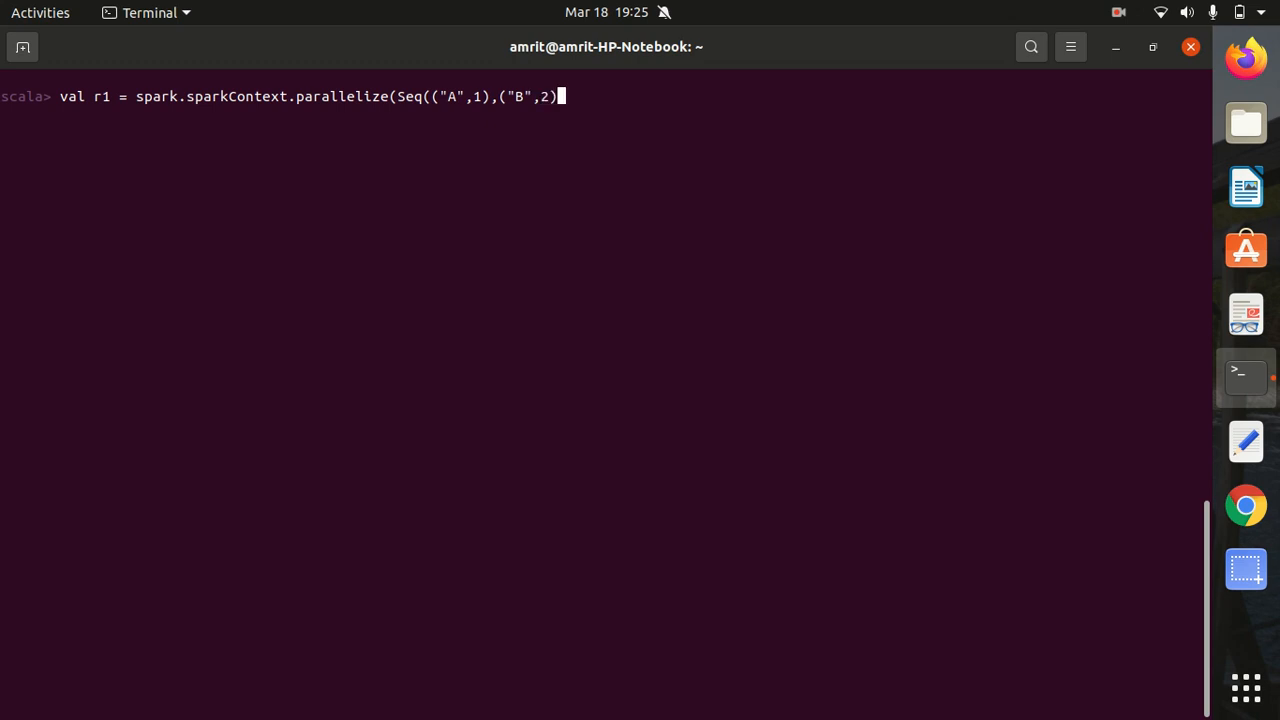
pyautogui.write(',(')
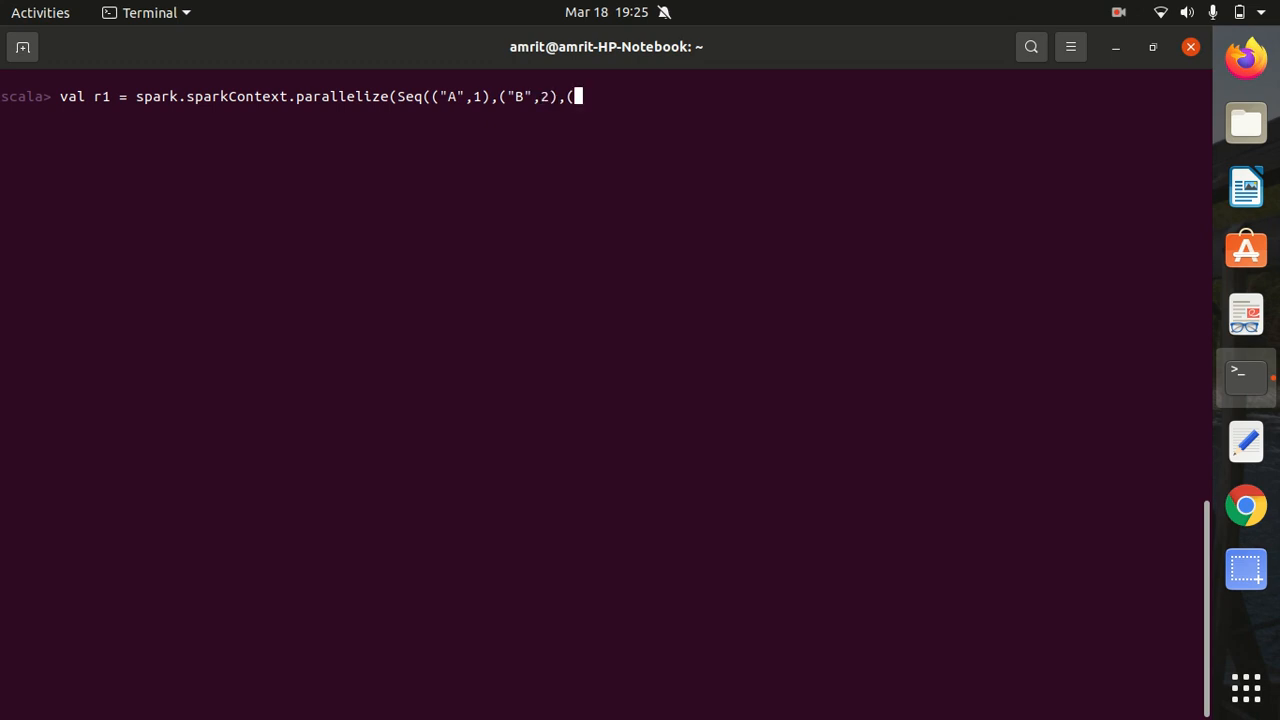
pyautogui.write('"C",')
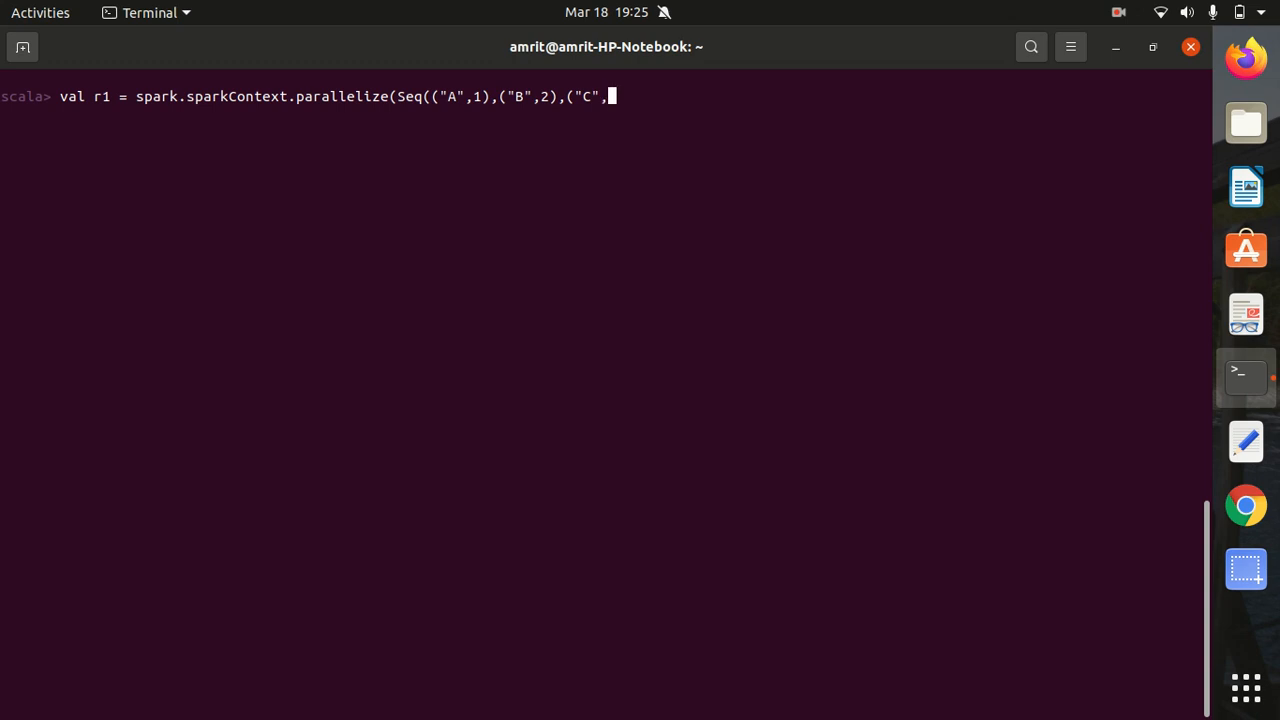
pyautogui.write('3)')
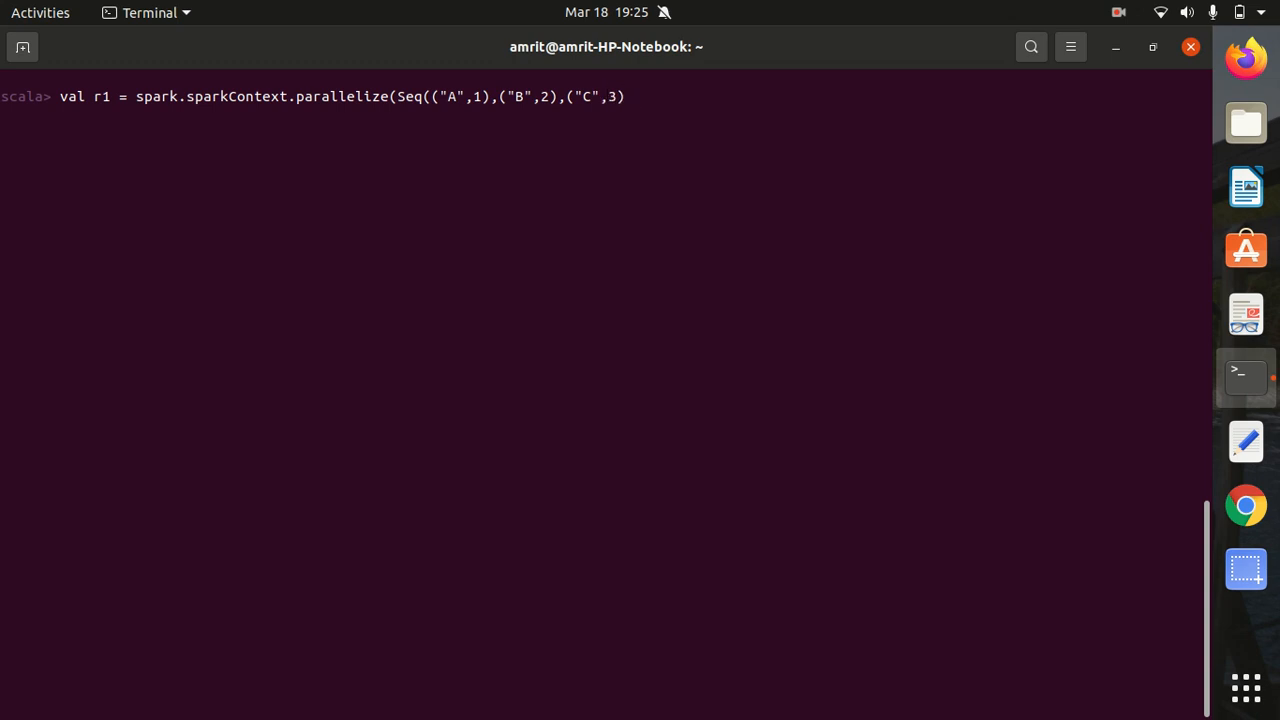
pyautogui.write('))')
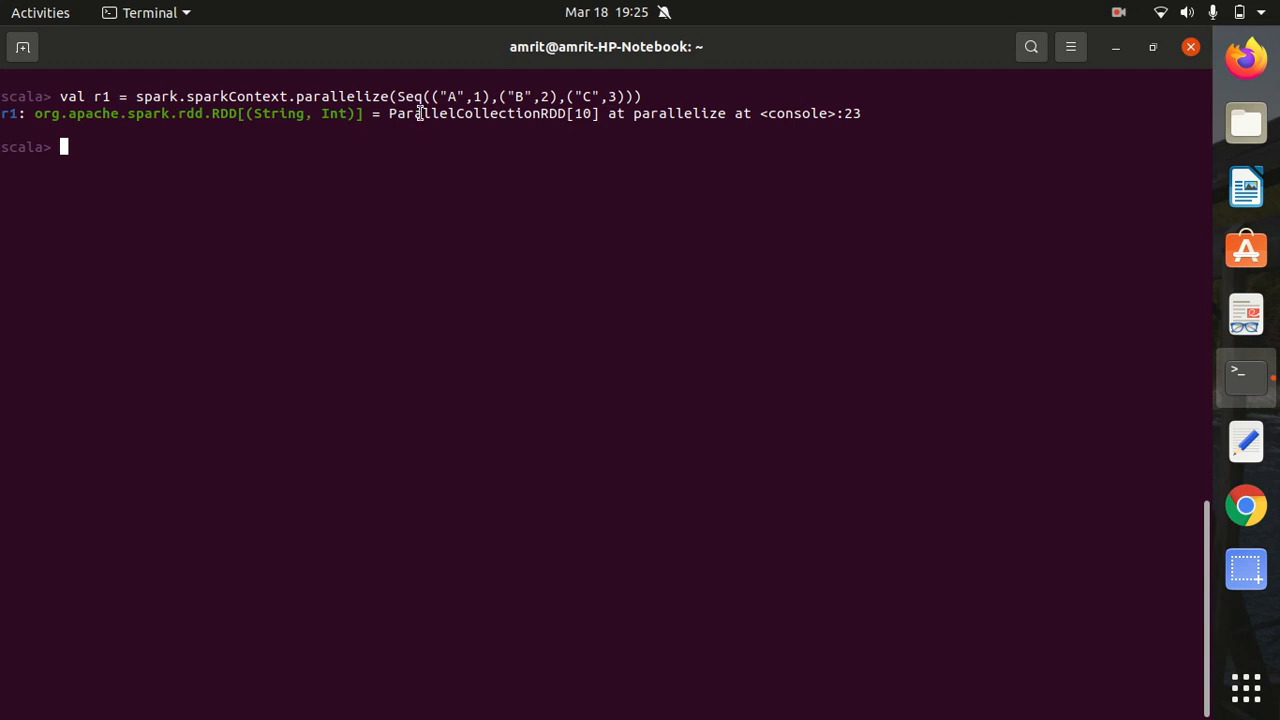
pyautogui.moveTo(440, 136)
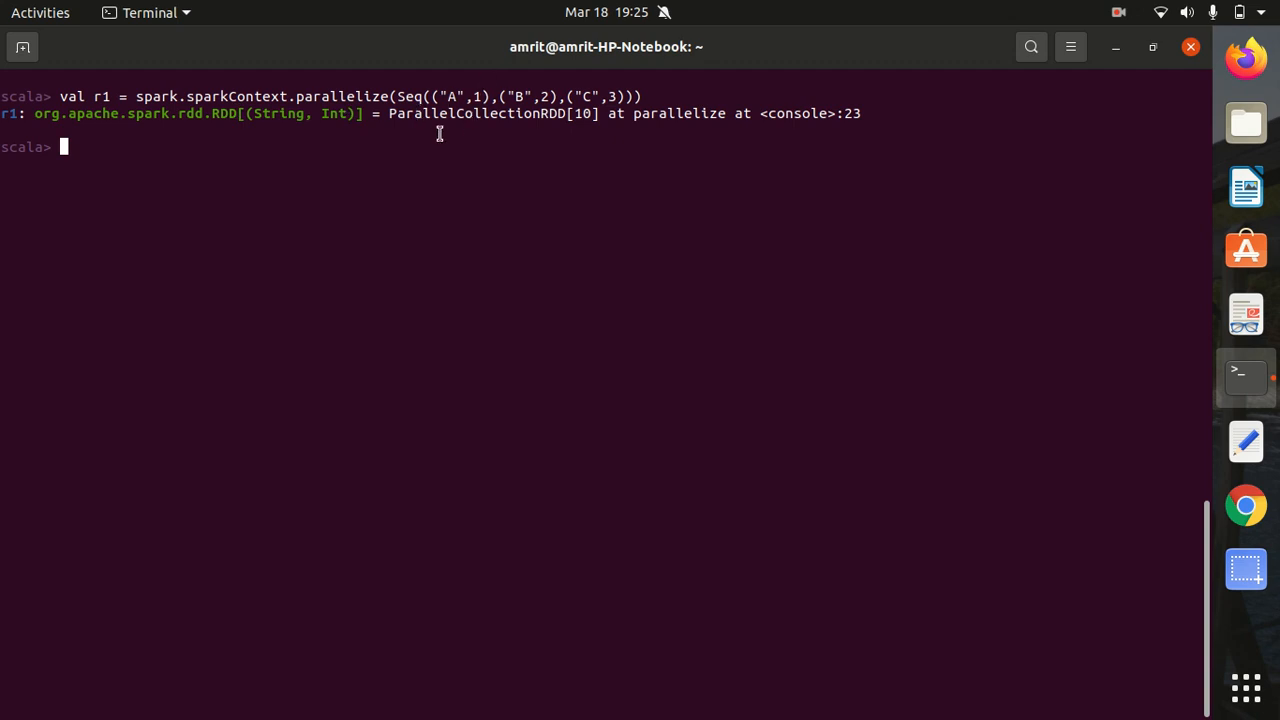
pyautogui.moveTo(304, 116)
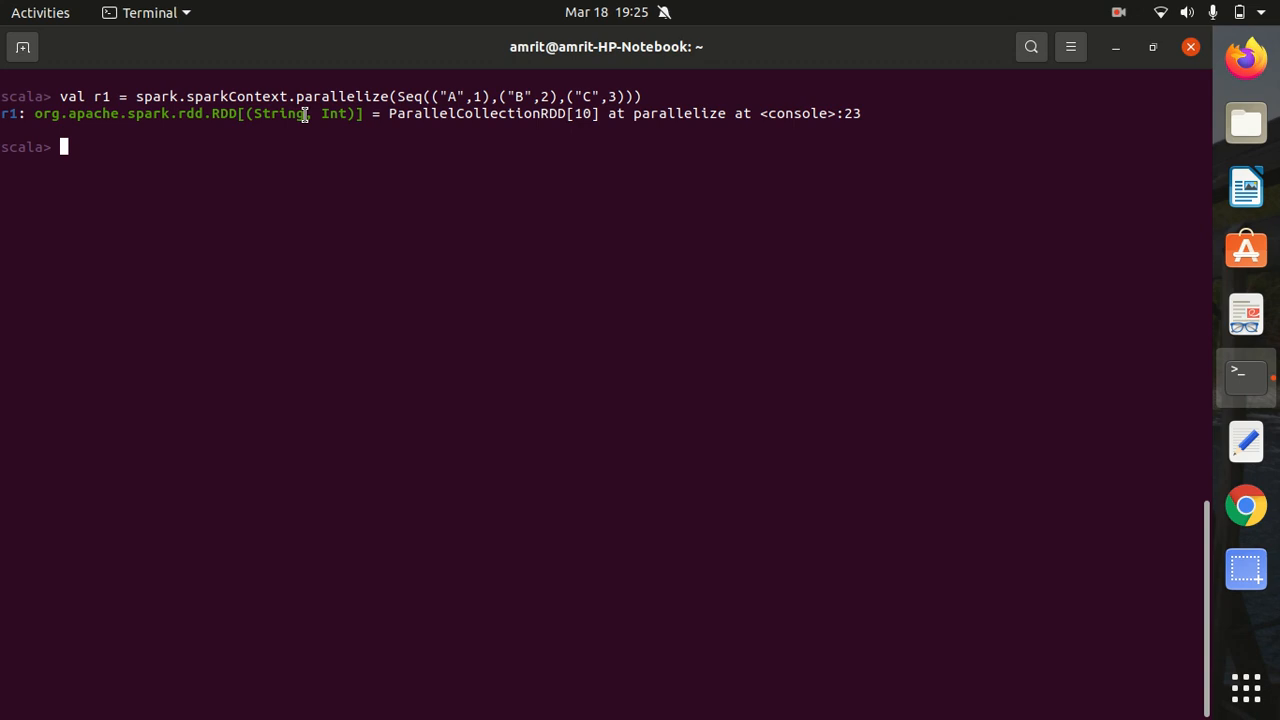
pyautogui.moveTo(220, 148)
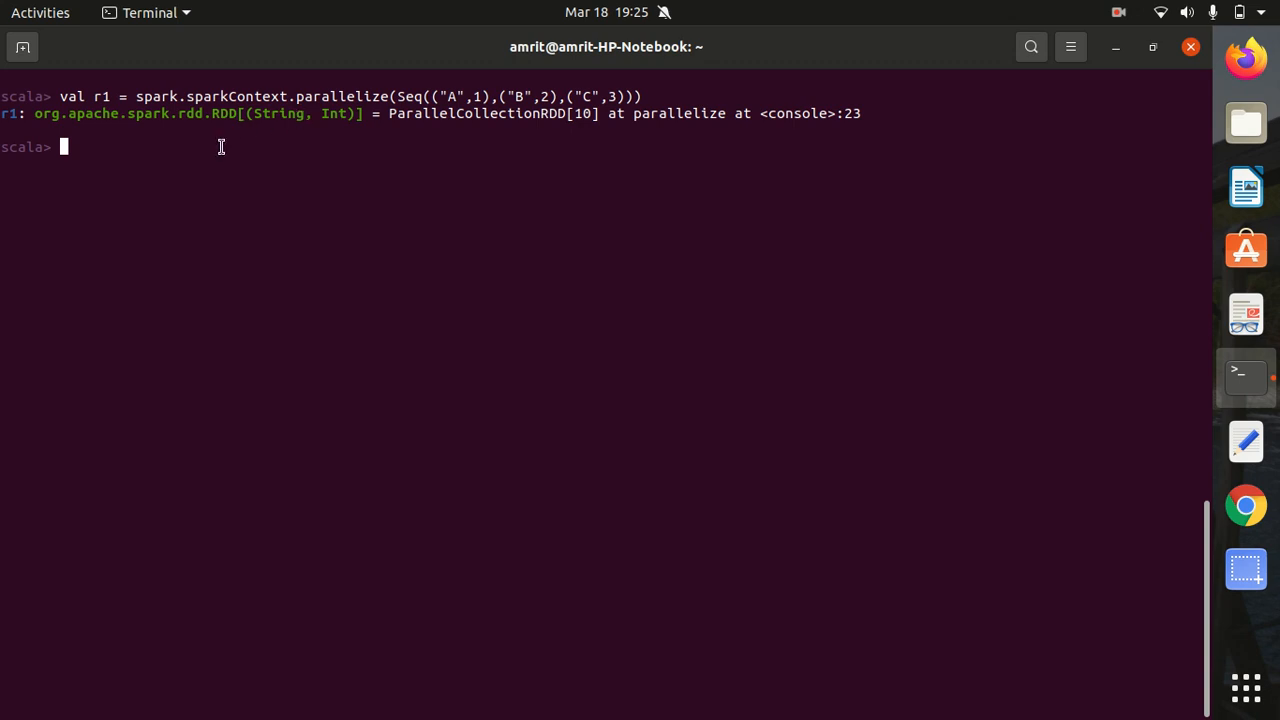
pyautogui.moveTo(192, 162)
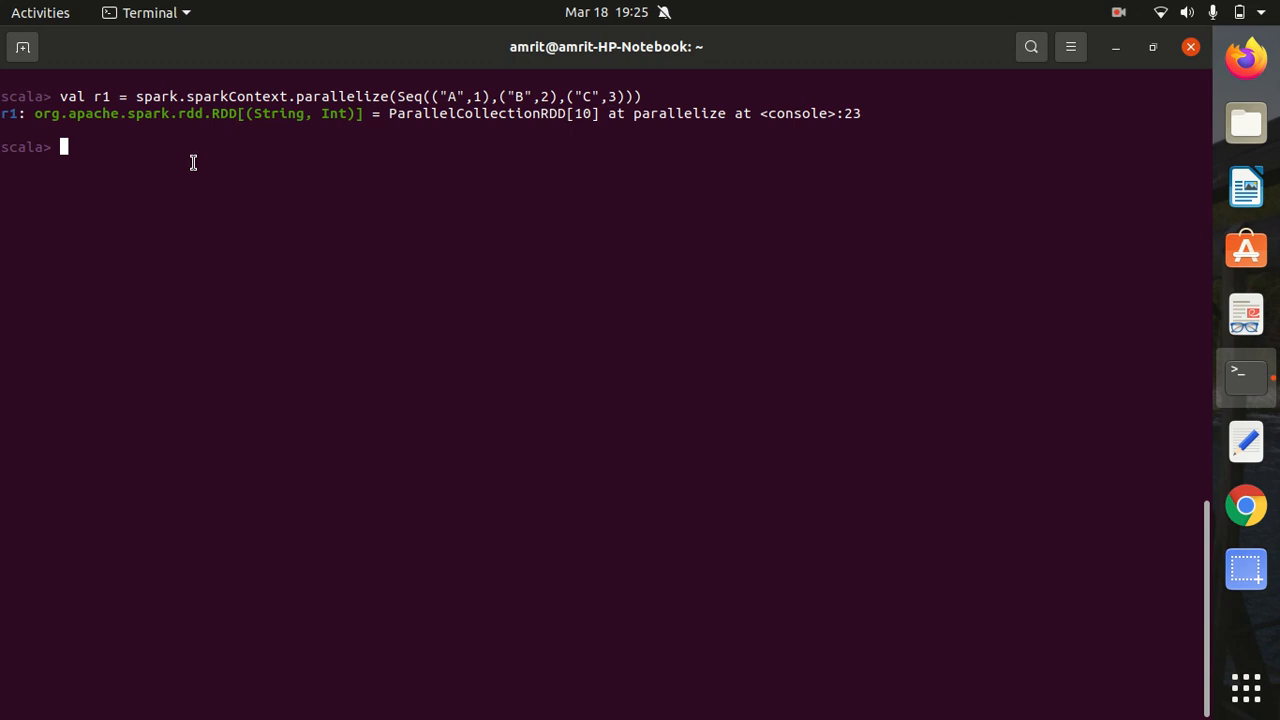
# Run r1.foreach(println) to list (A,1), (B,2) and (C,3) one per line.
pyautogui.write('r')
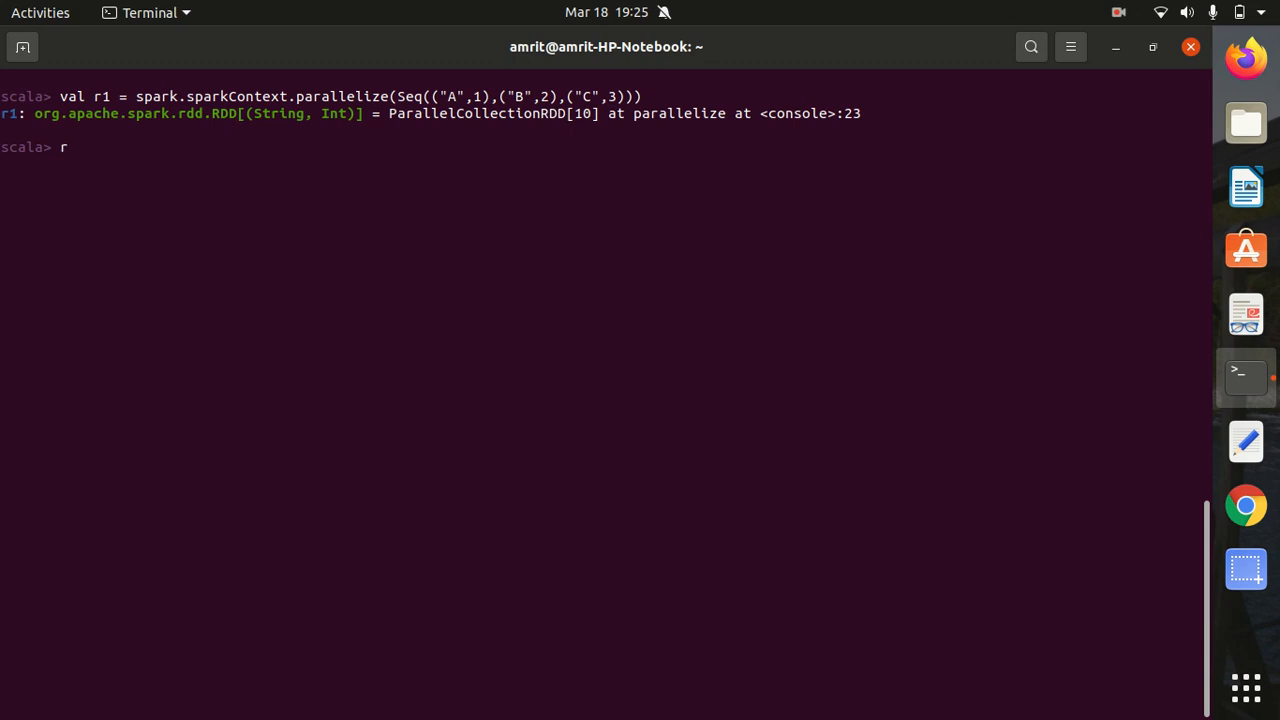
pyautogui.write('1.for')
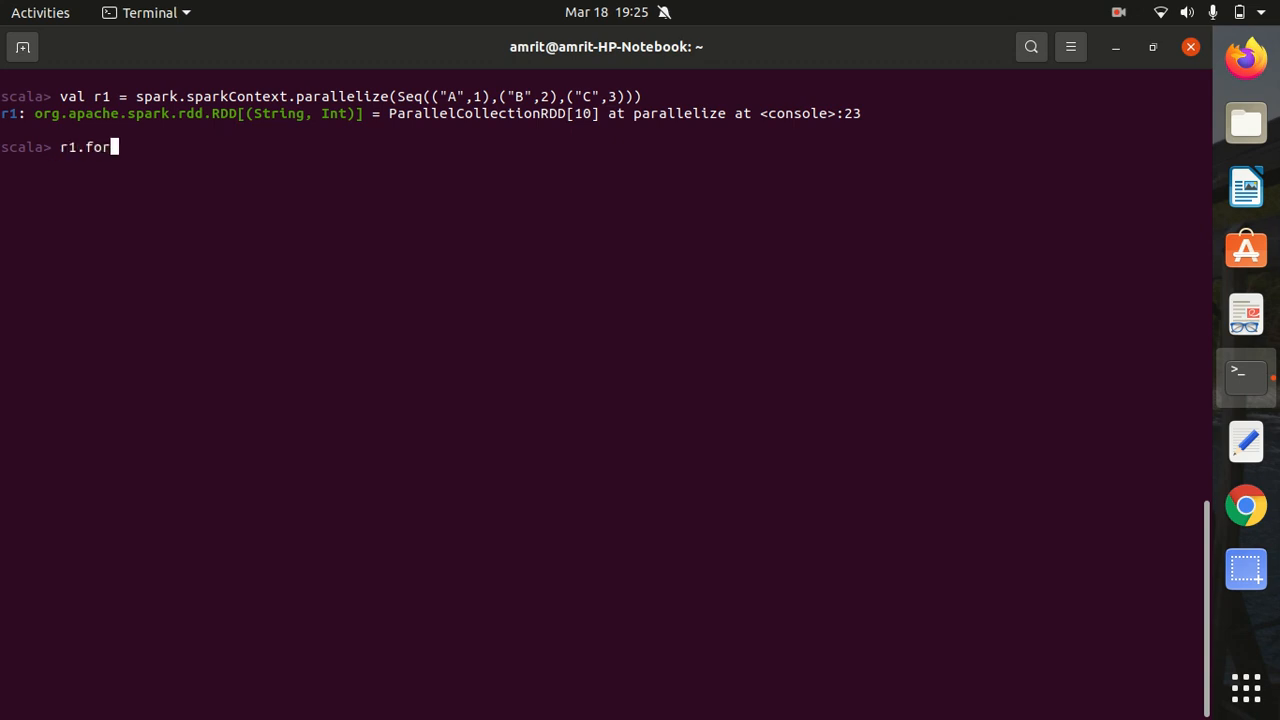
pyautogui.write('each(')
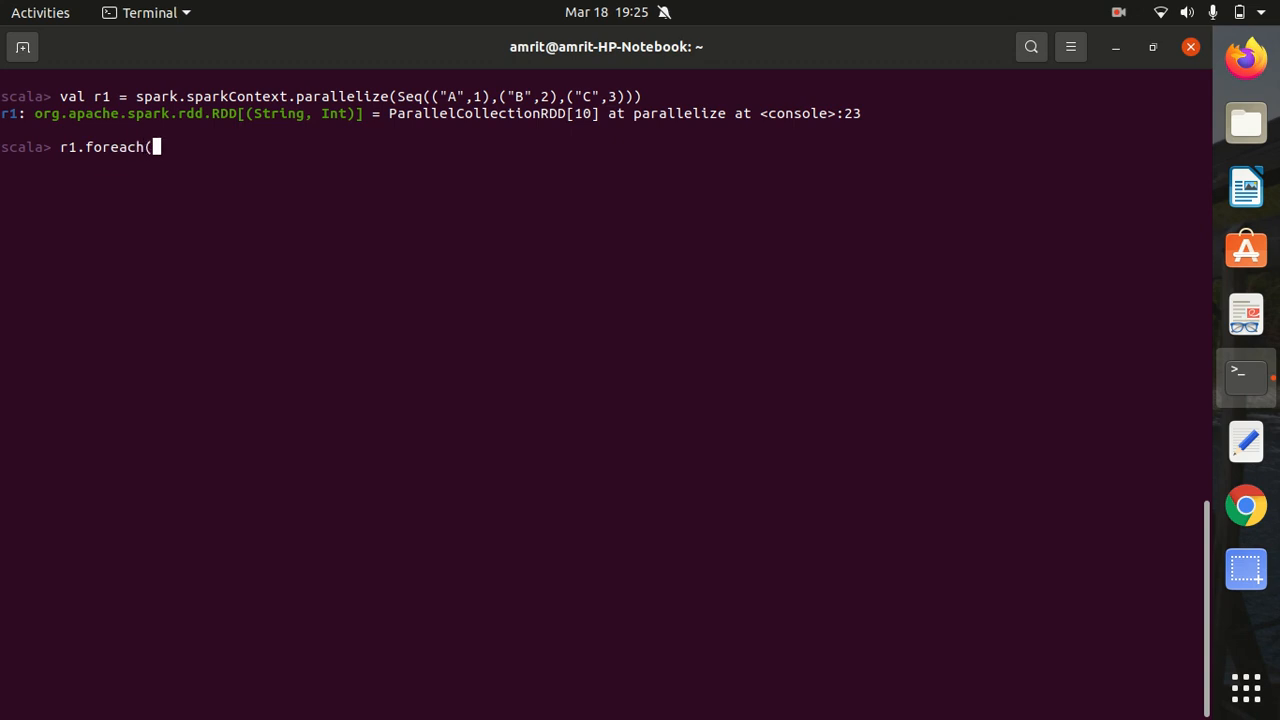
pyautogui.write('print')
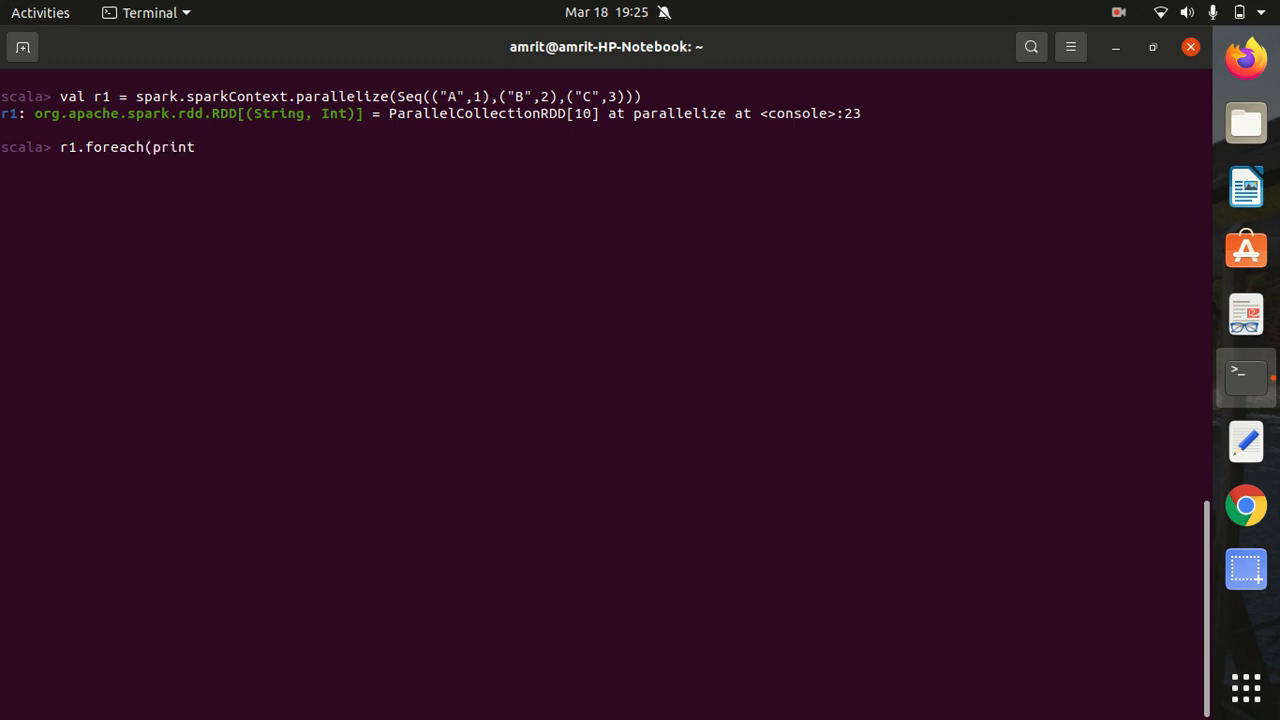
pyautogui.write('ln)')
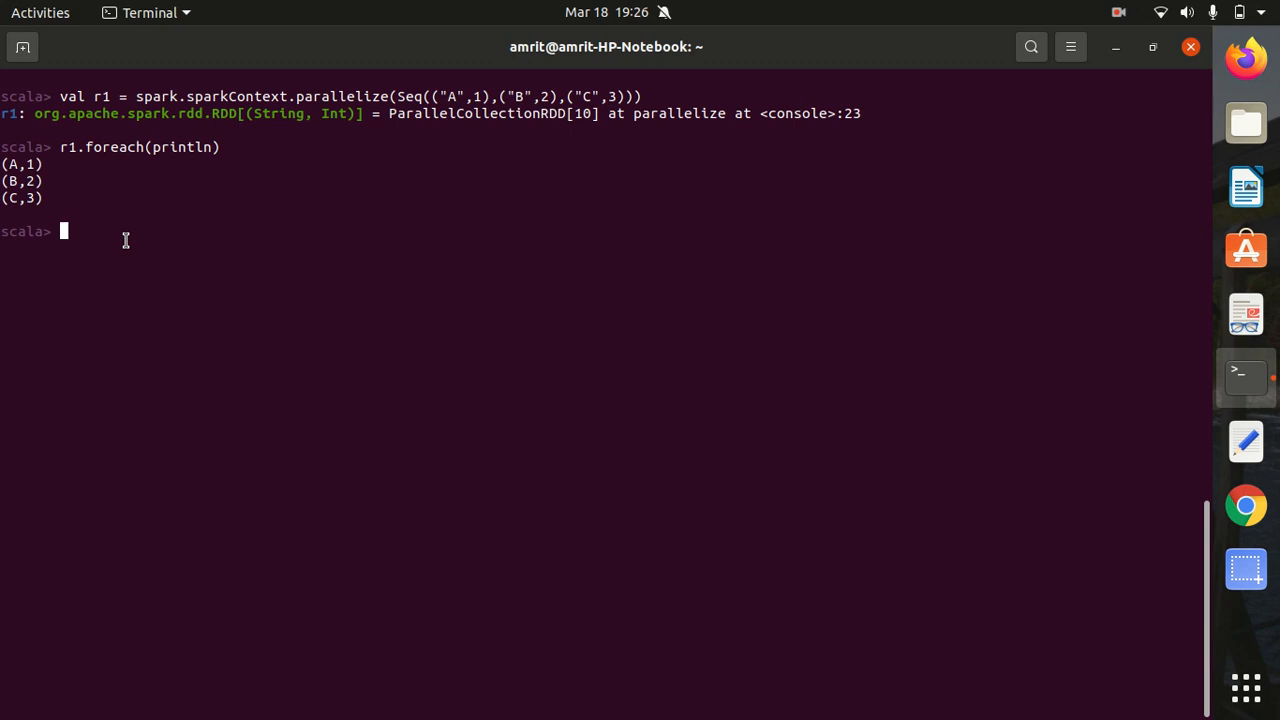
pyautogui.moveTo(108, 240)
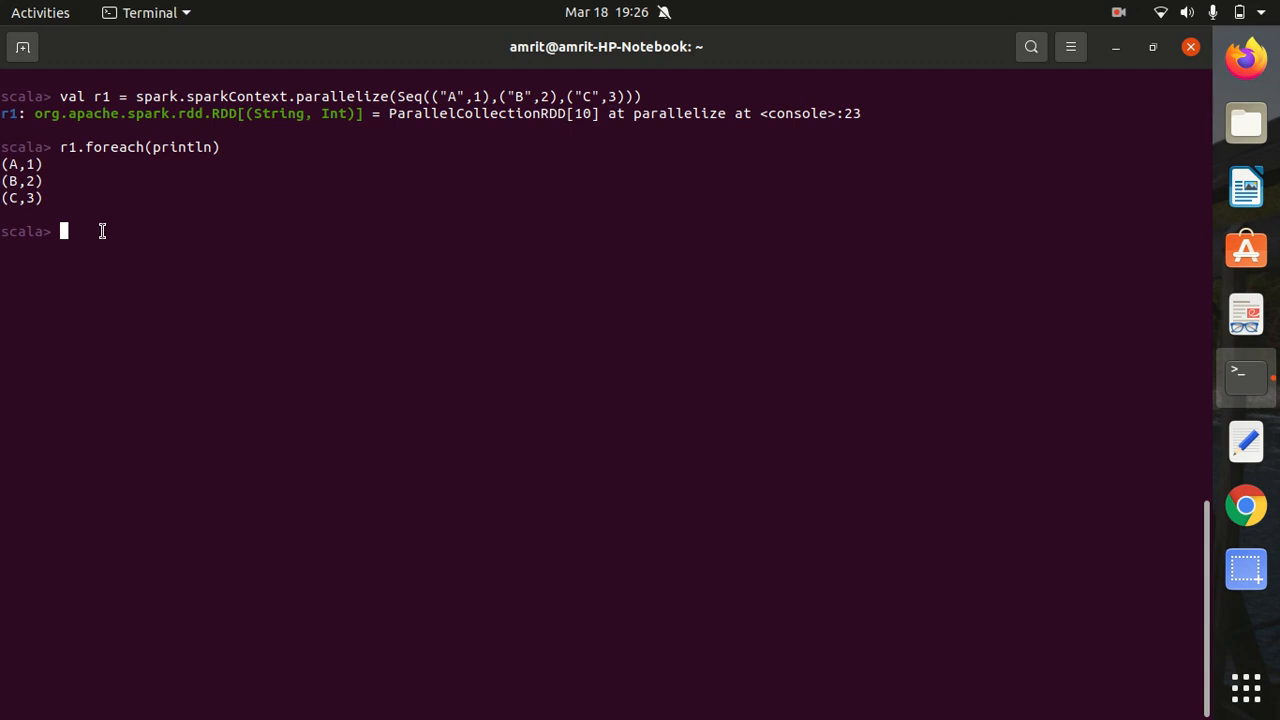
# Begin defining r2 with spark.sparkContext.textFile("...").
pyautogui.write('val r')
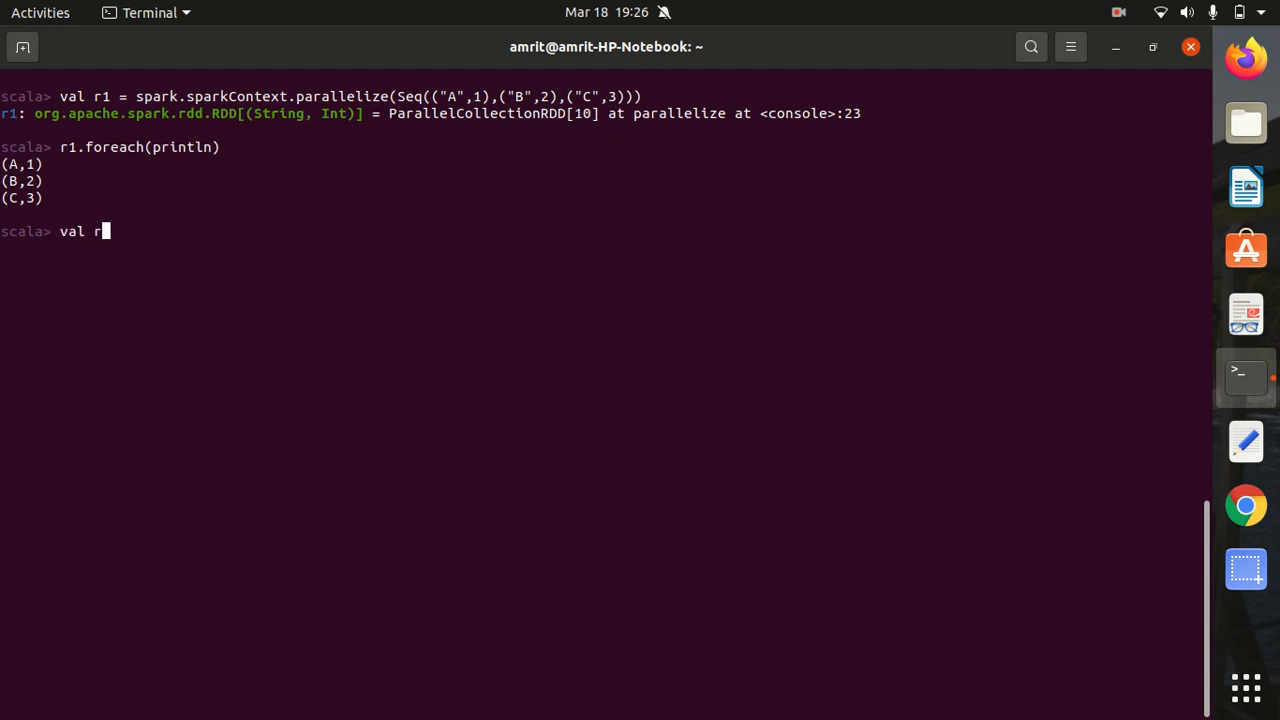
pyautogui.write('2 =')
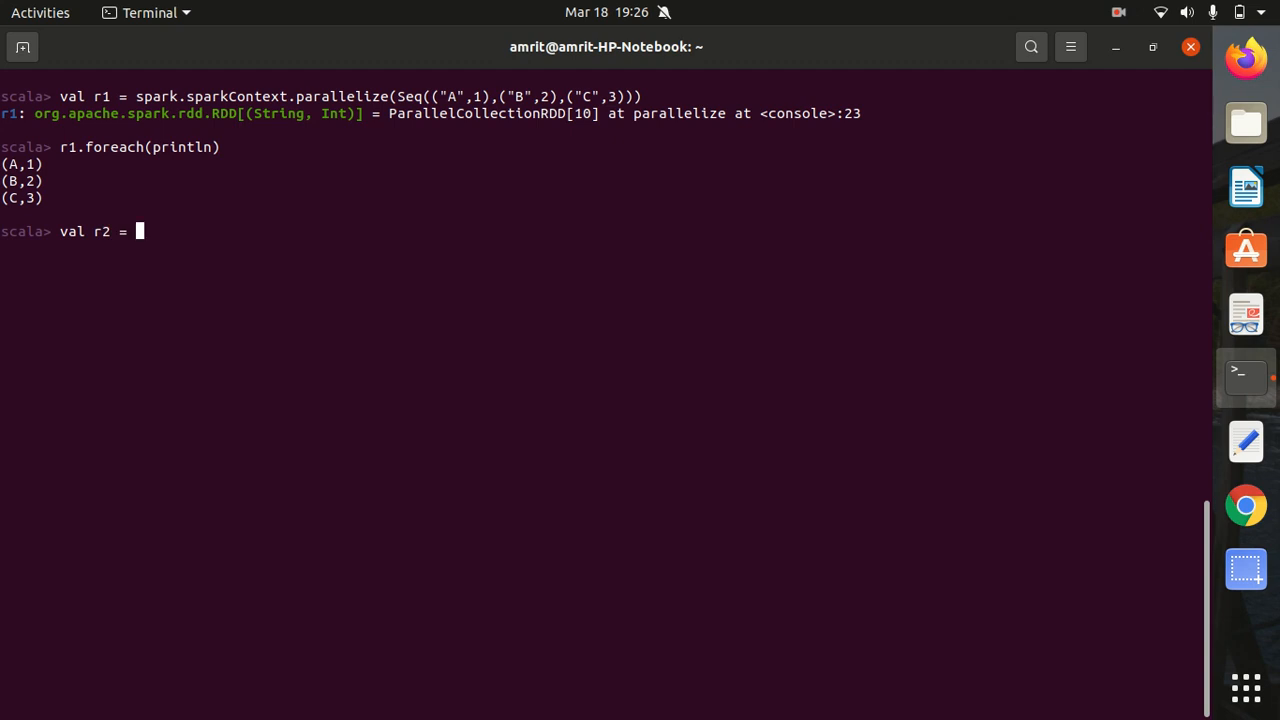
pyautogui.write('spar')
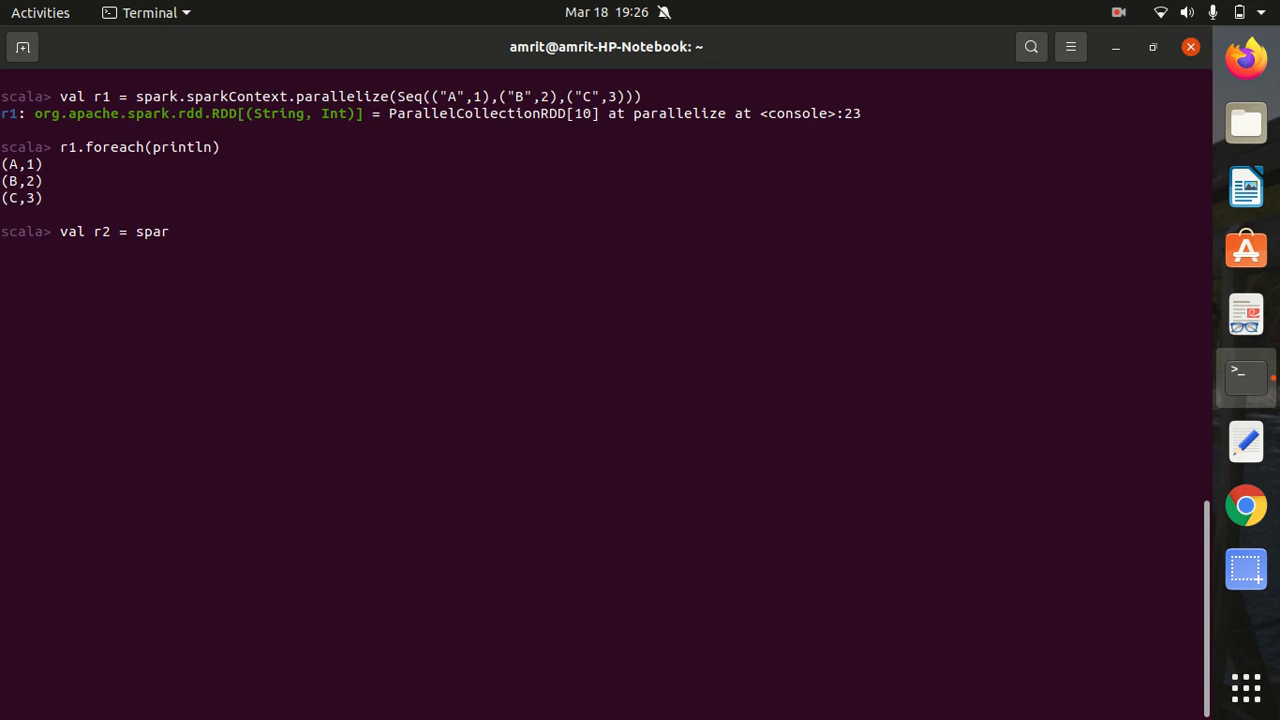
pyautogui.write('k.s')
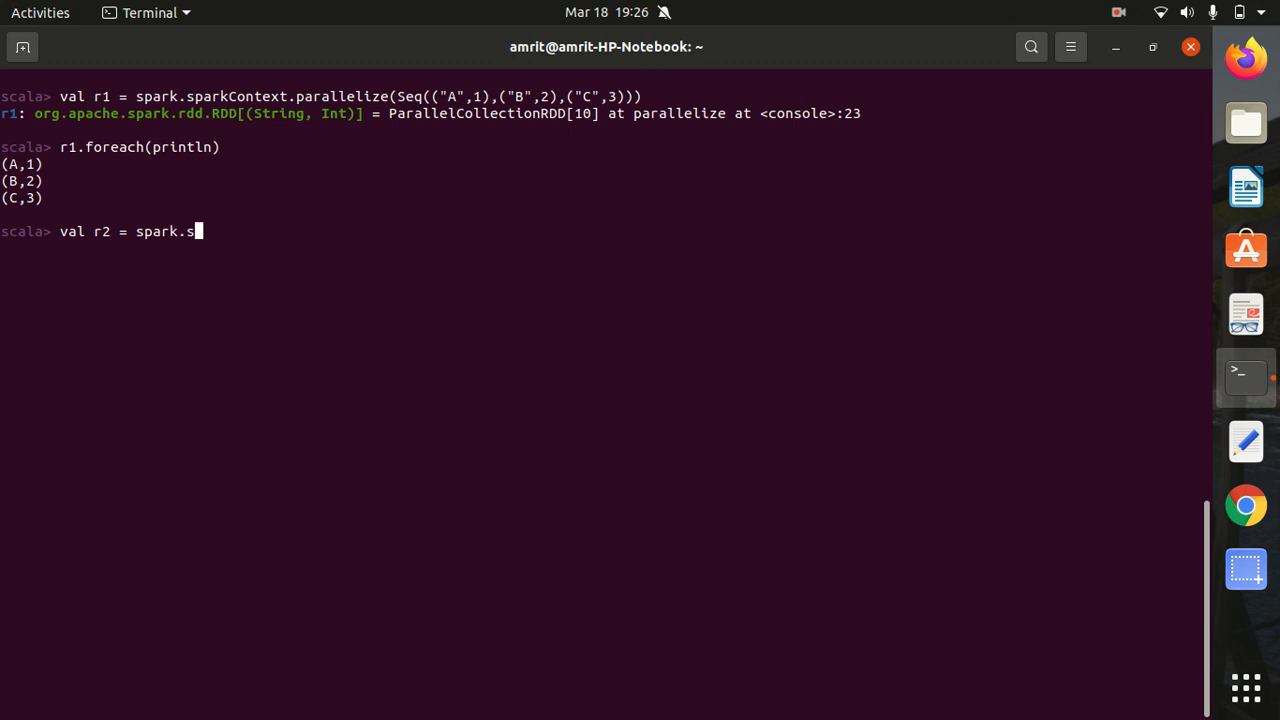
pyautogui.write('park')
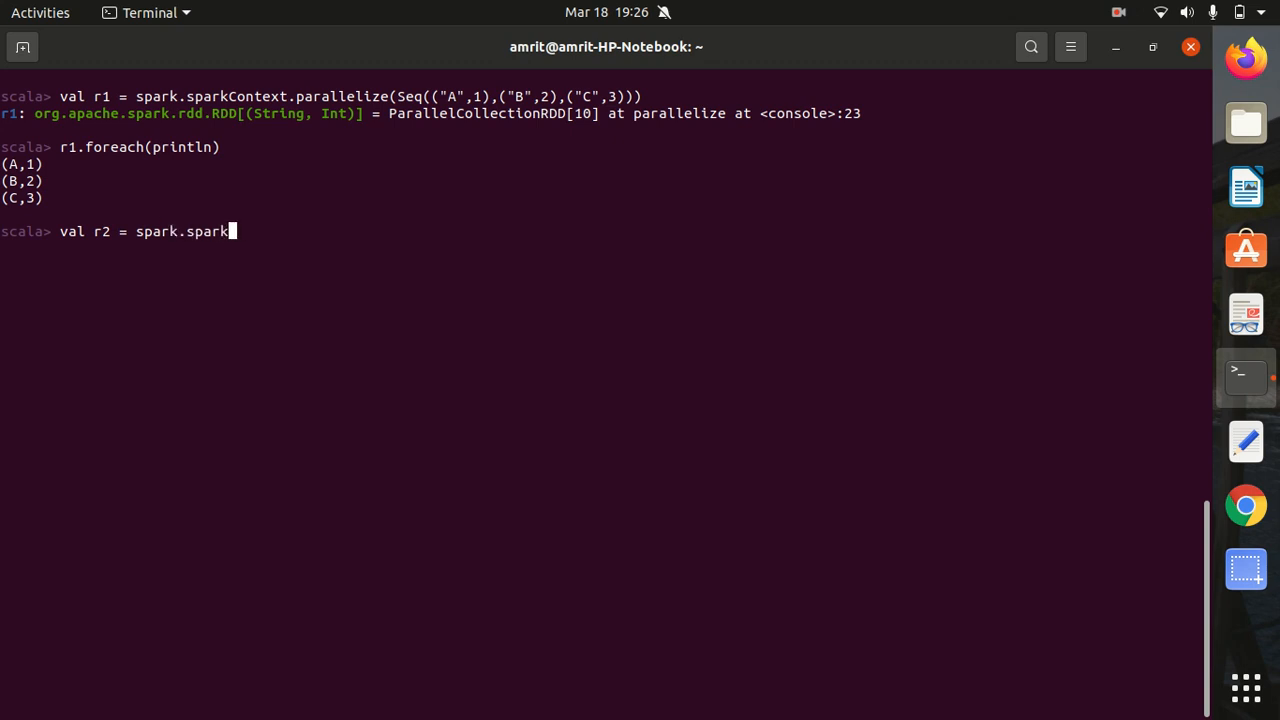
pyautogui.write('Context')
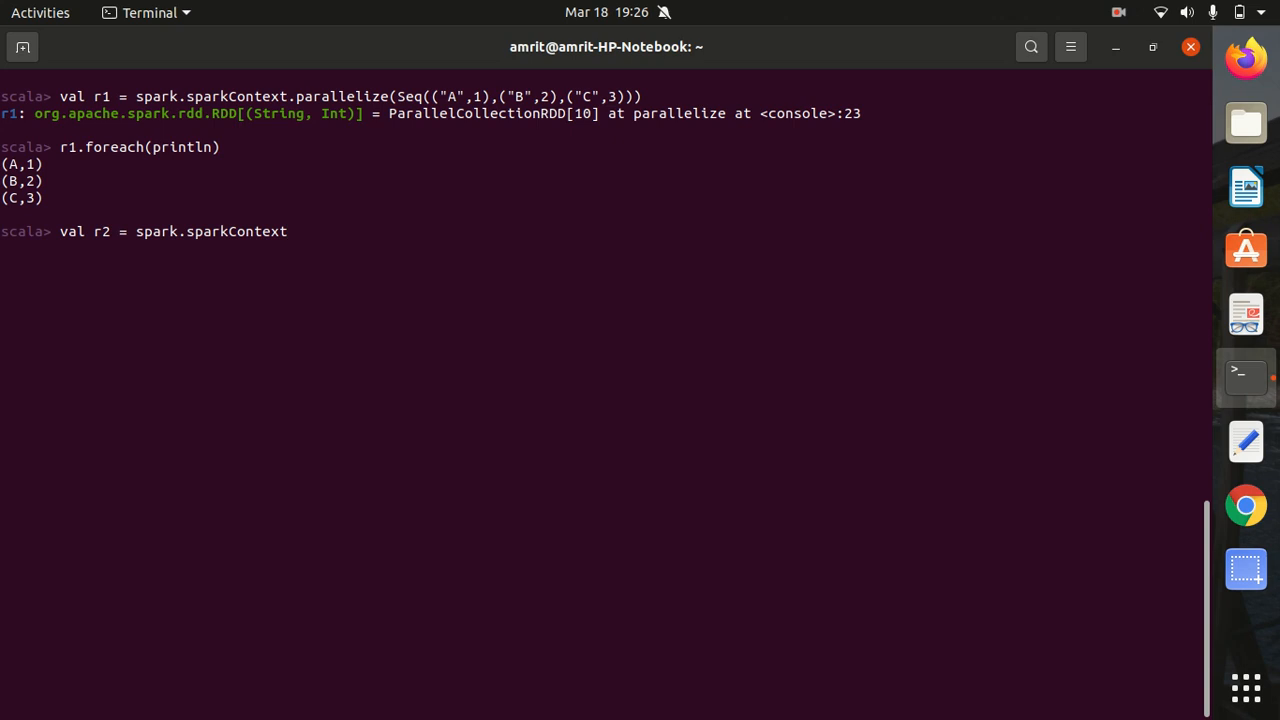
pyautogui.write('.text')
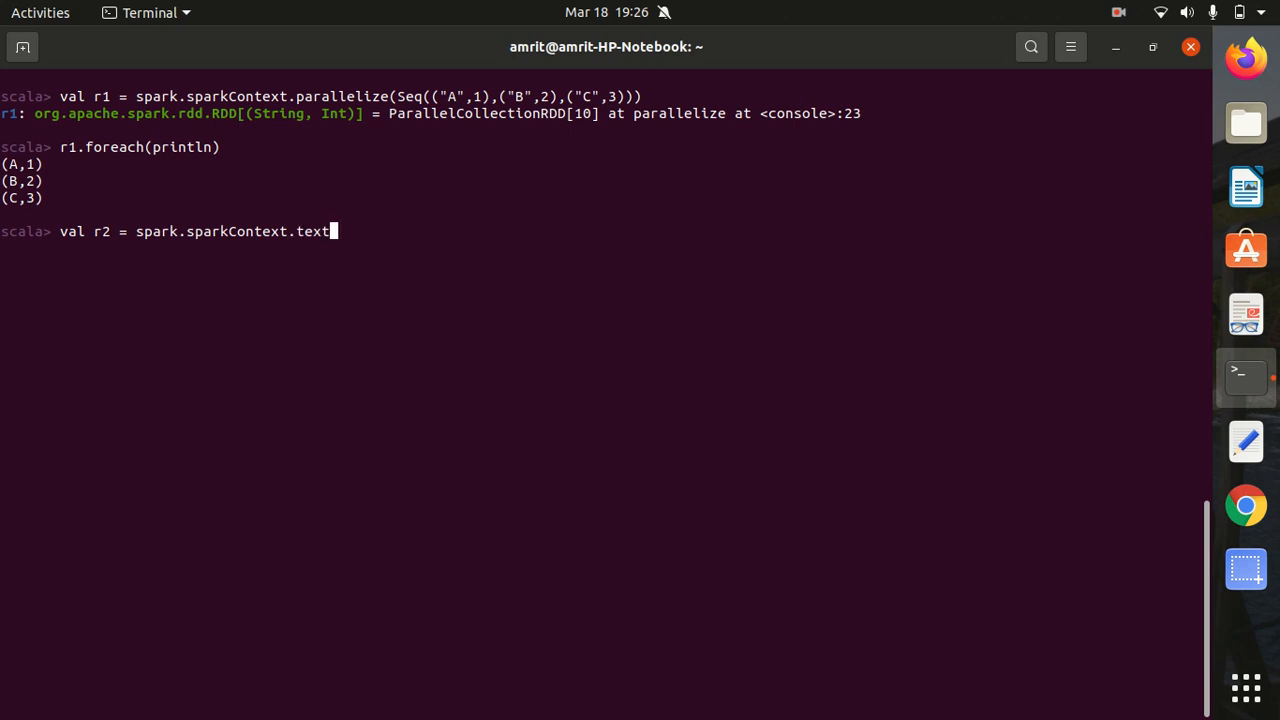
pyautogui.write('File')
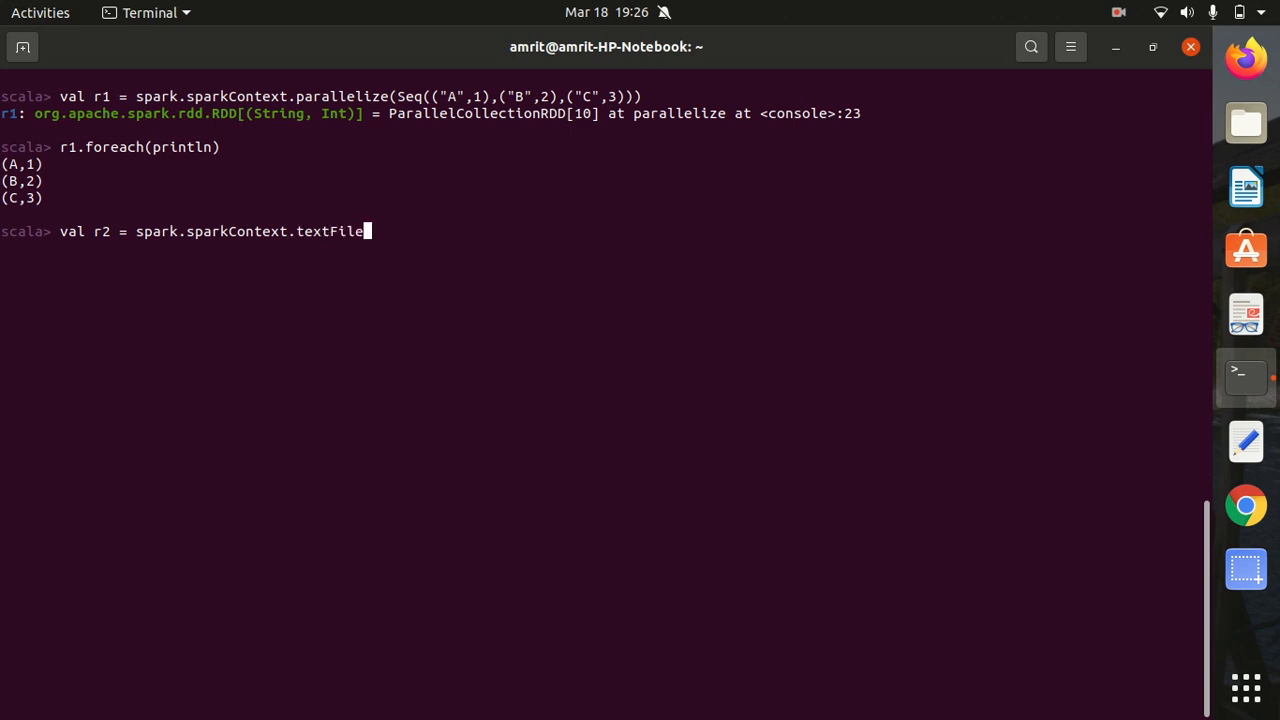
pyautogui.write('("')
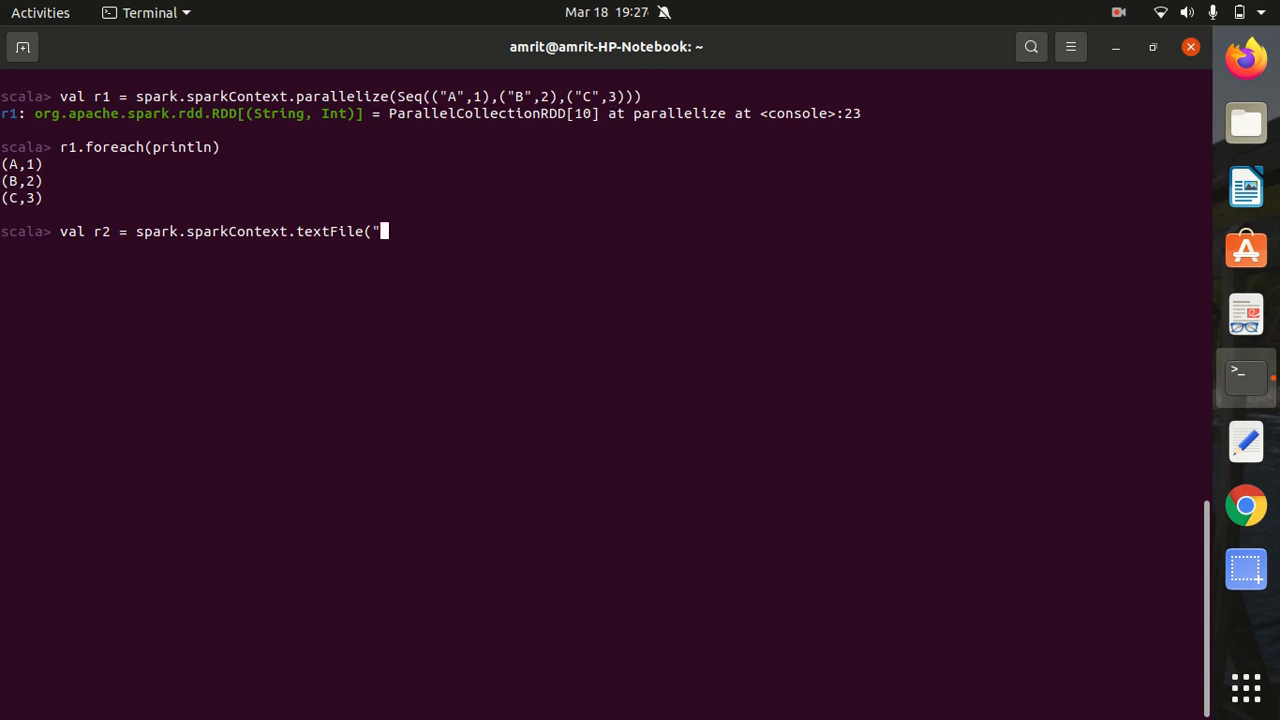
# Point it at /home/amri/g1.txt and run it, yielding a MapPartitionsRDD.
pyautogui.write('/')
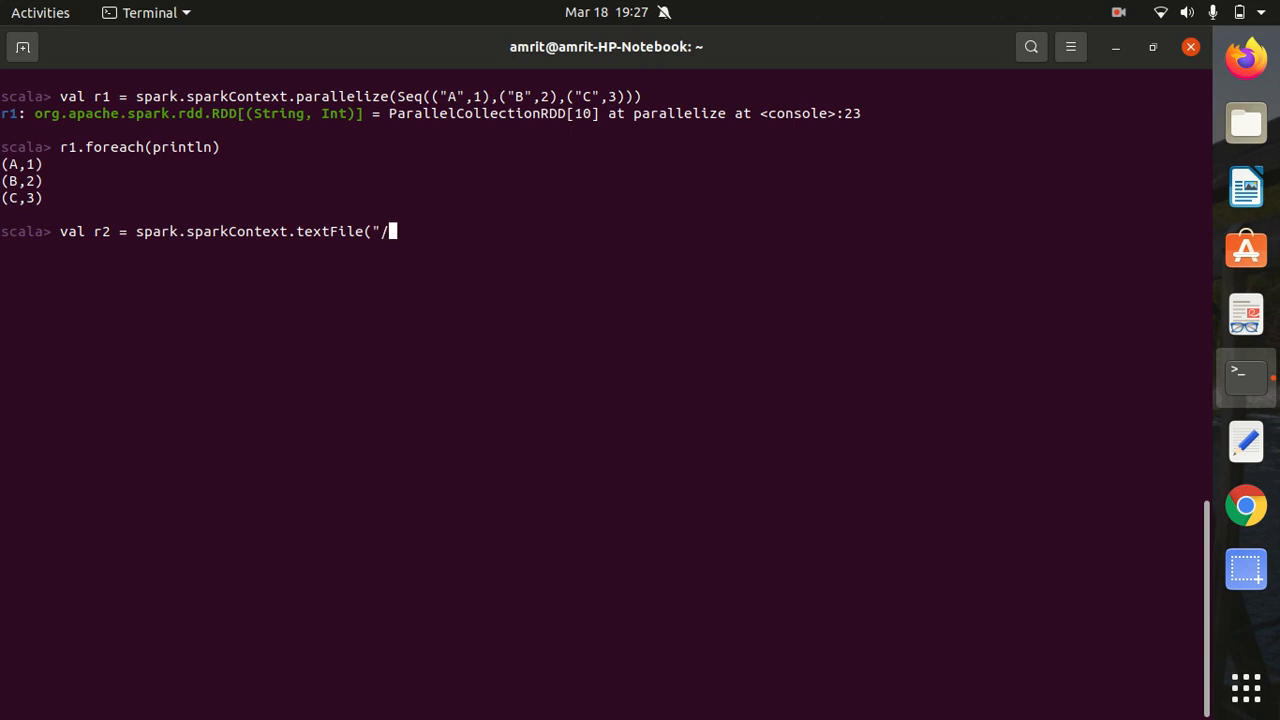
pyautogui.write('home')
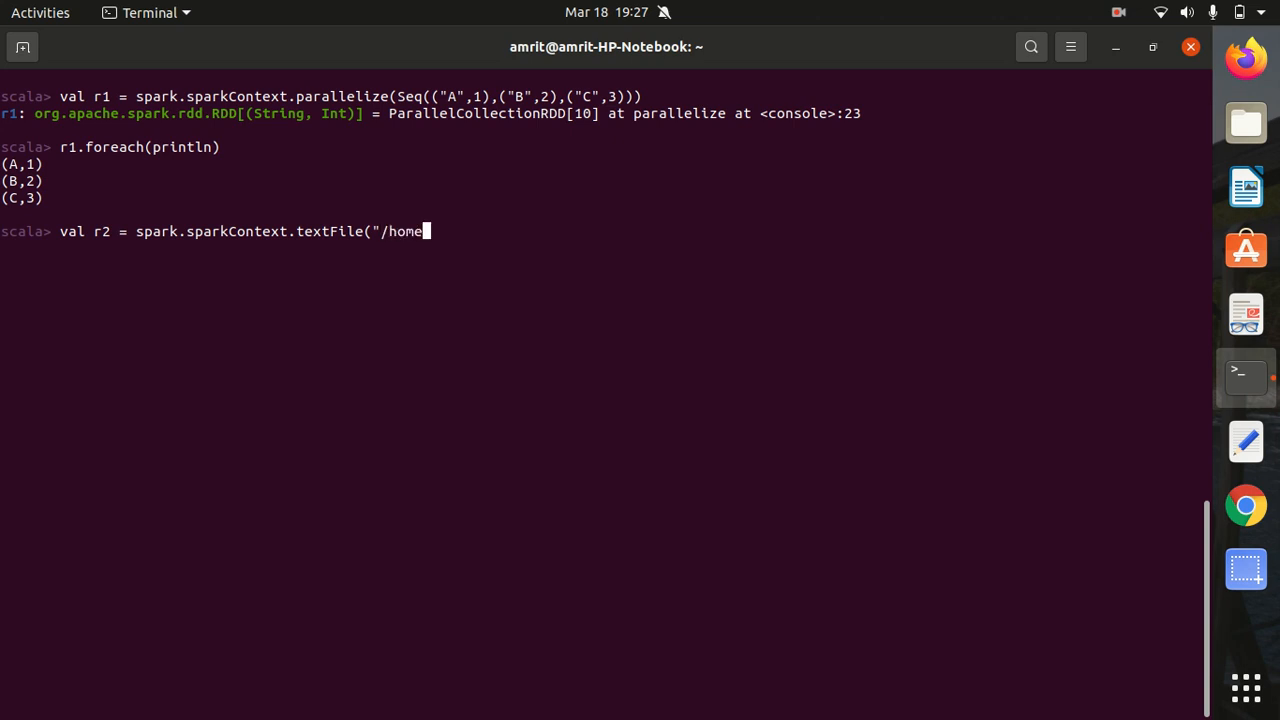
pyautogui.write('/amri')
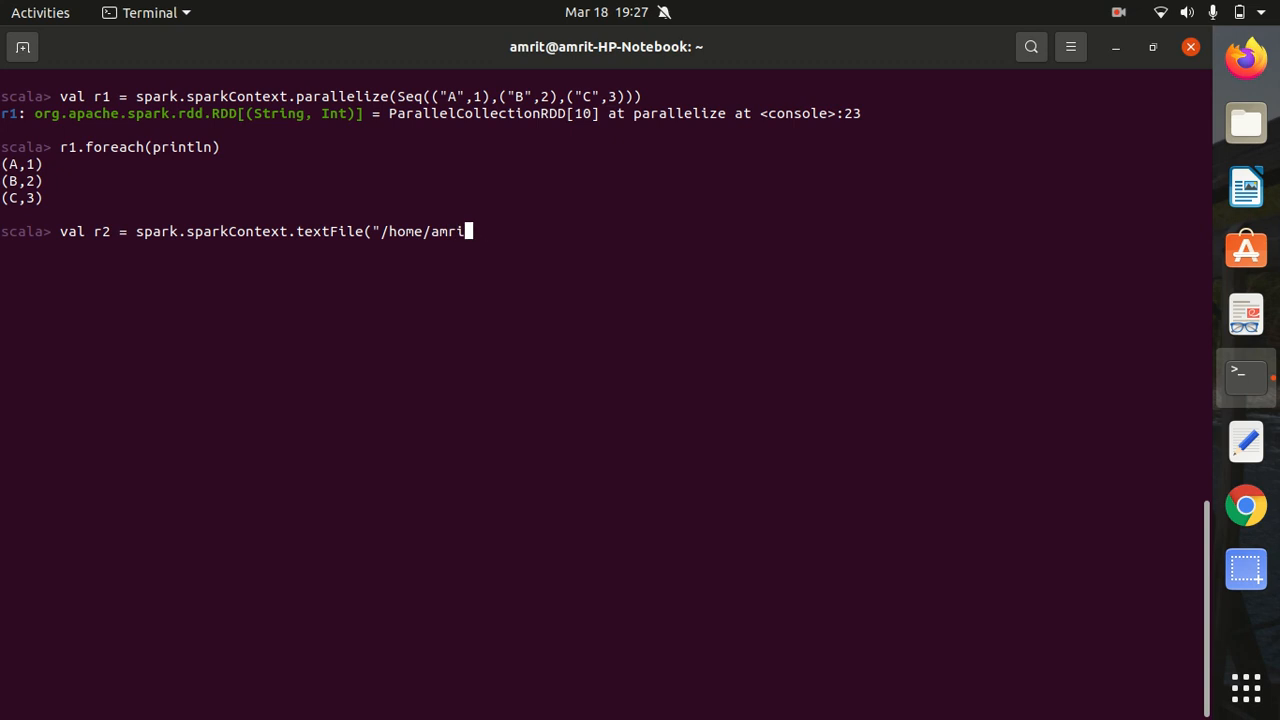
pyautogui.write('/g1')
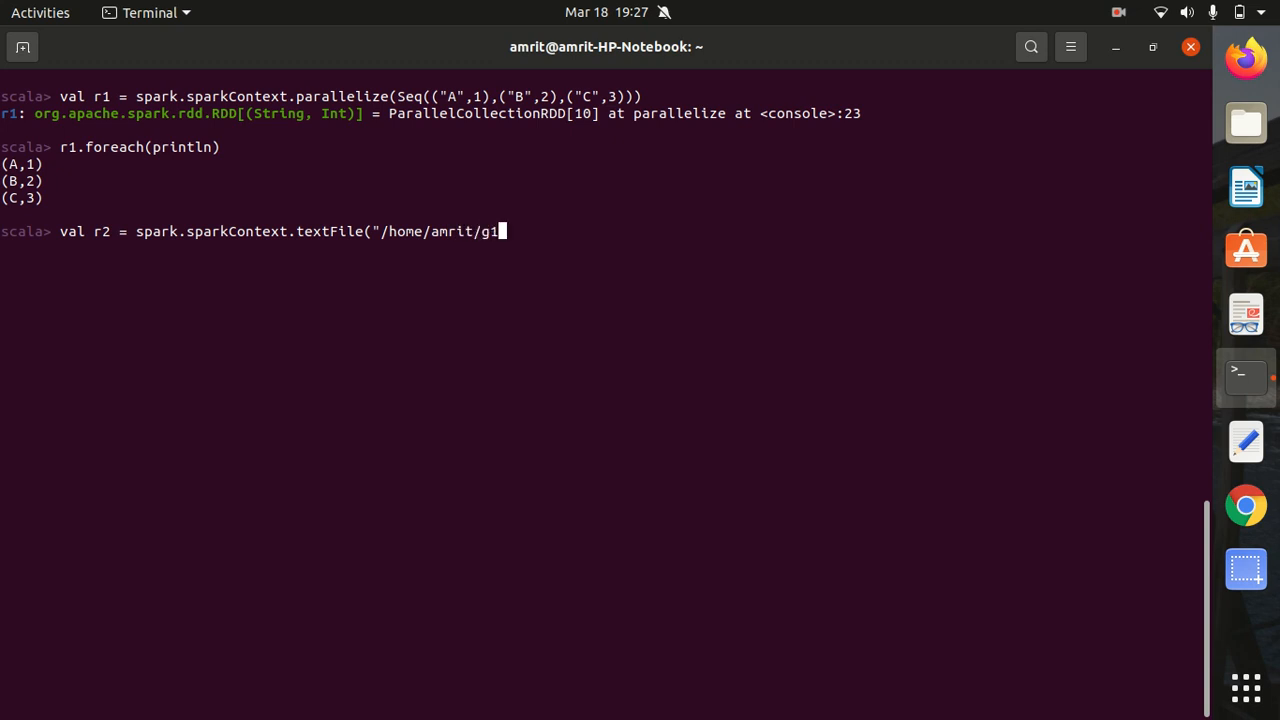
pyautogui.write('.txt"')
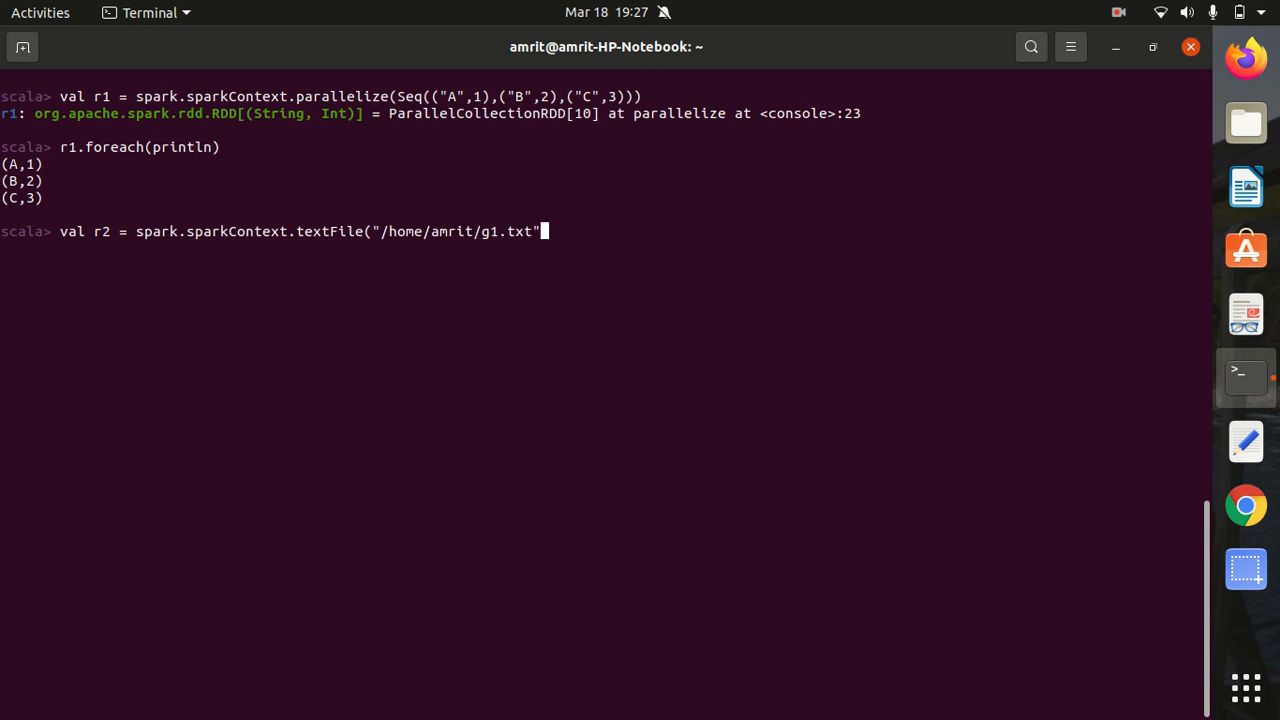
pyautogui.write(')')
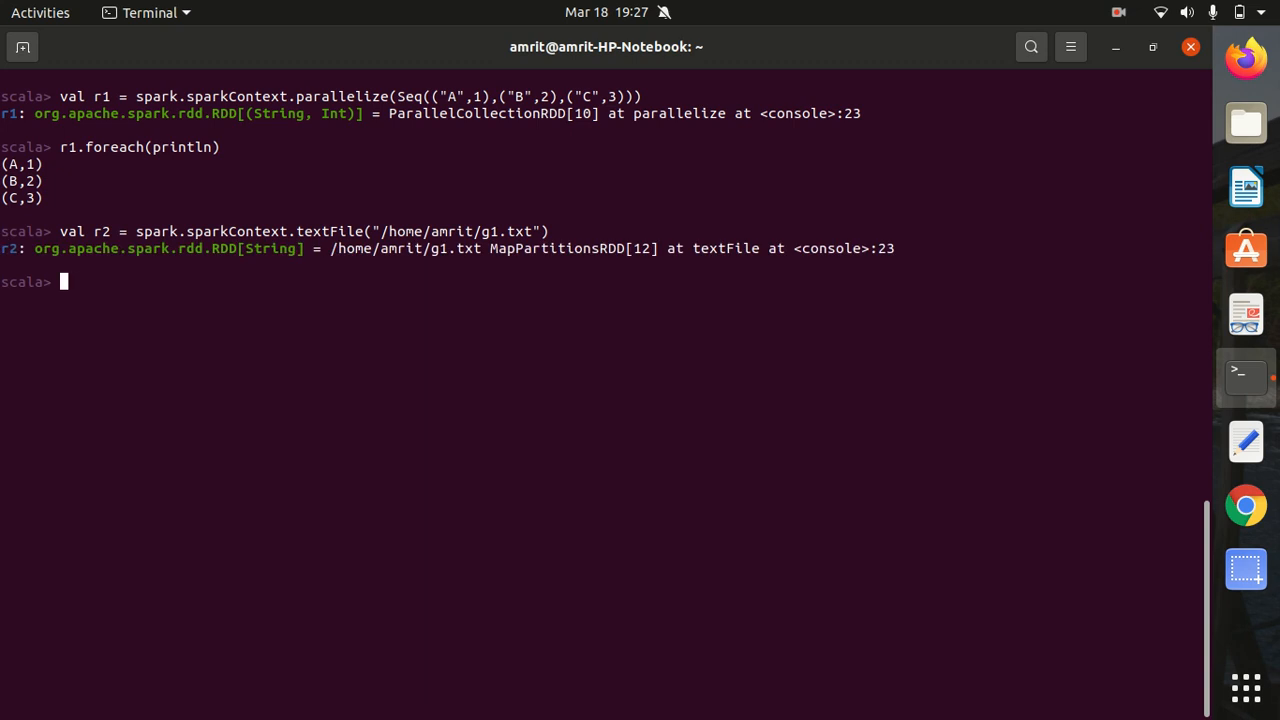
# Run r2.collect() returning an array with the line "this is demo of RDD".
pyautogui.tripleClick(238, 248)
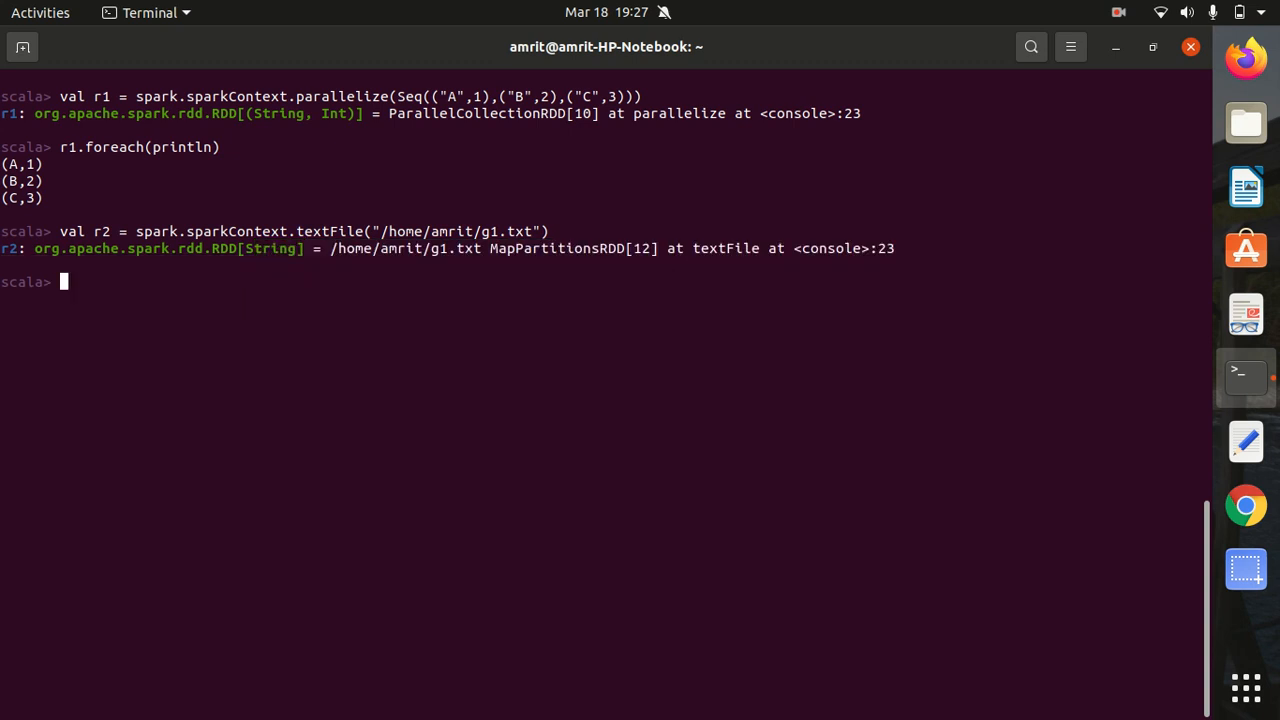
pyautogui.write('r2.colle')
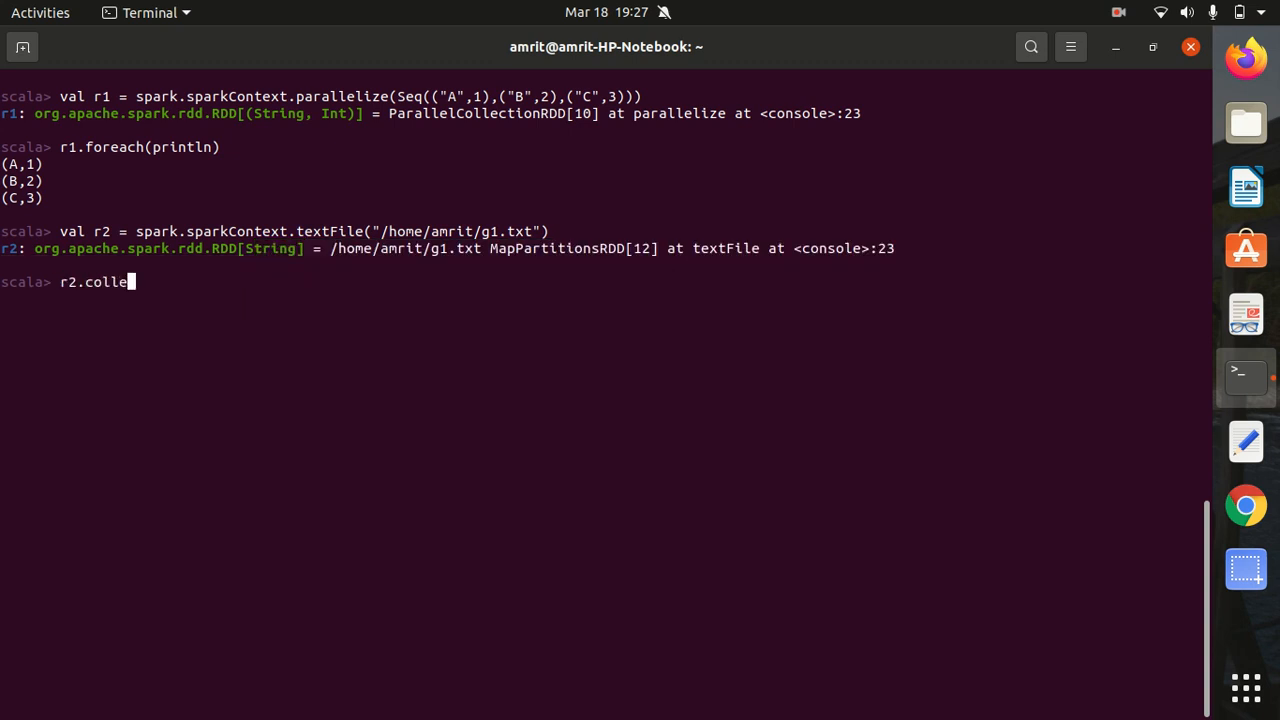
pyautogui.write('ct()')
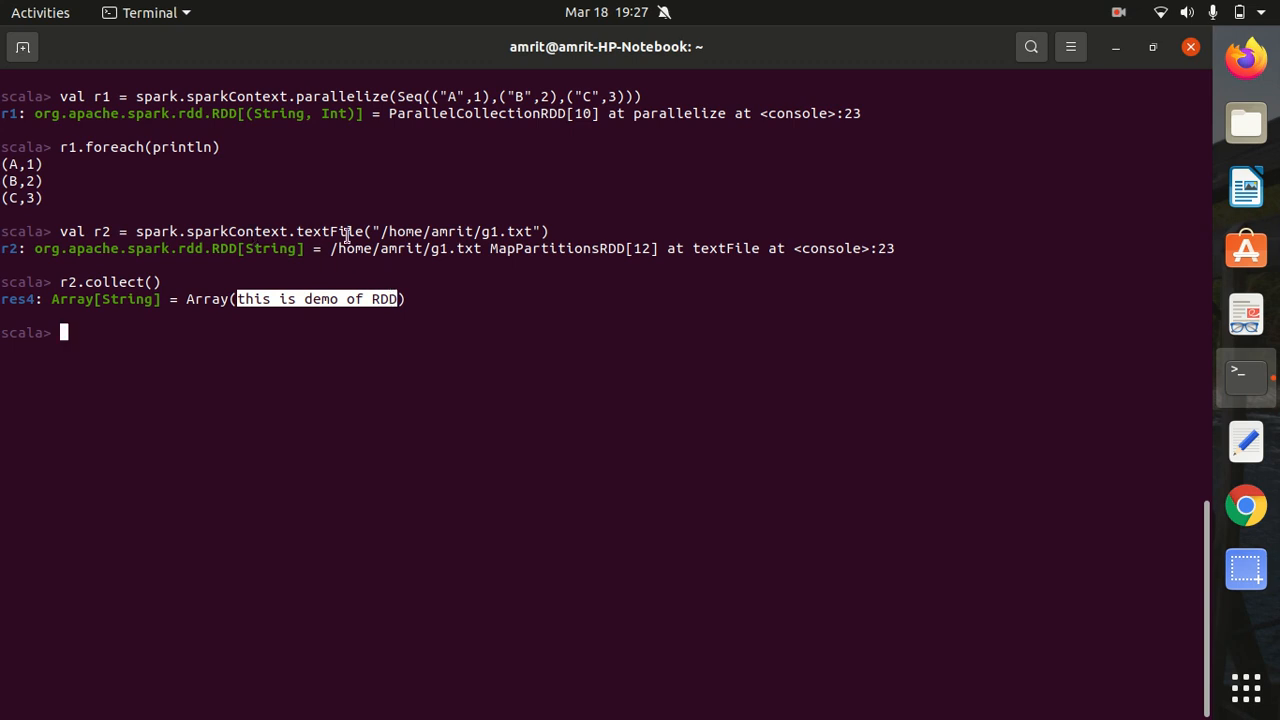
pyautogui.moveTo(496, 238)
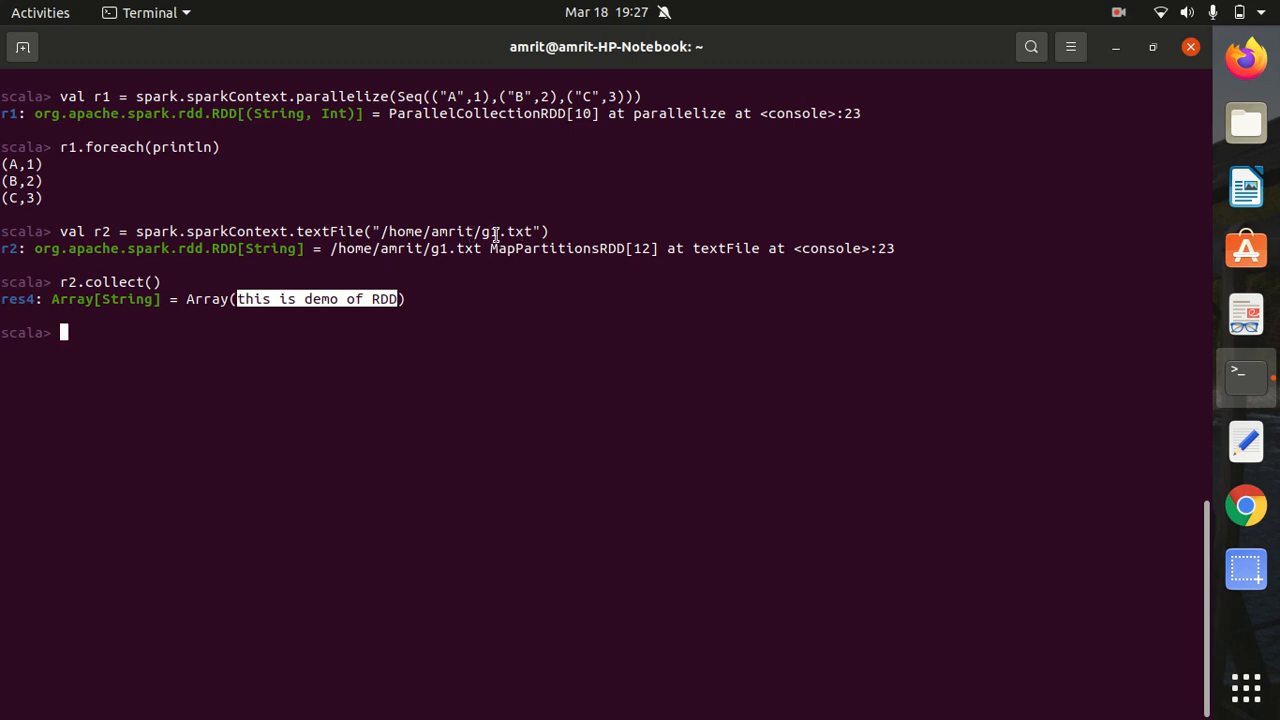
pyautogui.moveTo(488, 236)
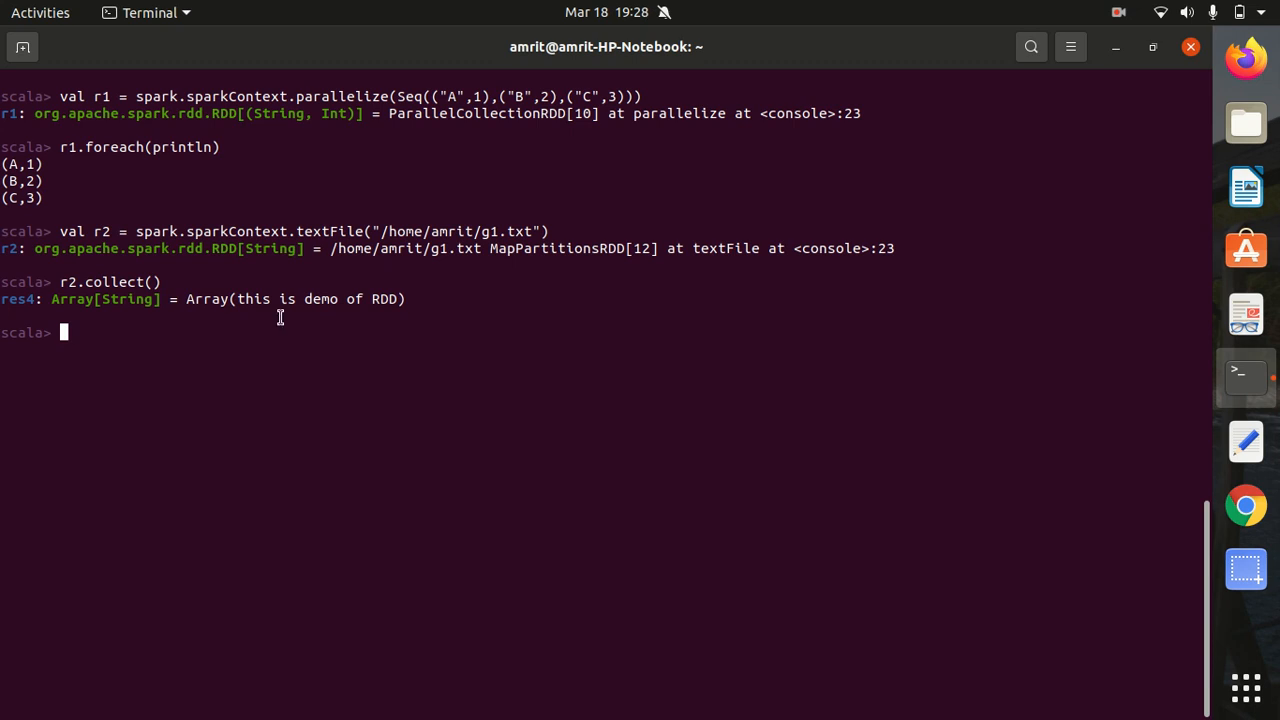
pyautogui.doubleClick(108, 232)
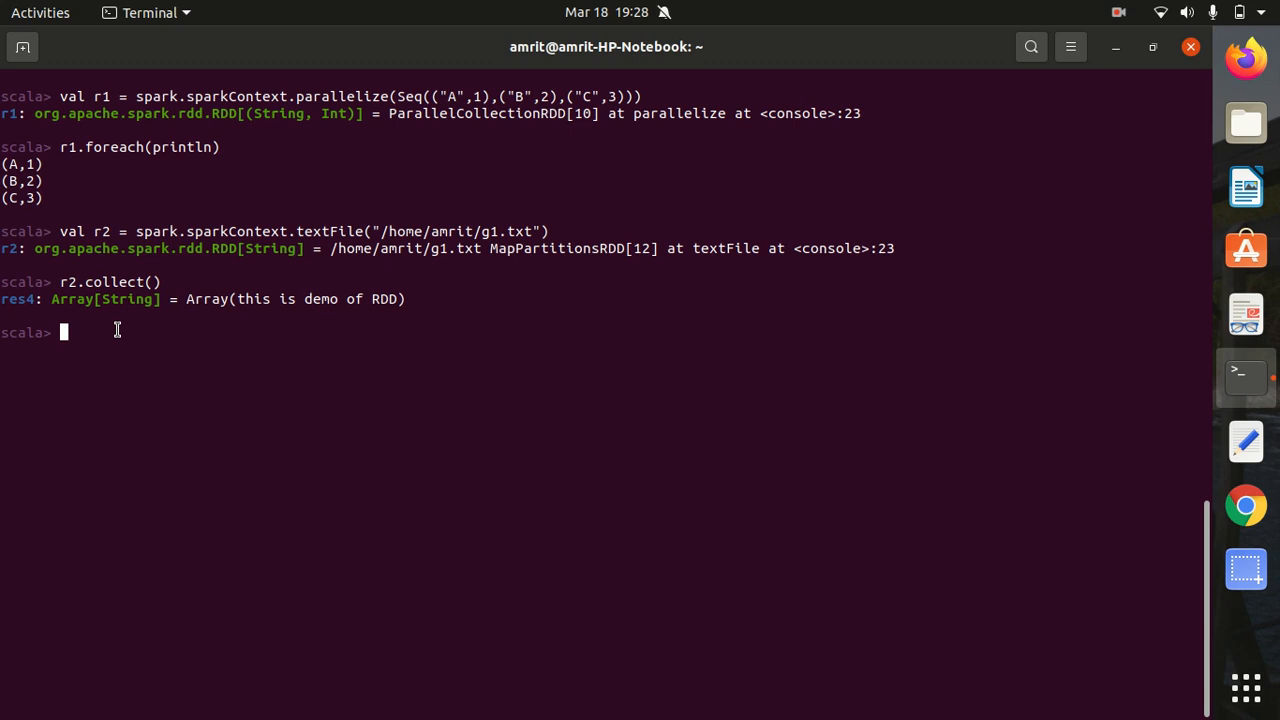
# Define val r3 = r2.flatMap(_.split(" ")) splitting lines into words as a MapPartitionsRDD.
pyautogui.write('val')
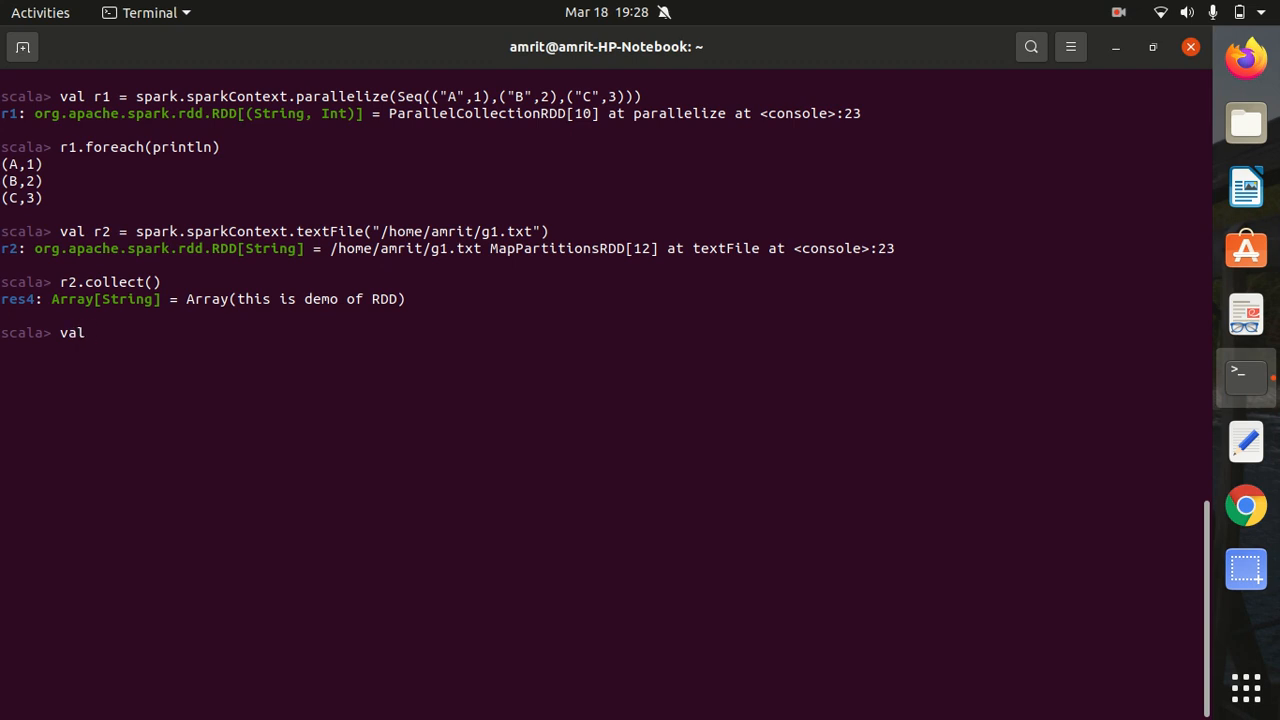
pyautogui.write('r3')
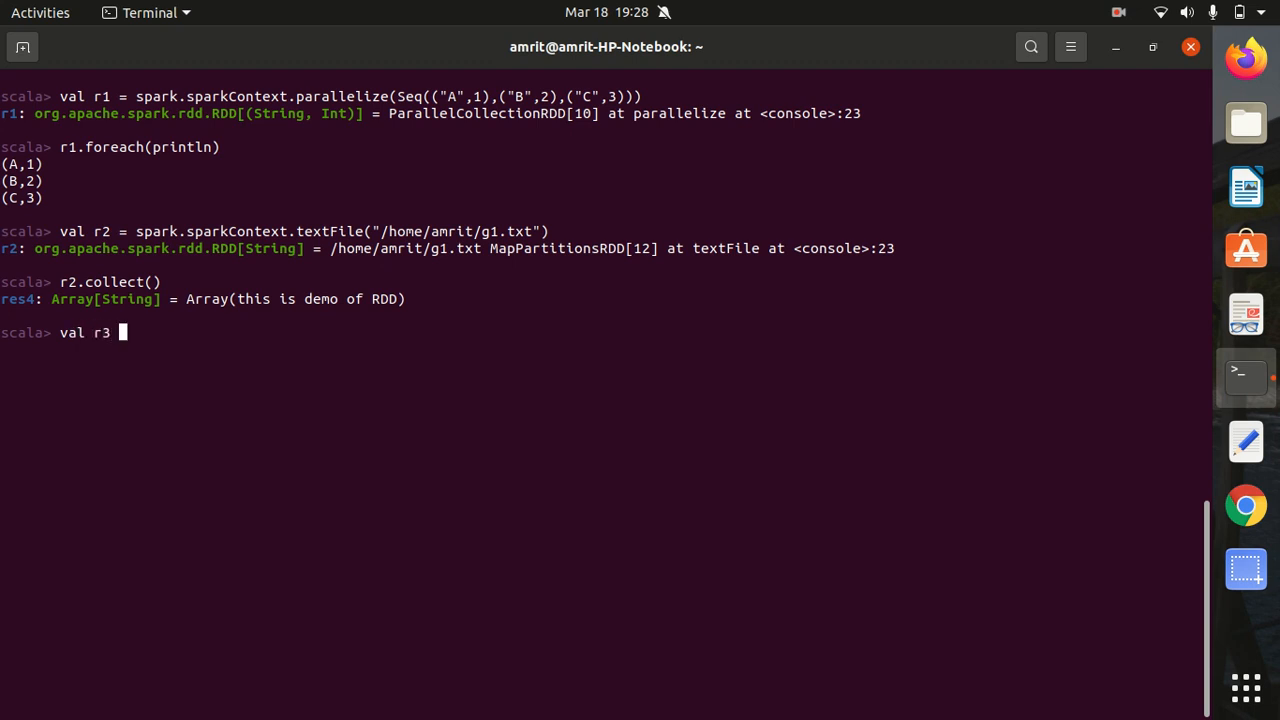
pyautogui.write('=')
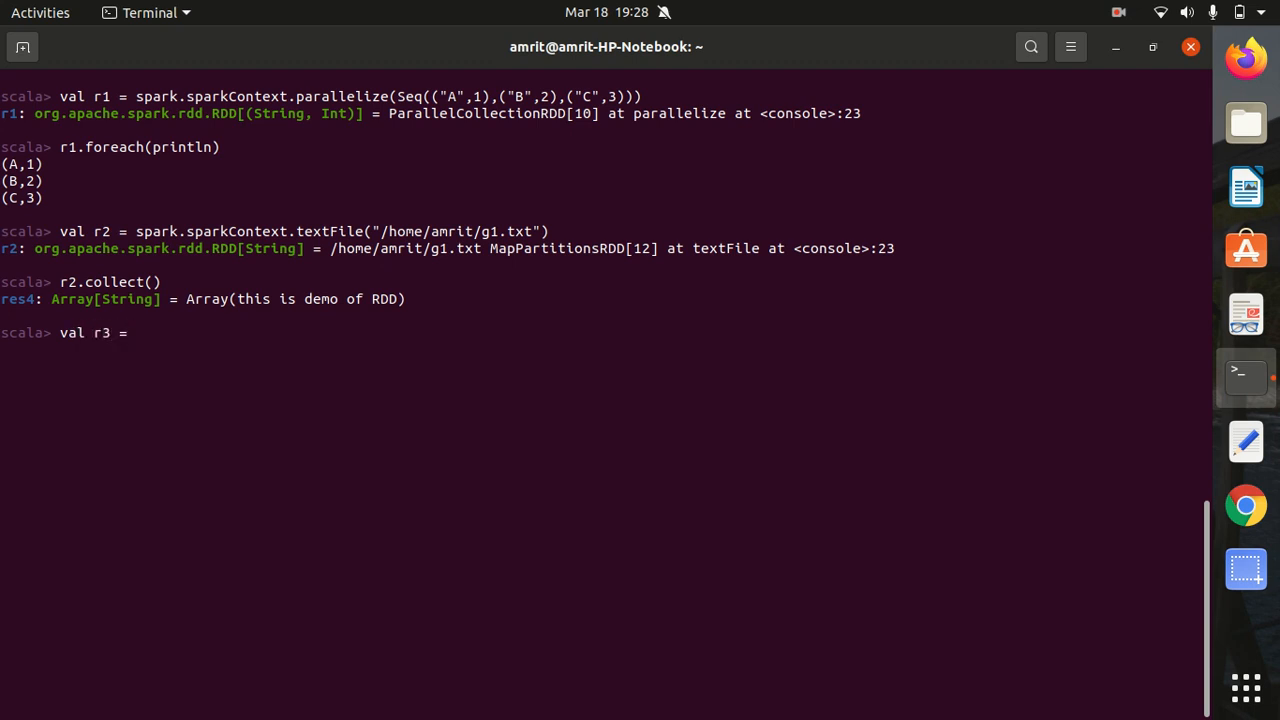
pyautogui.write('r2')
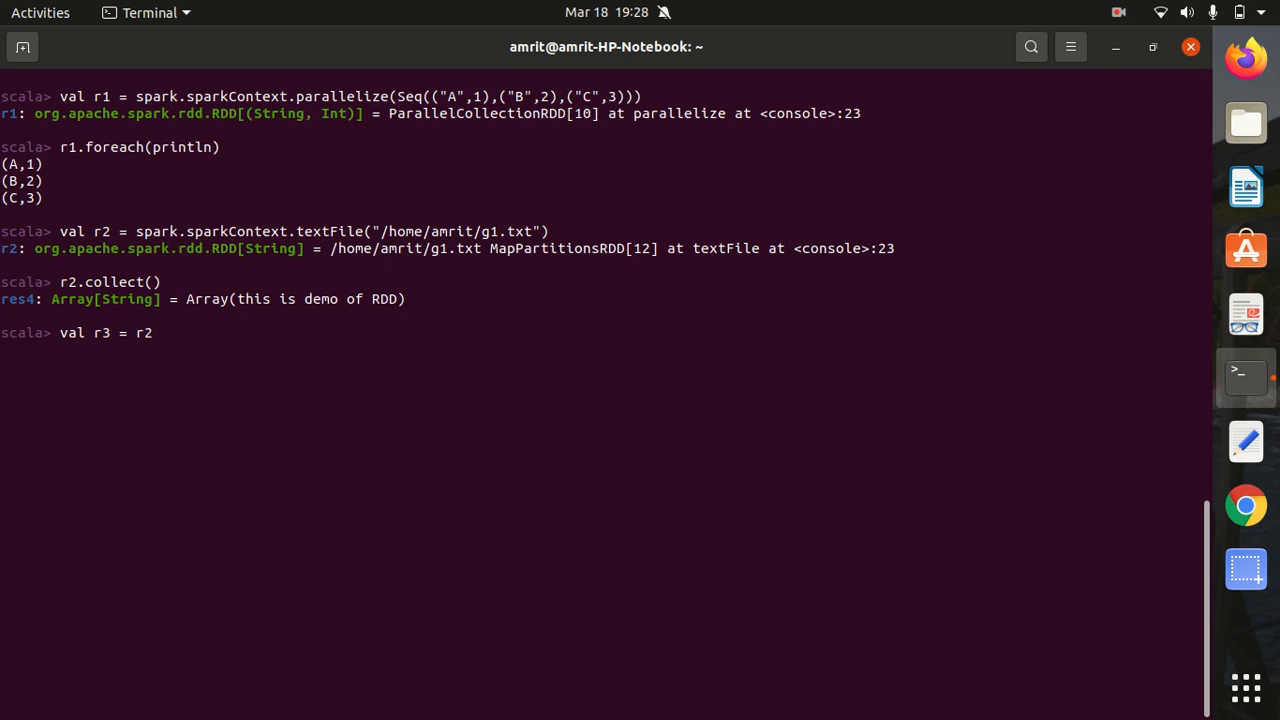
pyautogui.write('.fla')
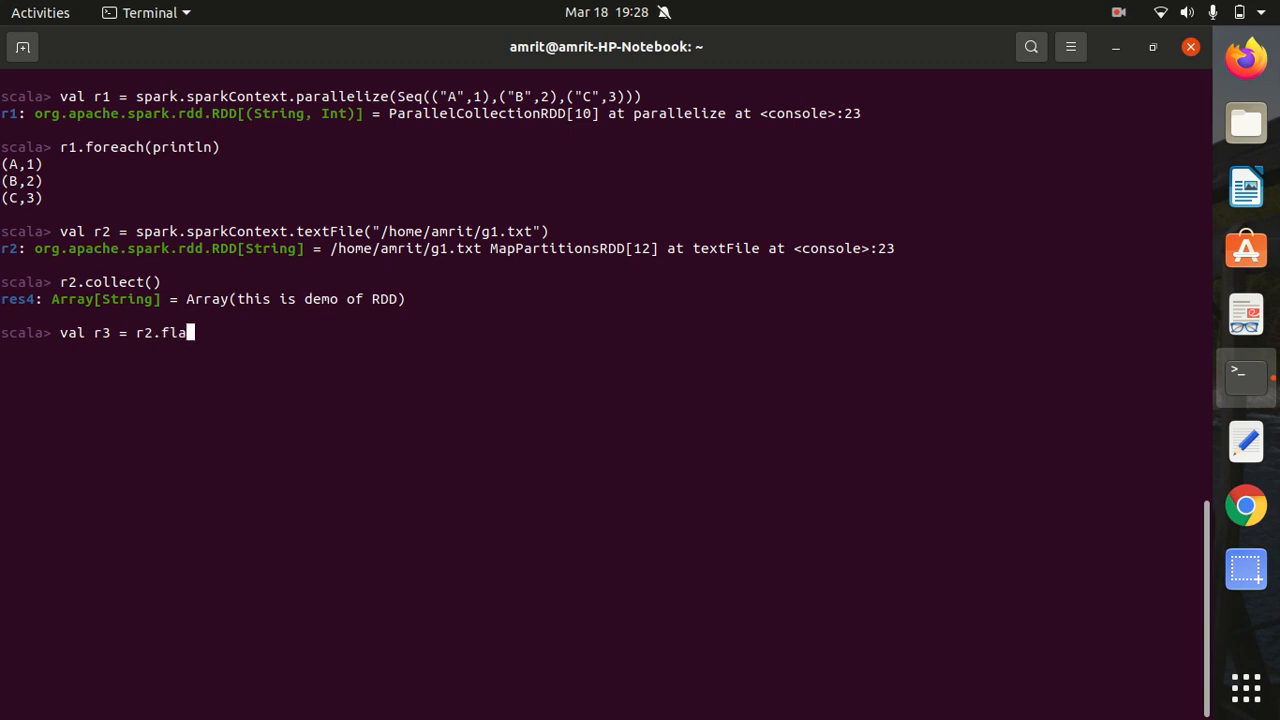
pyautogui.write('tMap')
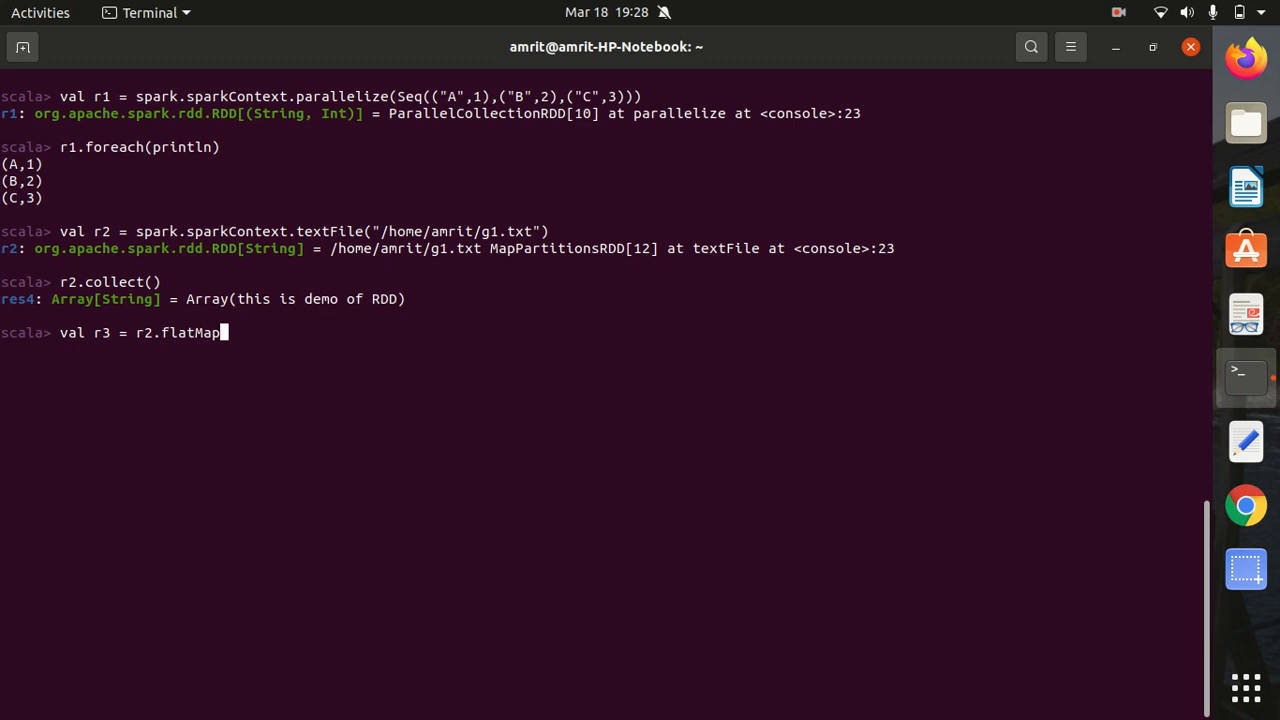
pyautogui.write('(_')
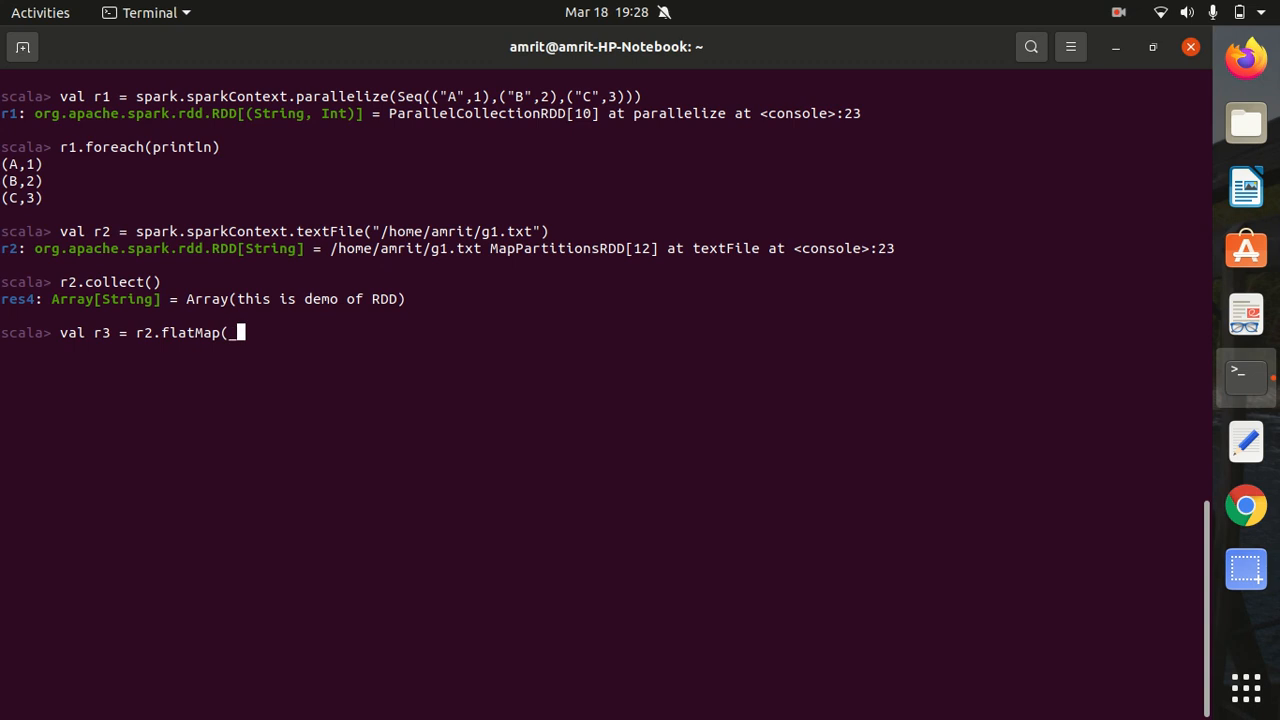
pyautogui.write('.spli')
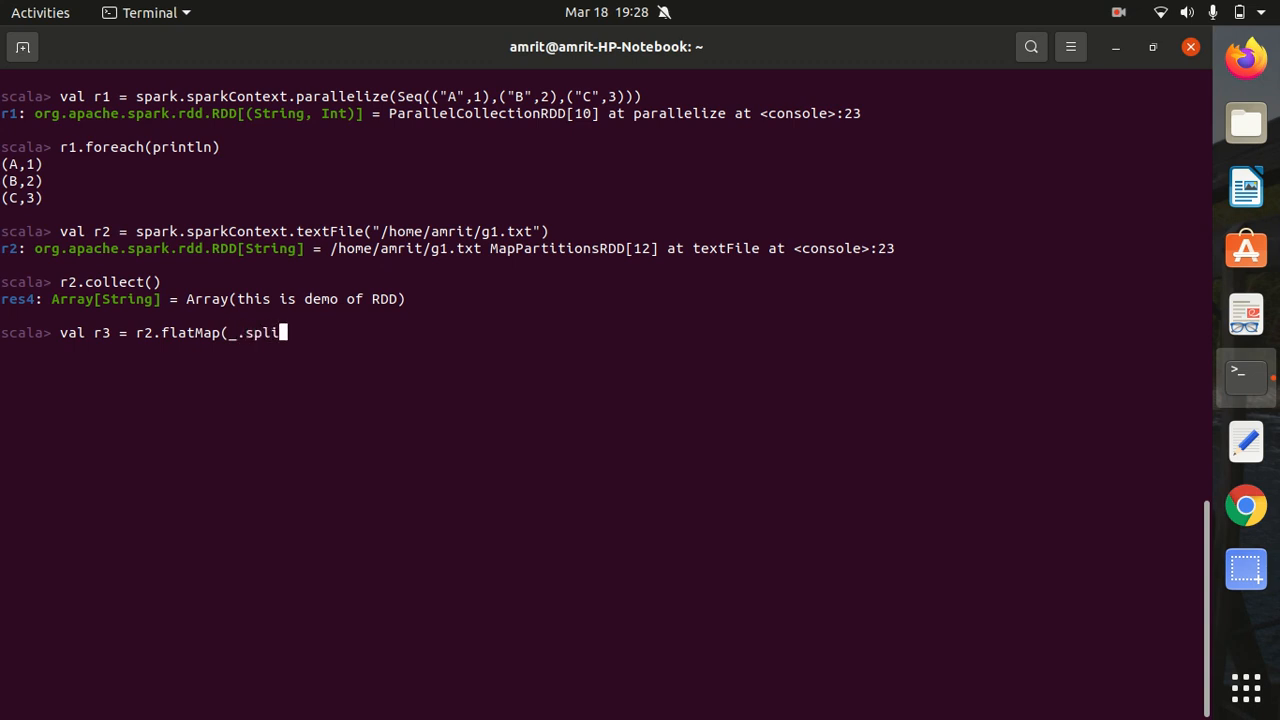
pyautogui.write('t("')
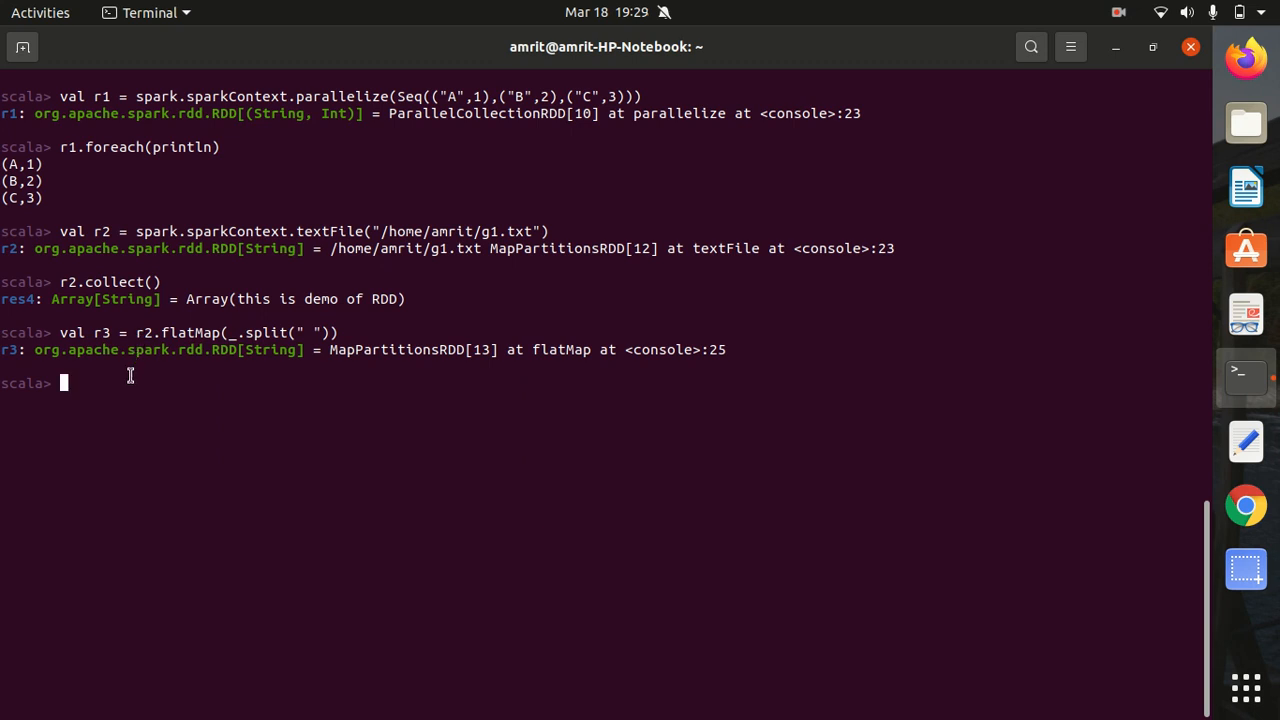
pyautogui.write('r3')
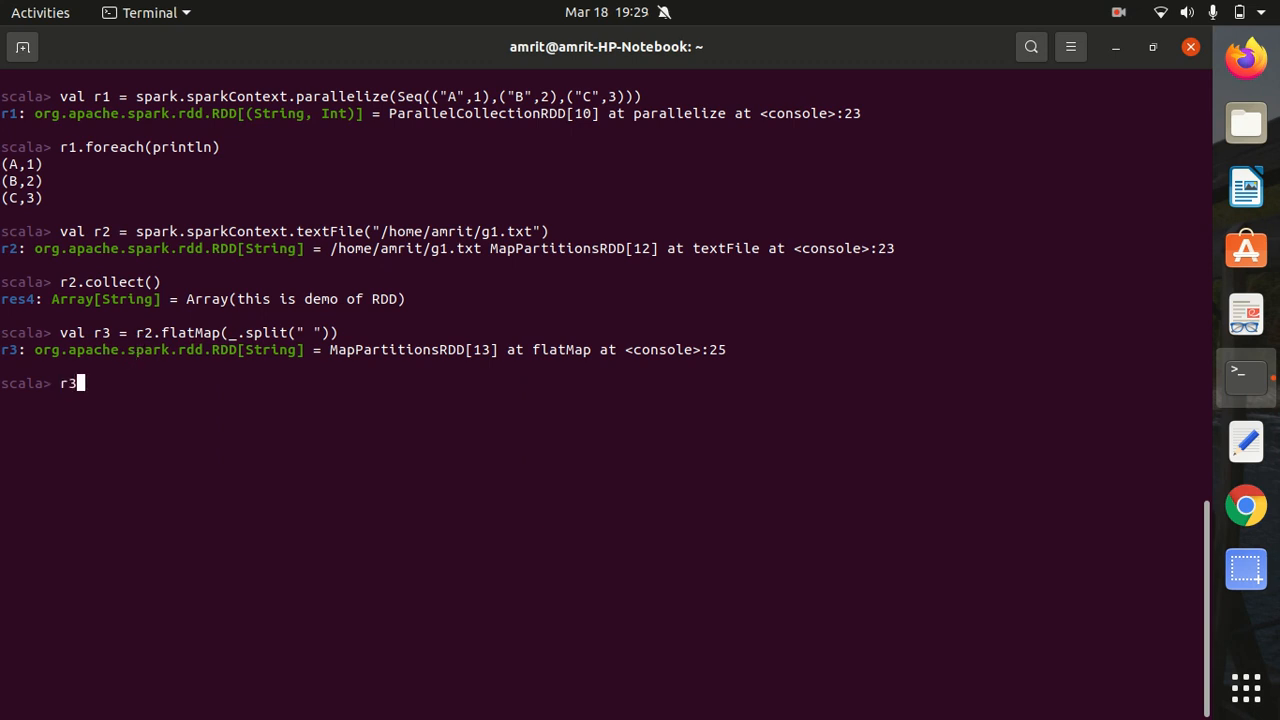
# Run r3.collect() returning the words this, is, demo, of, RDD.
pyautogui.write('.collect(')
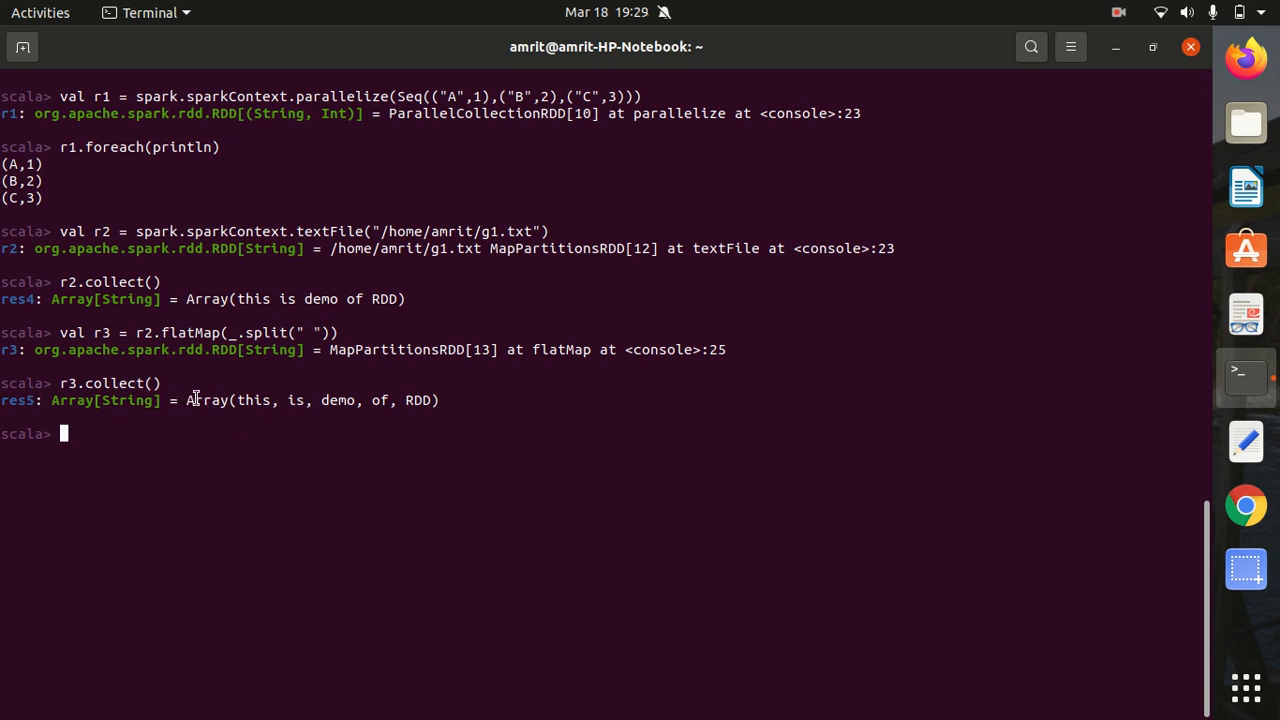
pyautogui.moveTo(172, 426)
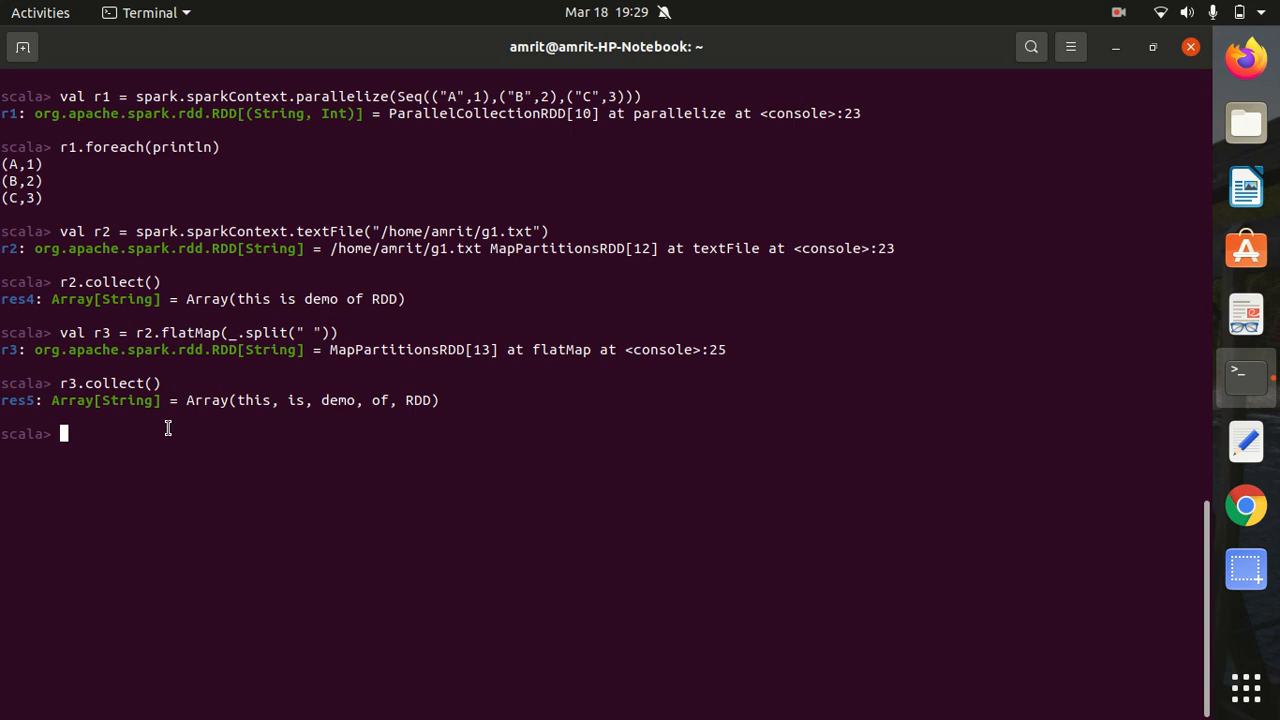
pyautogui.moveTo(150, 432)
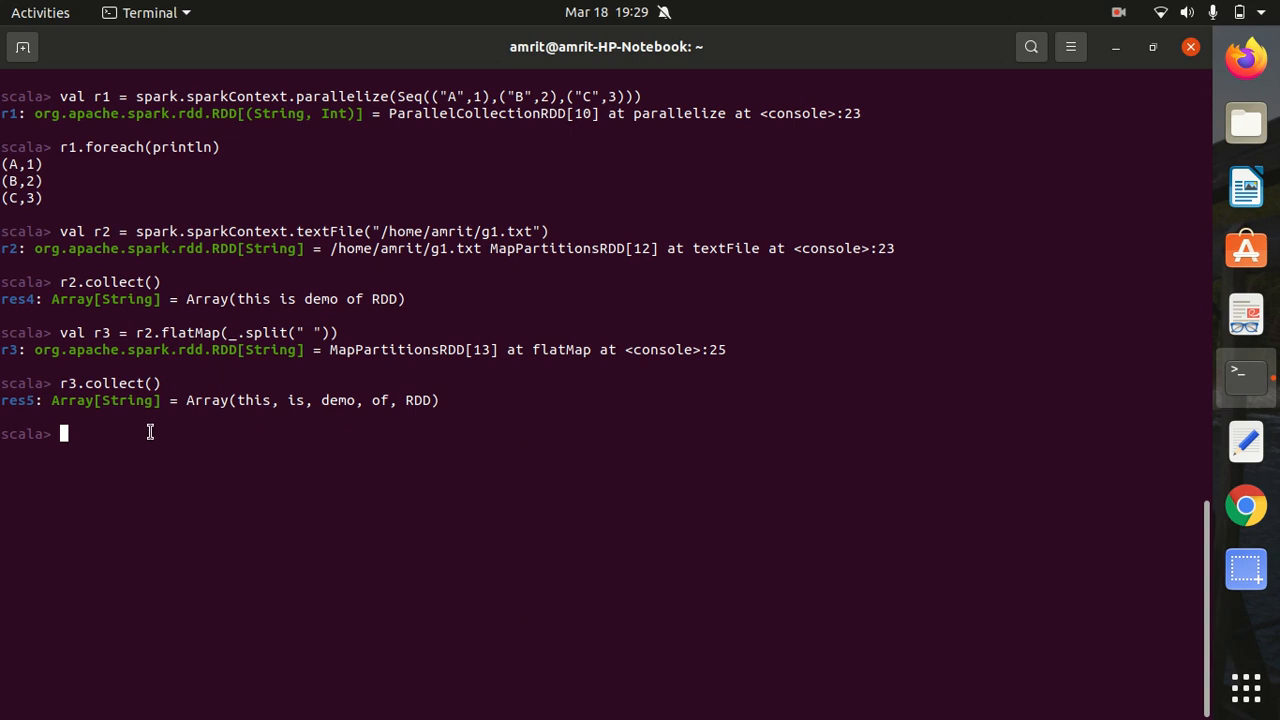
pyautogui.write('val')
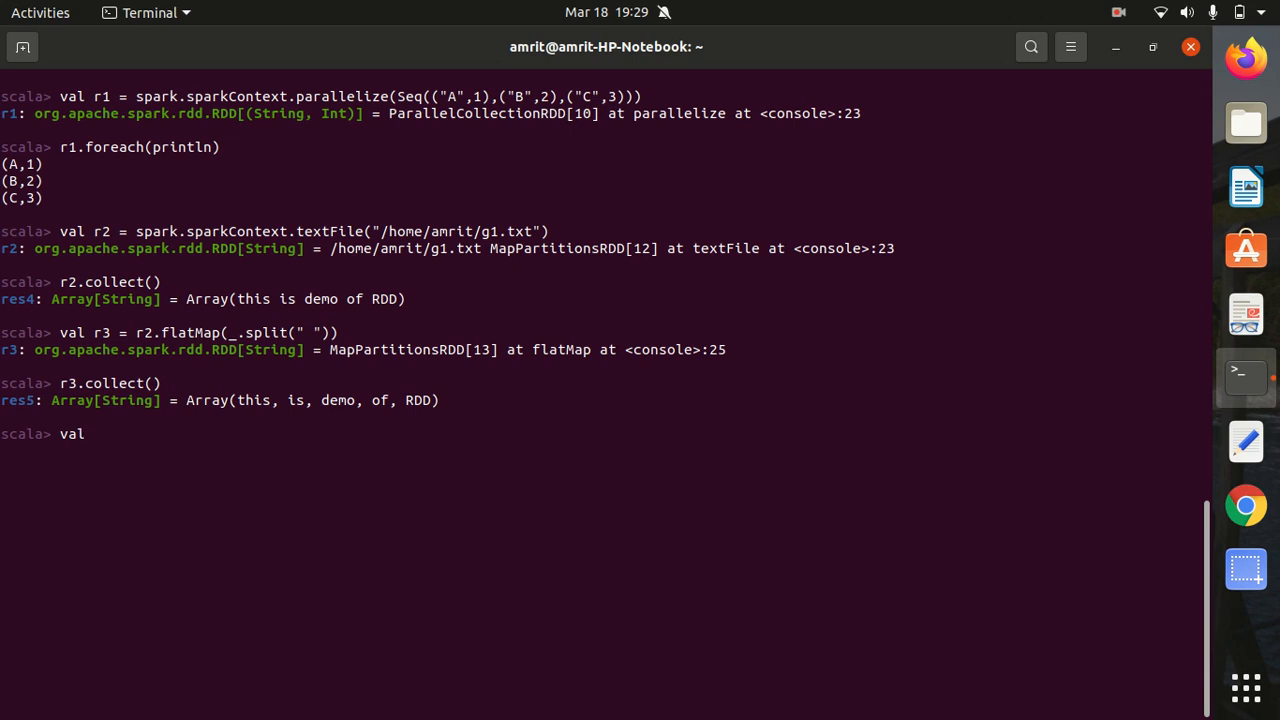
# Enter val r4 = spark.range(20).toDF().rdd(), hitting a 'does not take parameters' error.
pyautogui.write('r4 = spark')
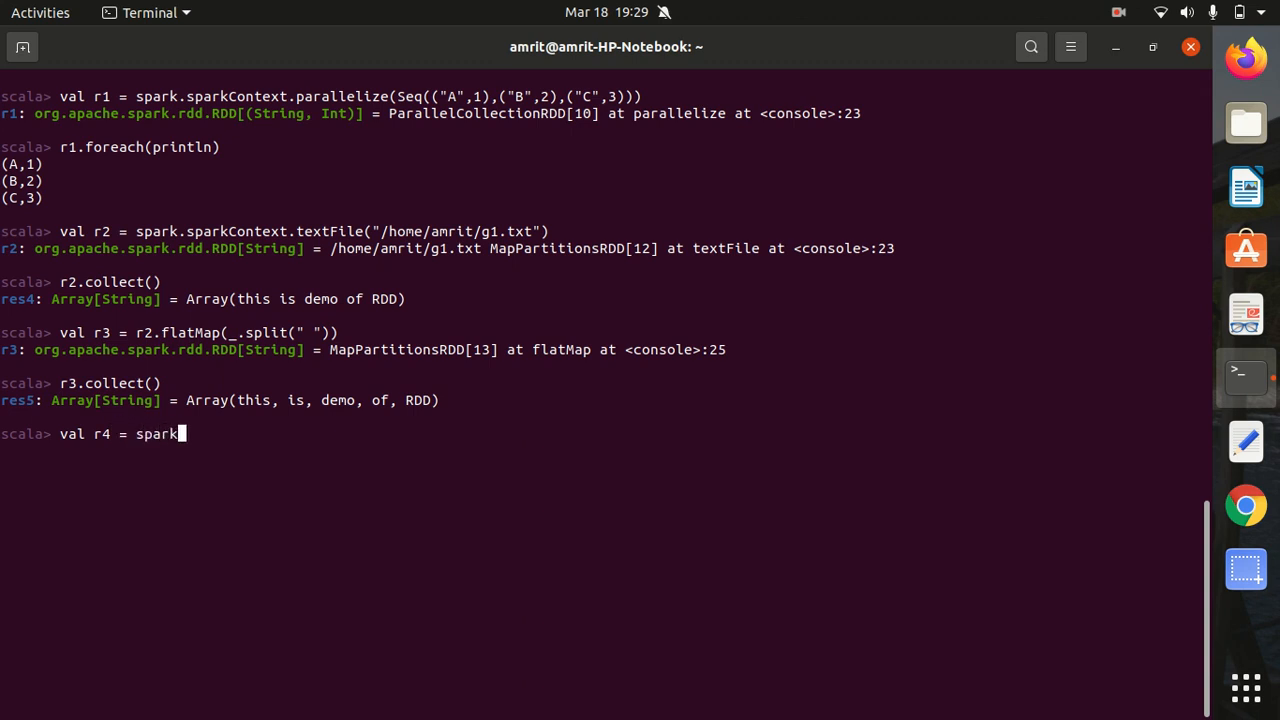
pyautogui.write('.rang')
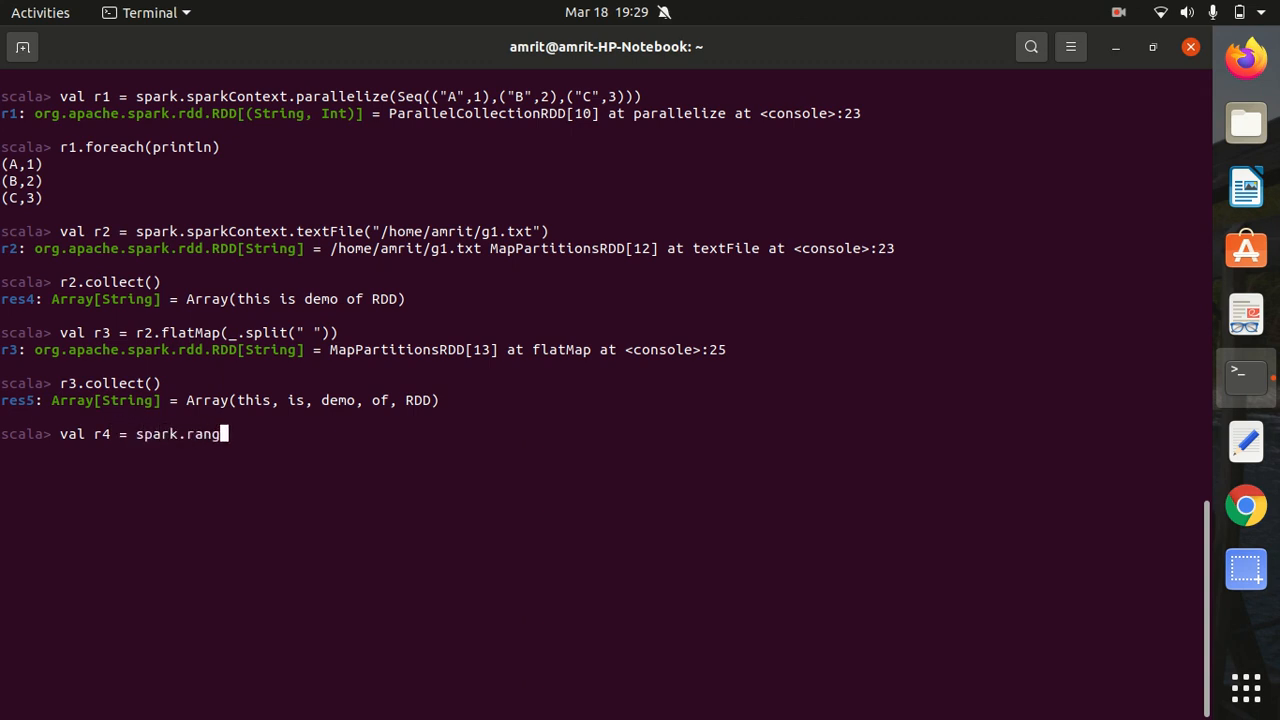
pyautogui.write('e(20')
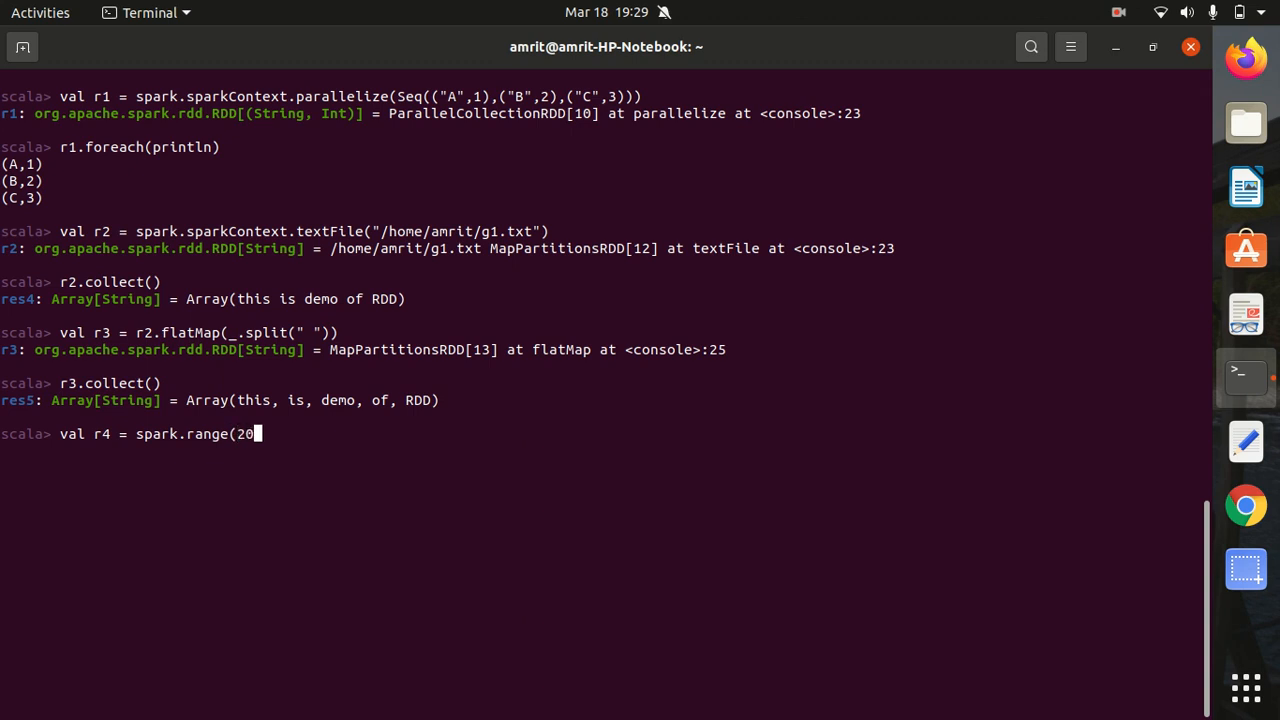
pyautogui.write(')')
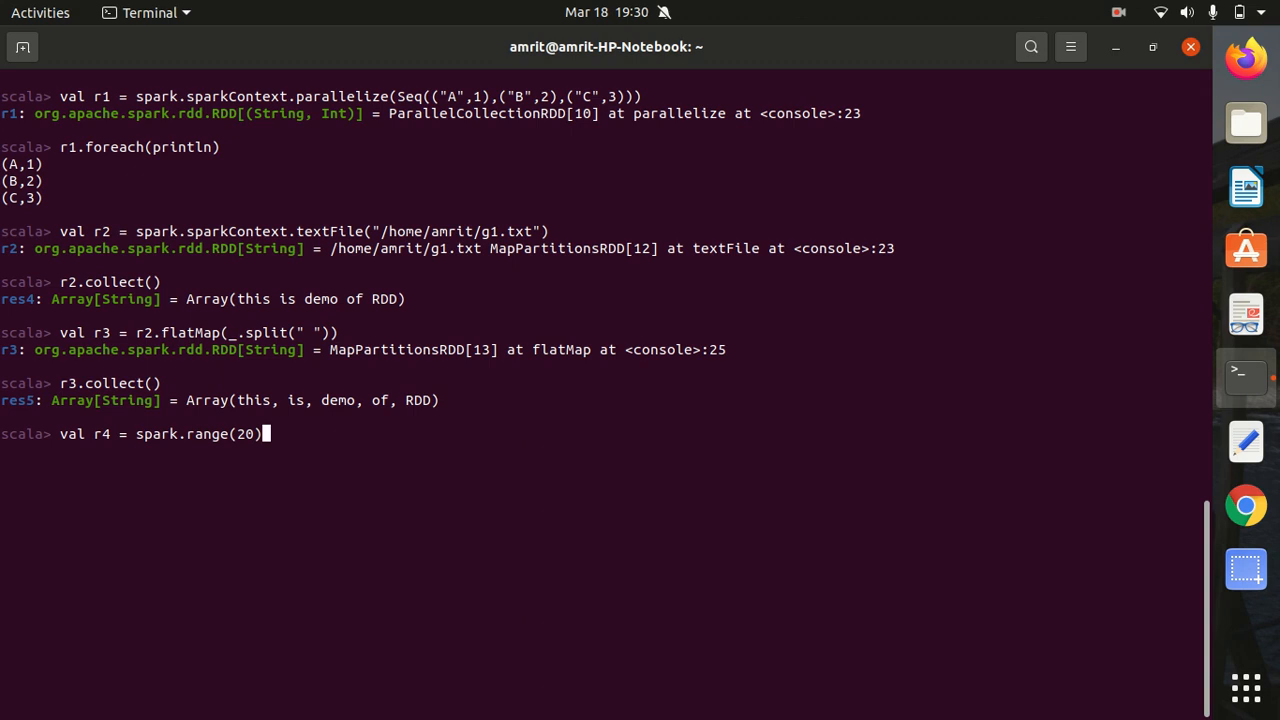
pyautogui.write('.')
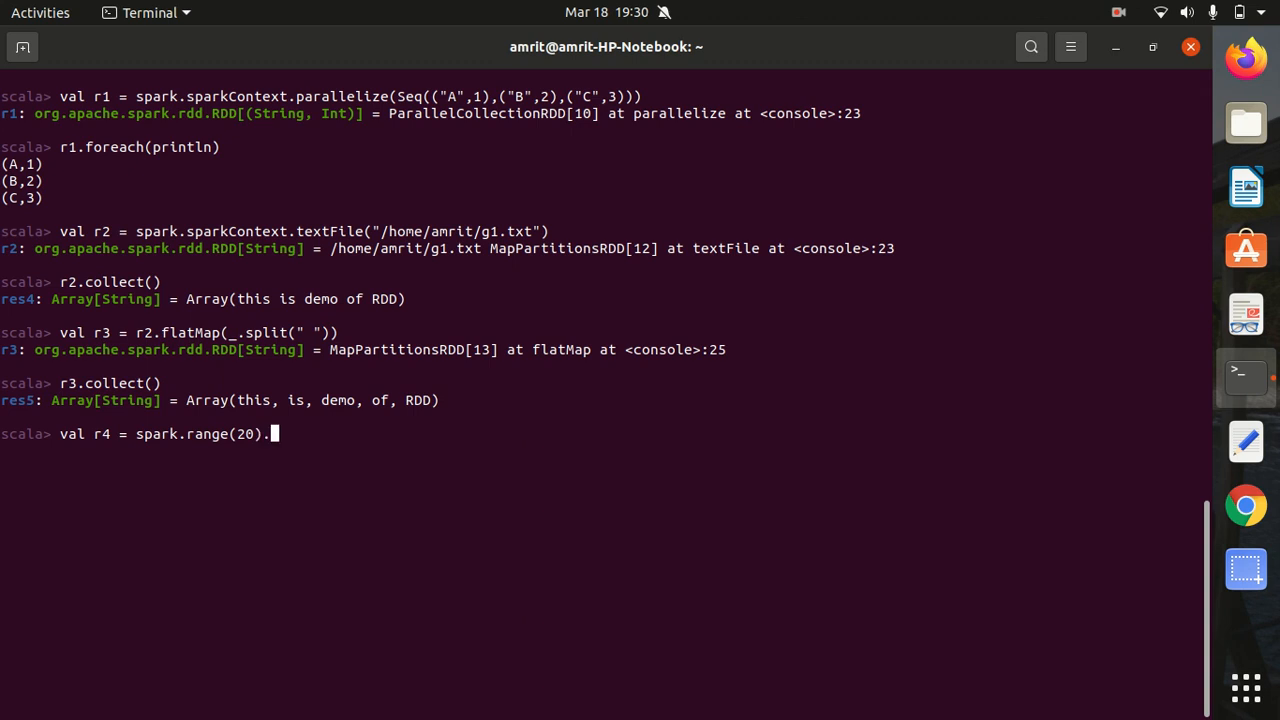
pyautogui.write('toDF')
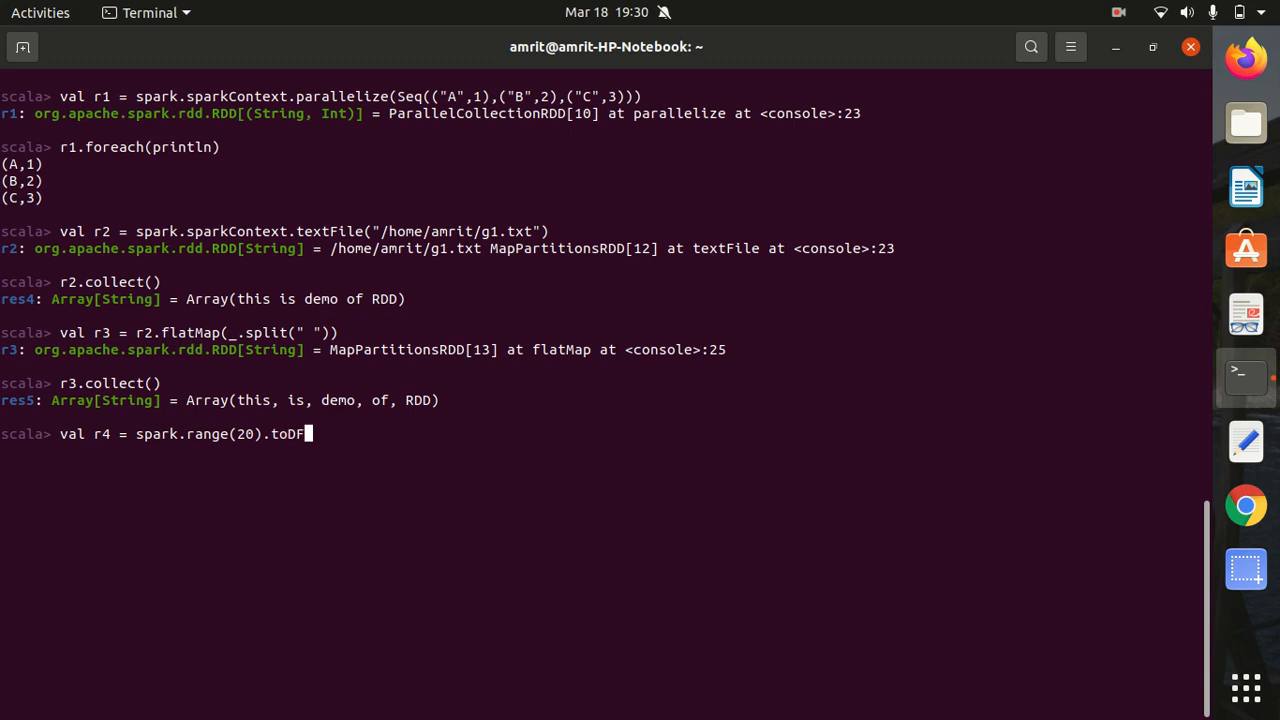
pyautogui.write('()')
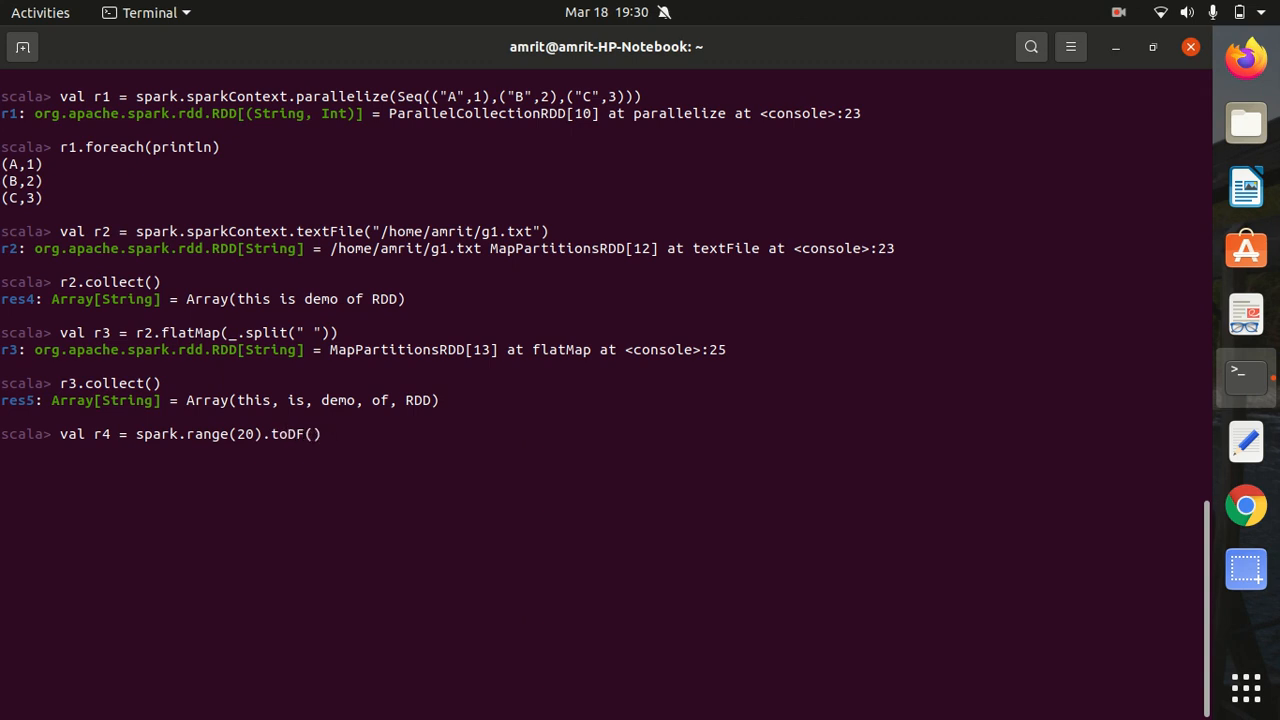
pyautogui.write('.rd')
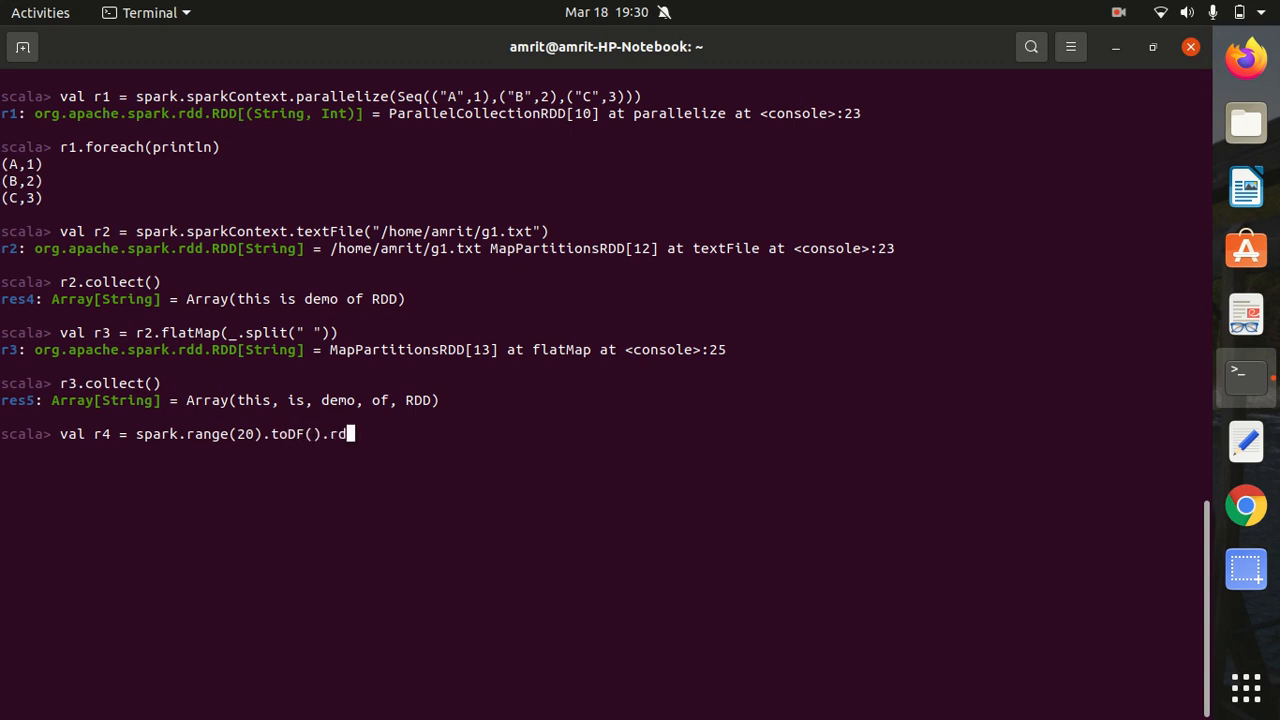
pyautogui.write('d()')
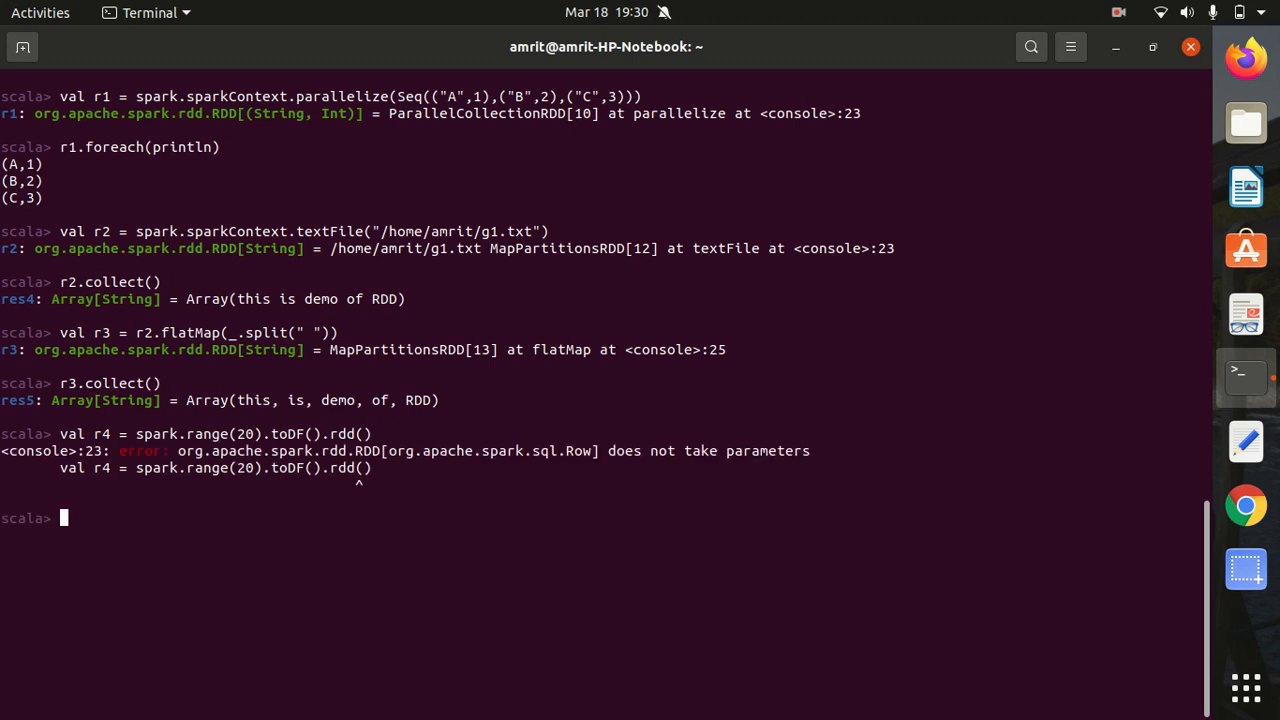
# Re-enter the r4 definition with rdd without parentheses, yielding an RDD of Row values.
pyautogui.write('val r4 = spark.range(20).toDF().rdd()')
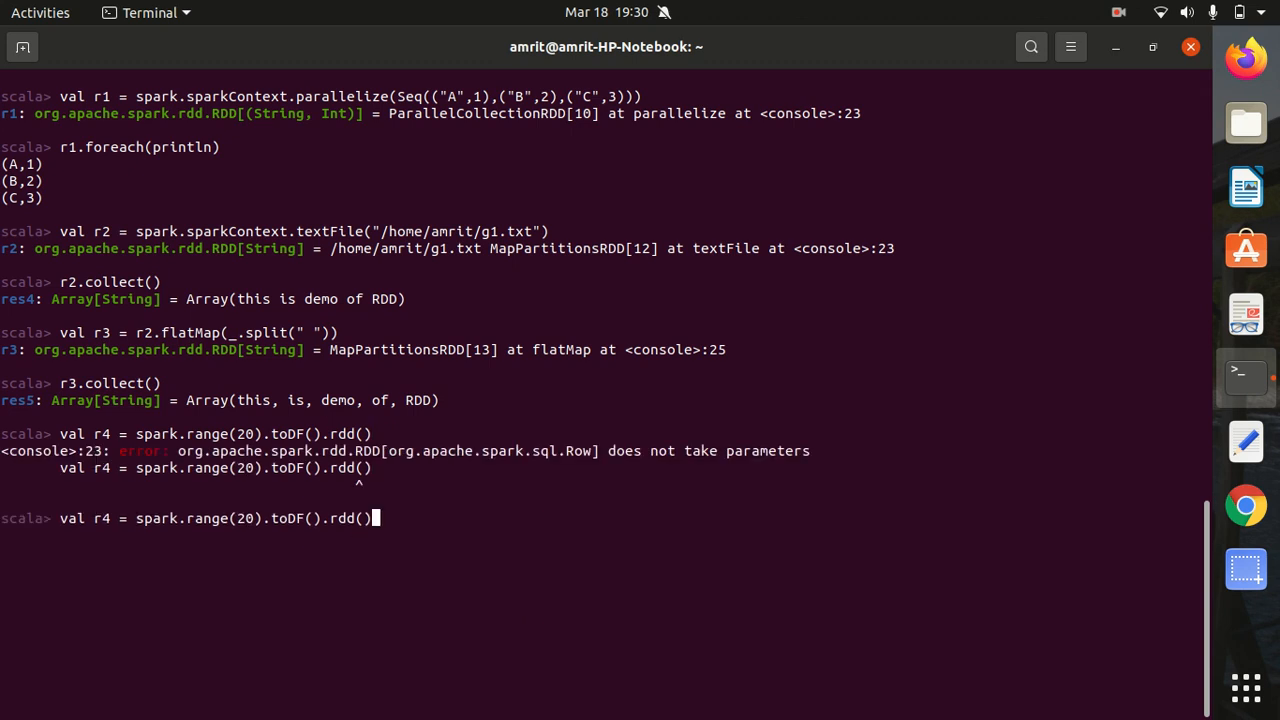
pyautogui.press('BackSpace')
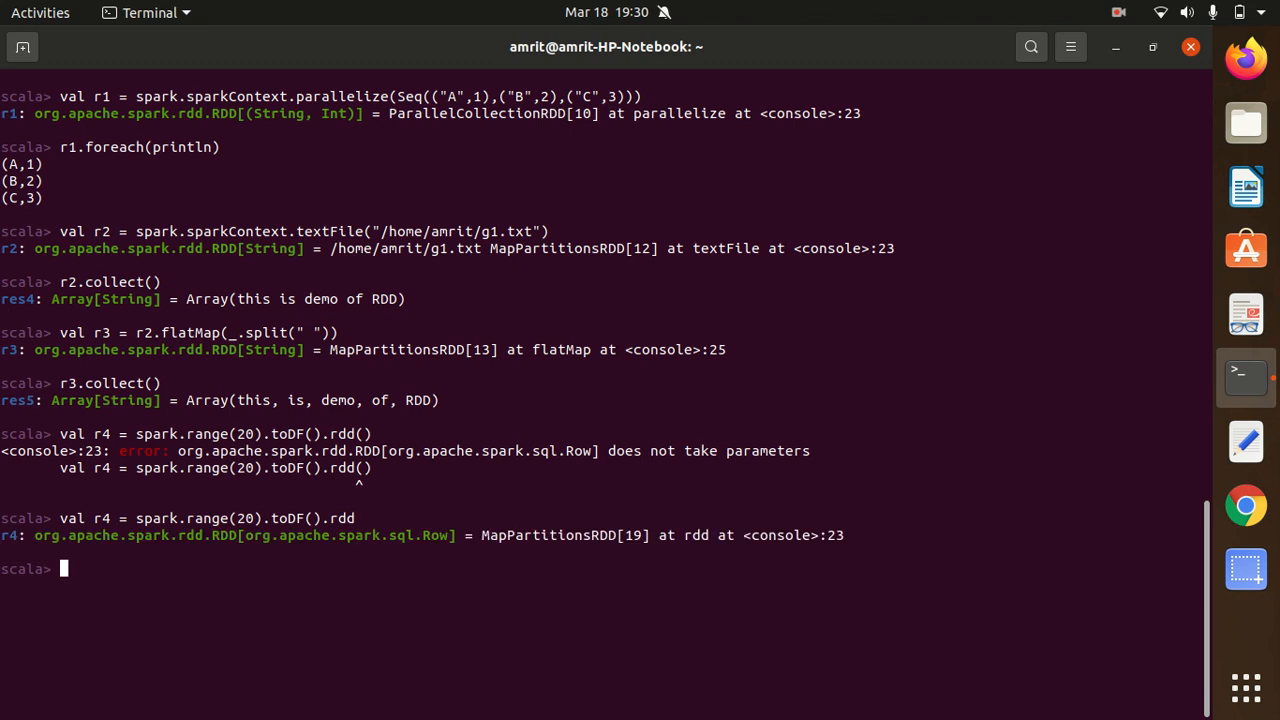
pyautogui.moveTo(228, 536)
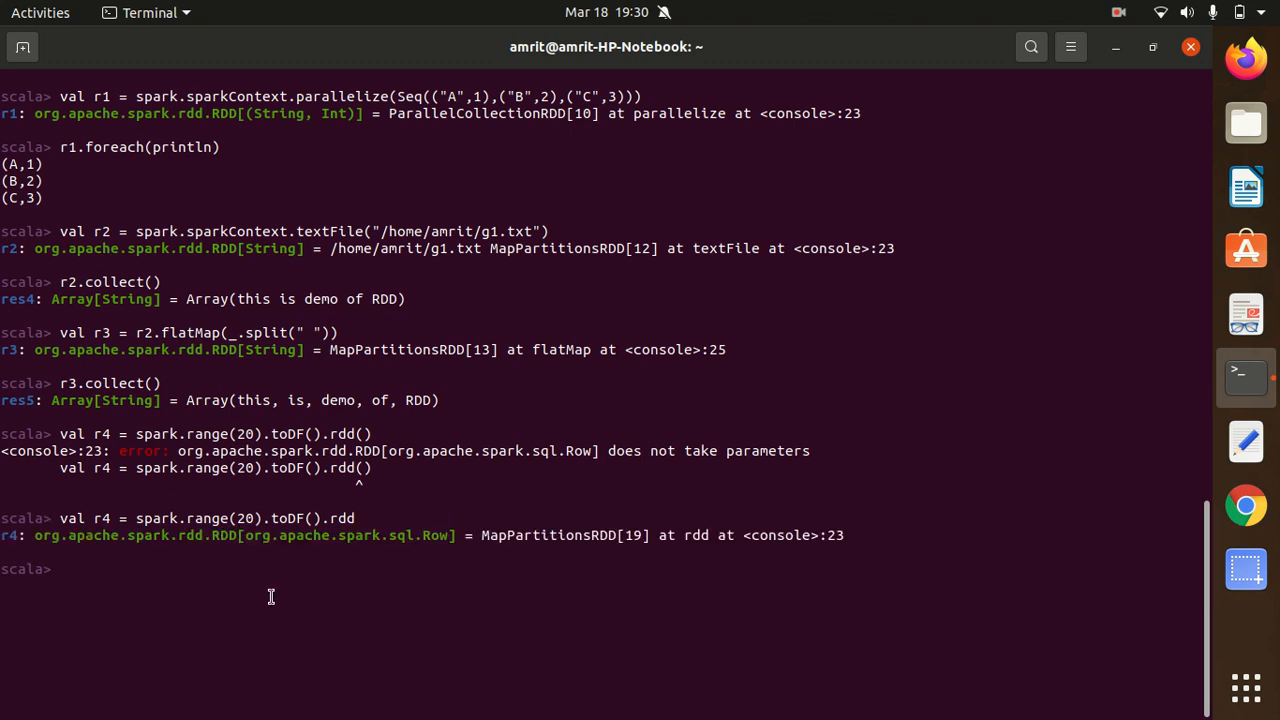
# Run r4.collect() returning Row values [0] through [19].
pyautogui.write('r4')
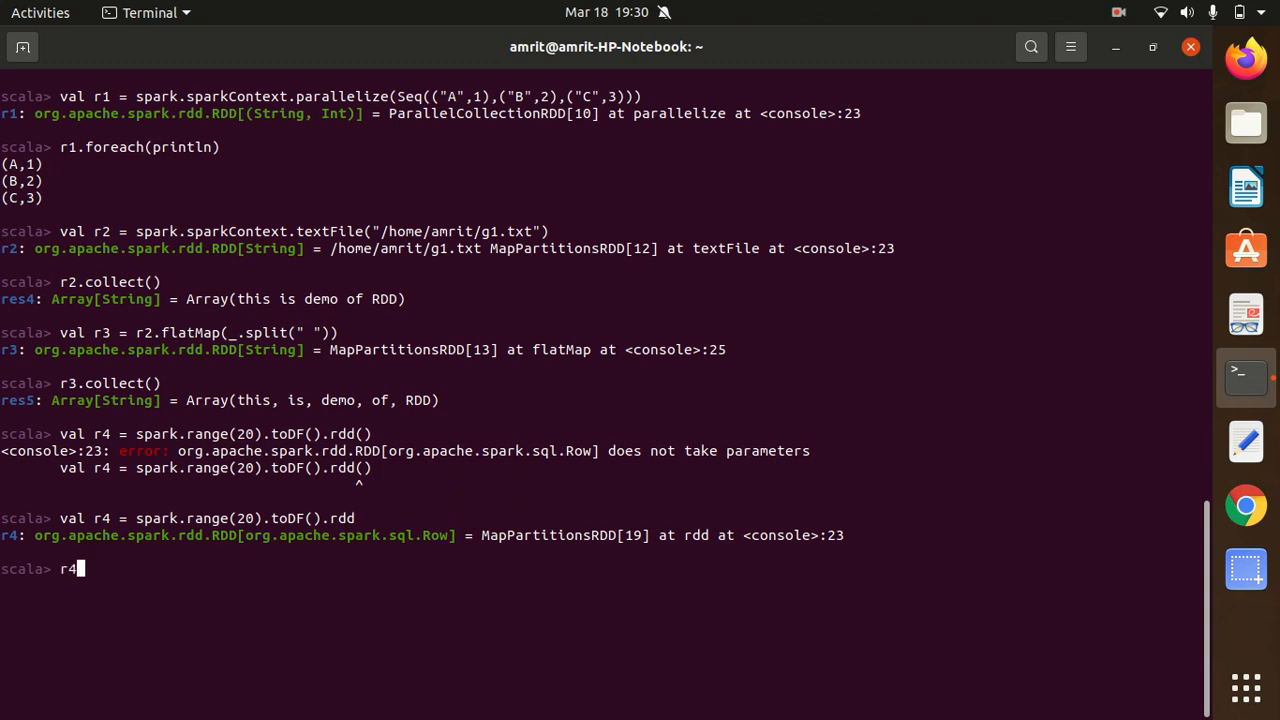
pyautogui.write('.collect(')
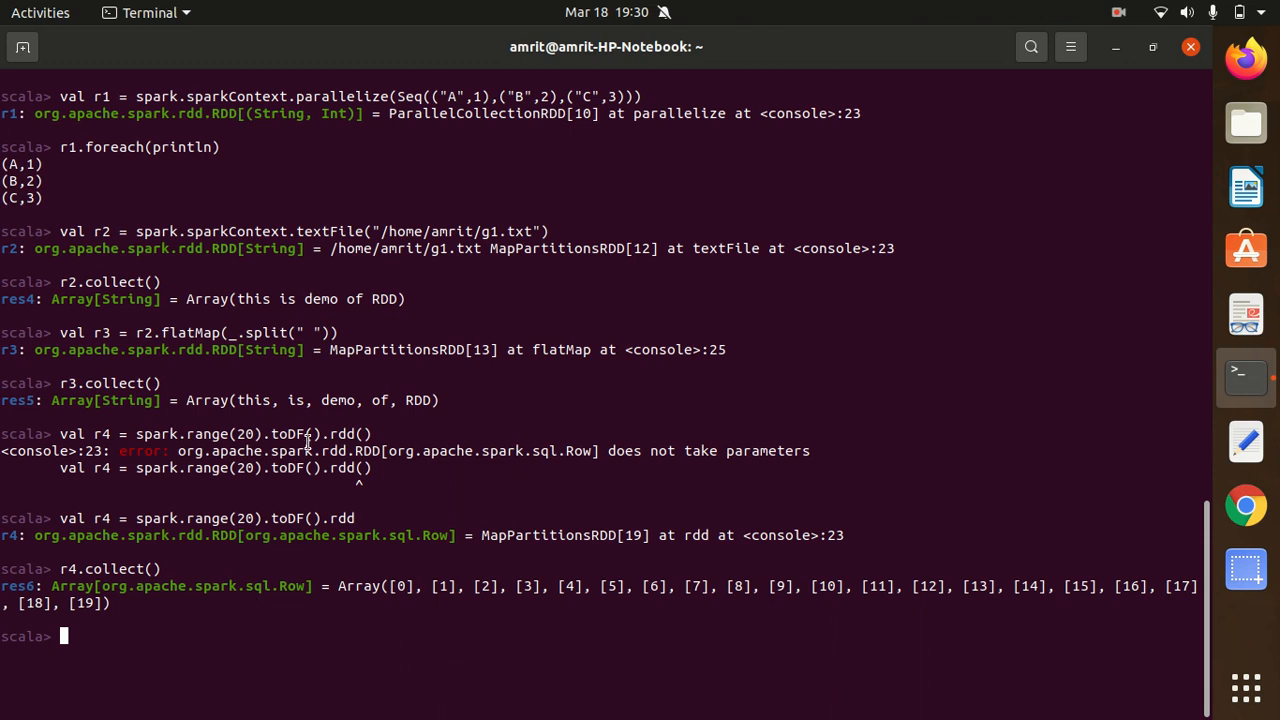
pyautogui.moveTo(370, 518)
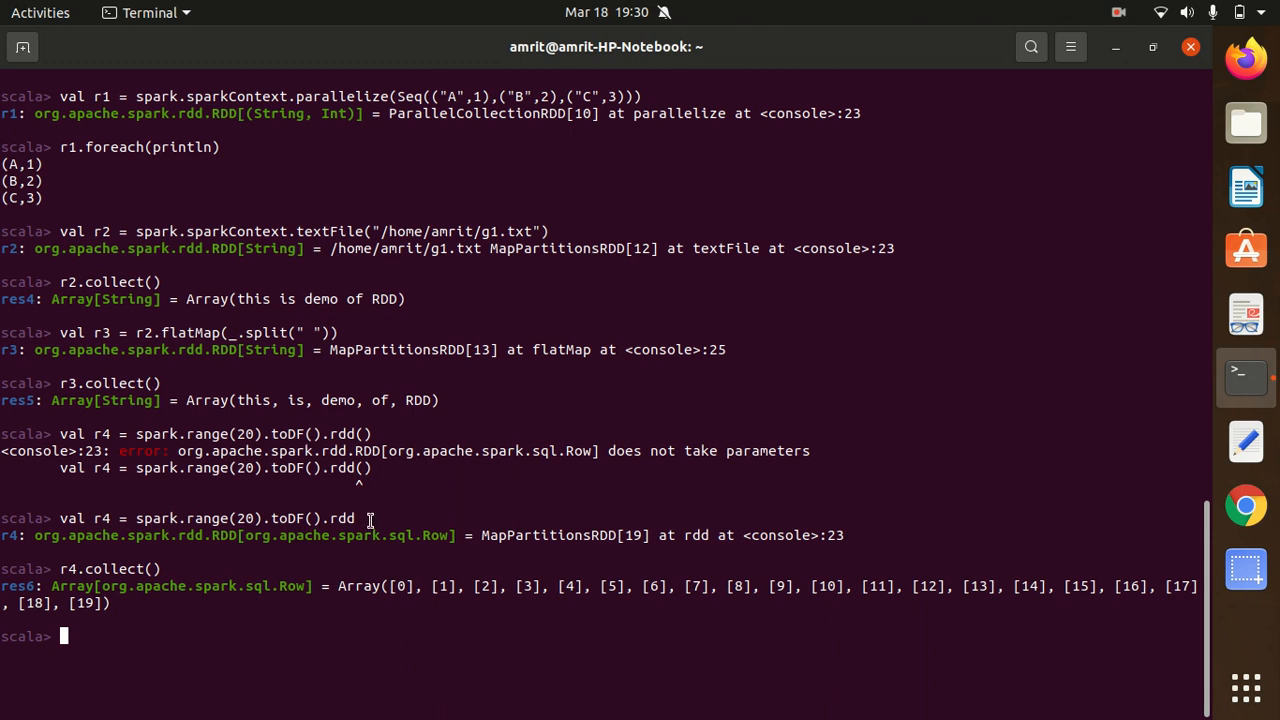
pyautogui.moveTo(564, 384)
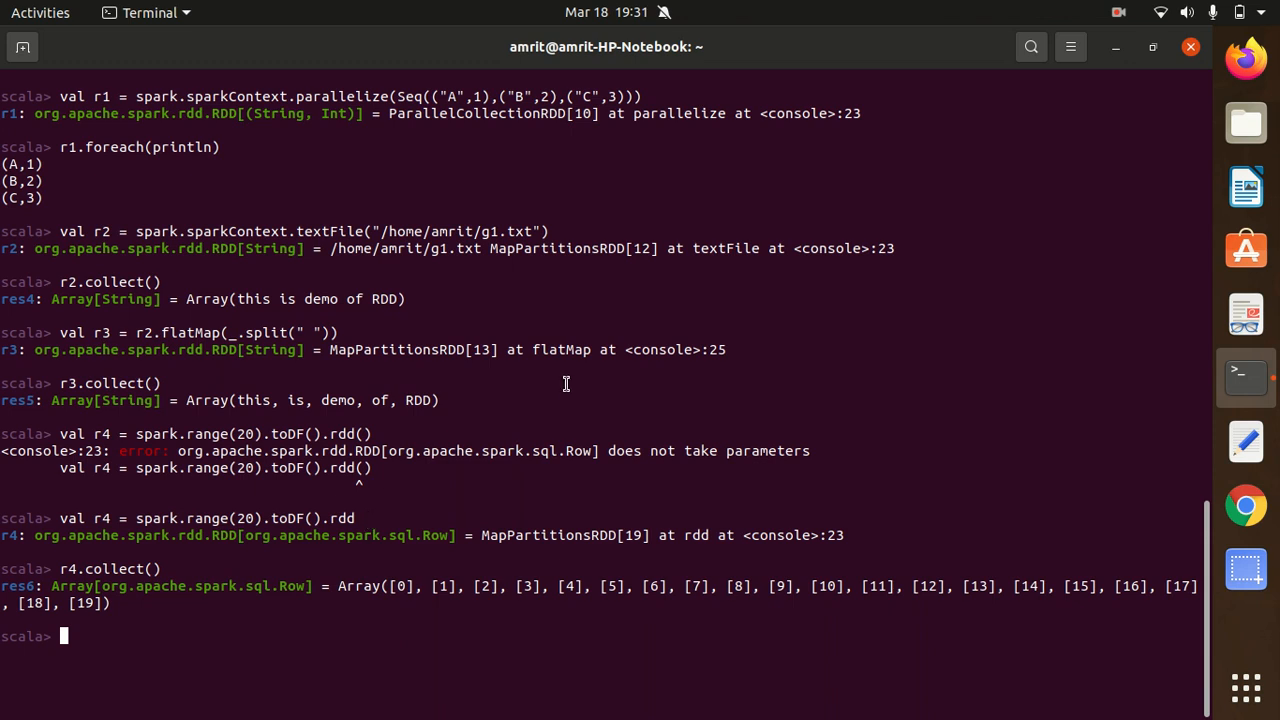